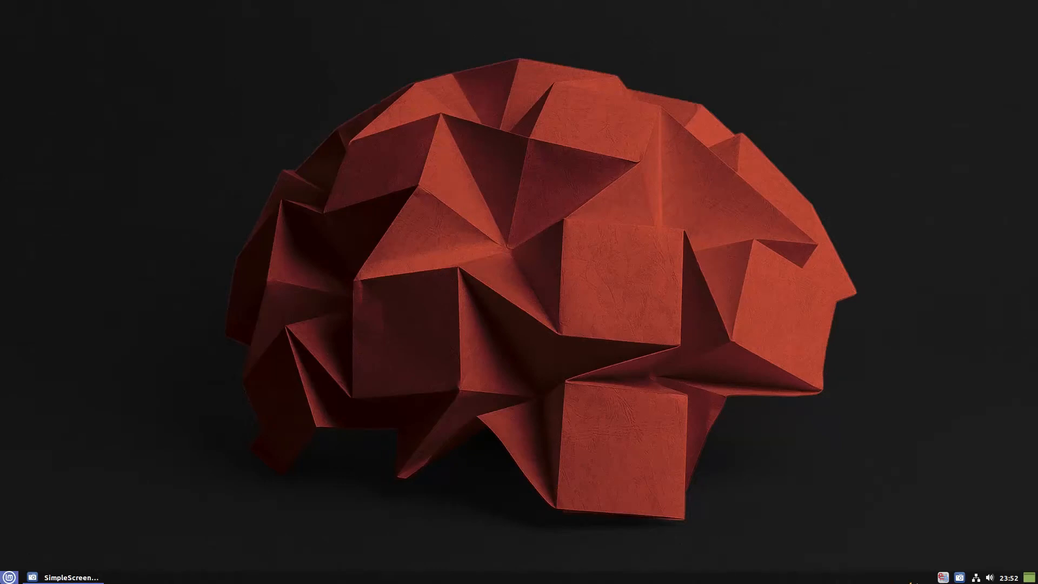
# - Launch VirtualBox from the start menu and start the CSC_Ubuntu20_Elmer machine
pyautogui.write('vi')
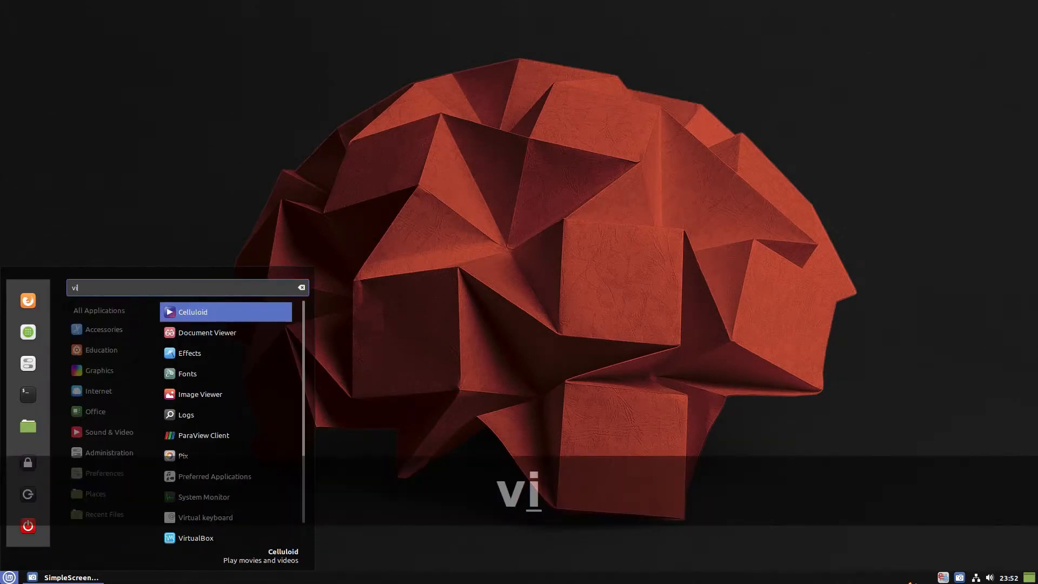
pyautogui.write('rt')
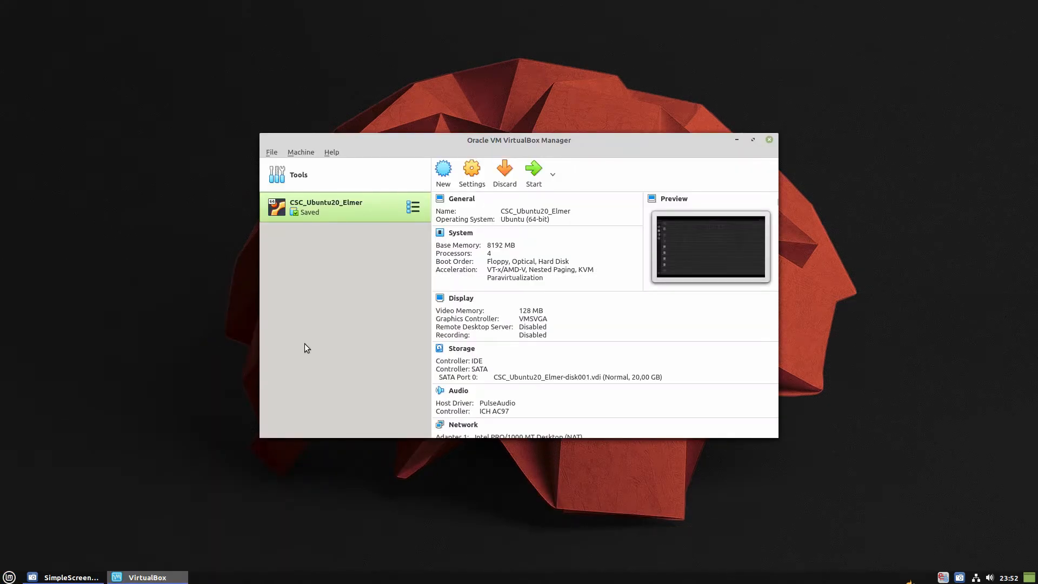
pyautogui.moveTo(534, 169)
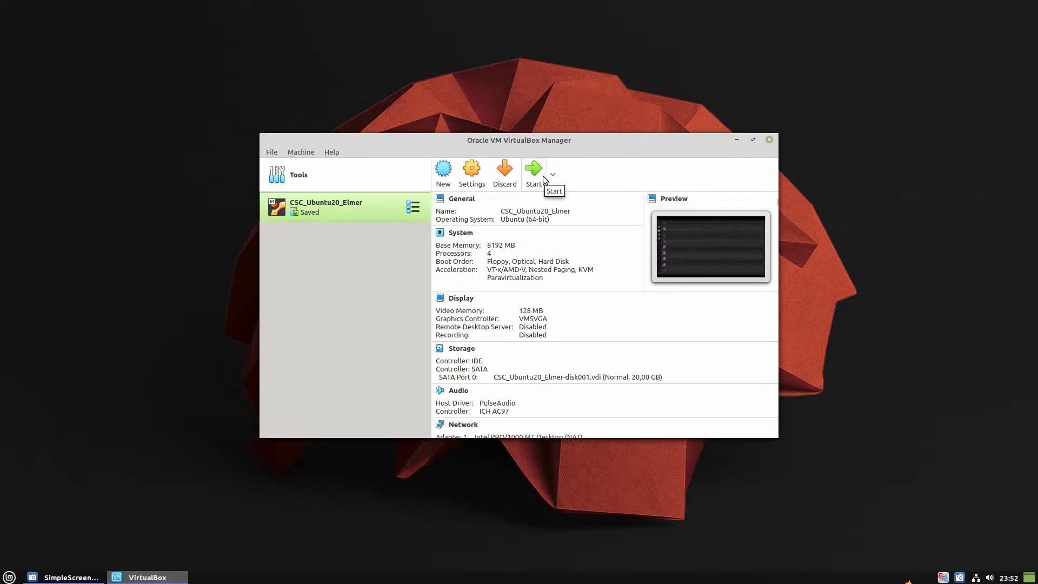
pyautogui.click(532, 169)
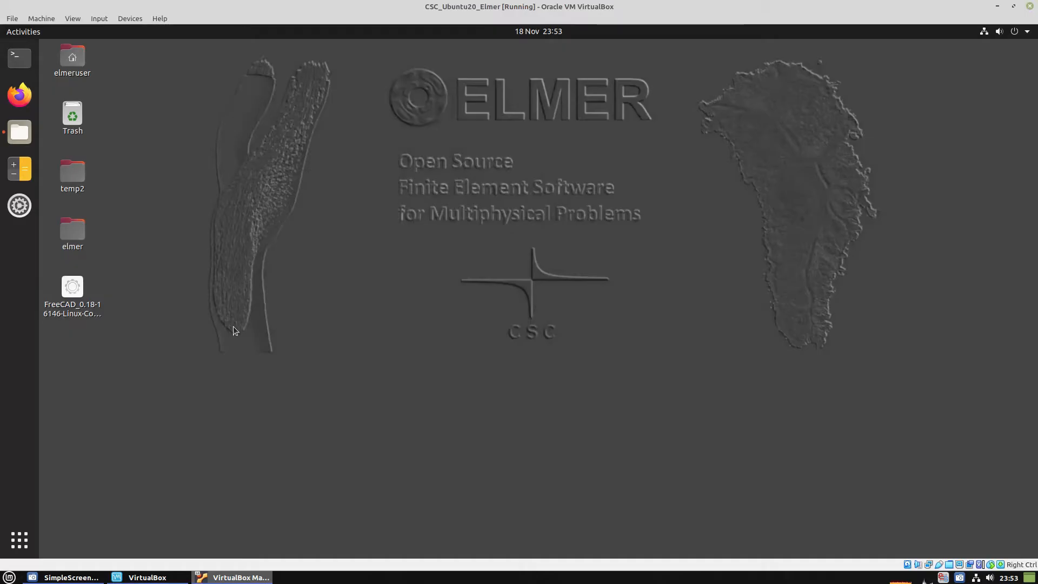
pyautogui.moveTo(228, 328)
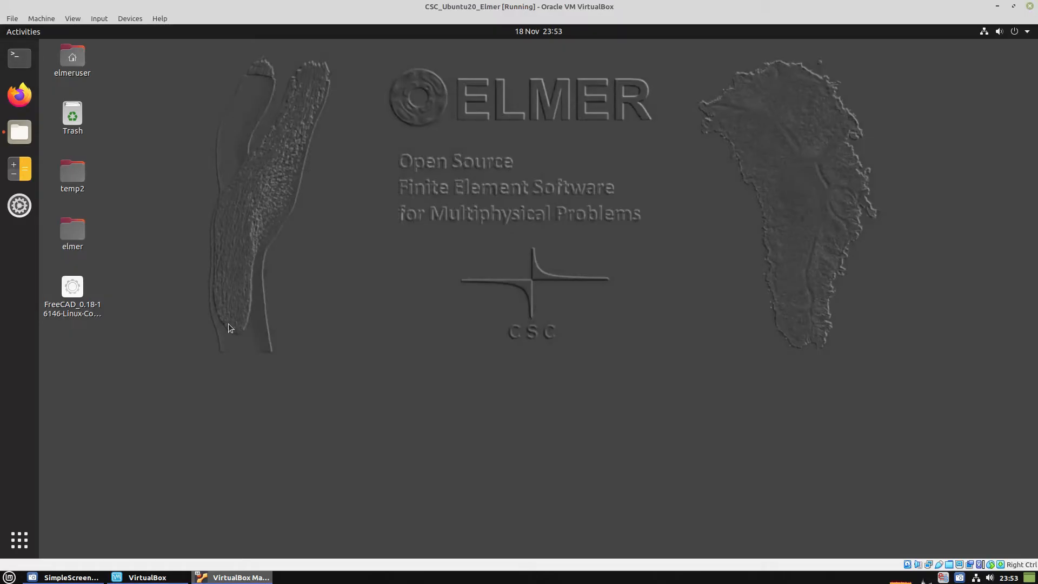
pyautogui.click(72, 291)
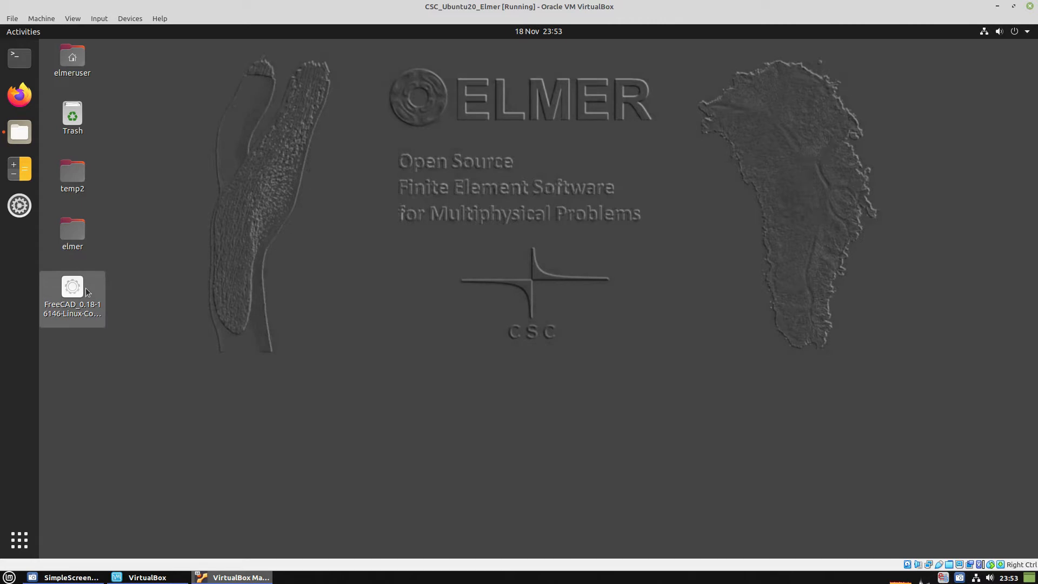
pyautogui.moveTo(18, 131)
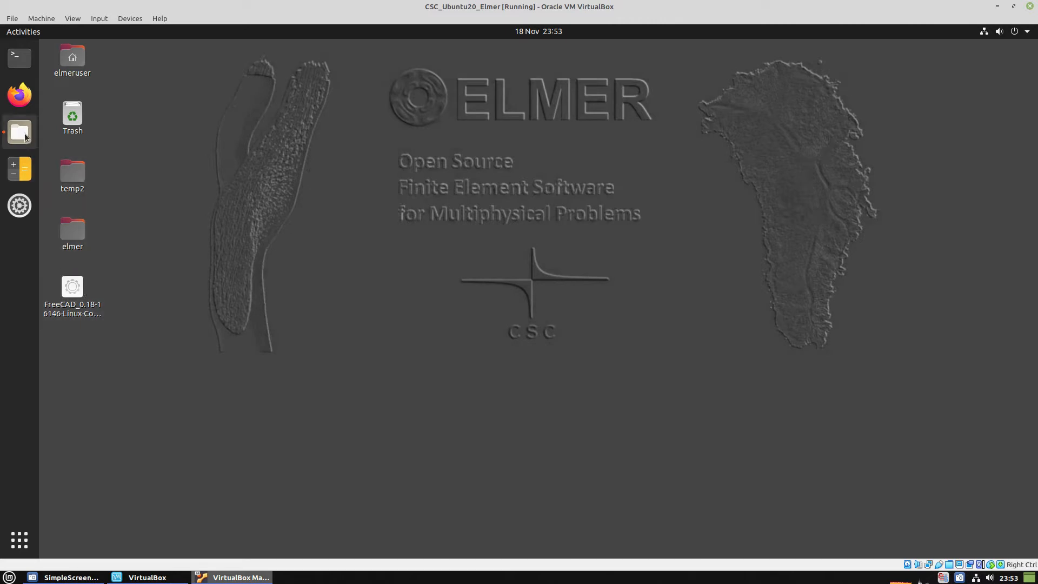
# - Launch the FreeCAD 0.18 AppImage from the Desktop folder in Files
pyautogui.click(18, 130)
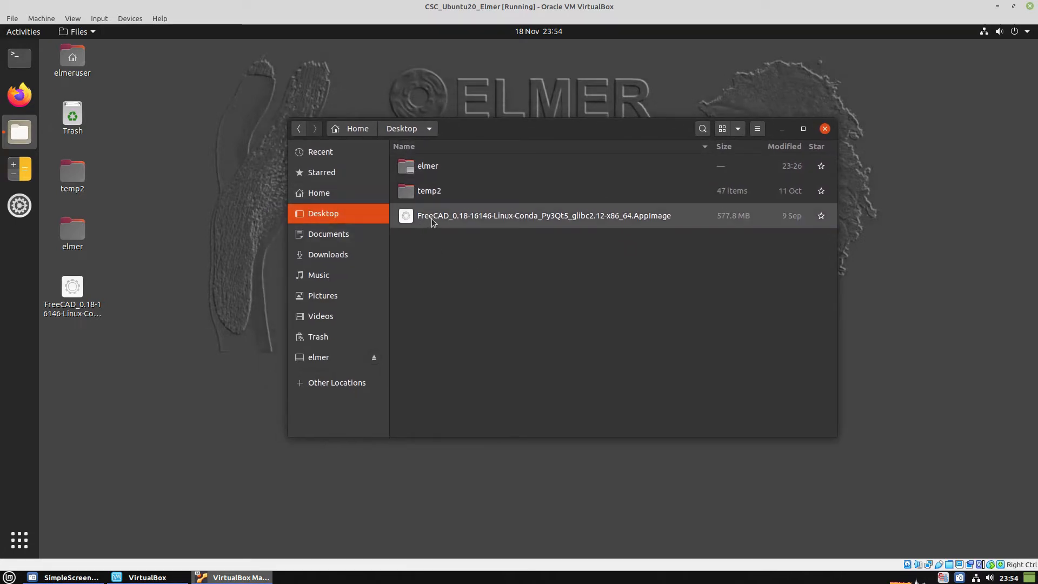
pyautogui.moveTo(629, 225)
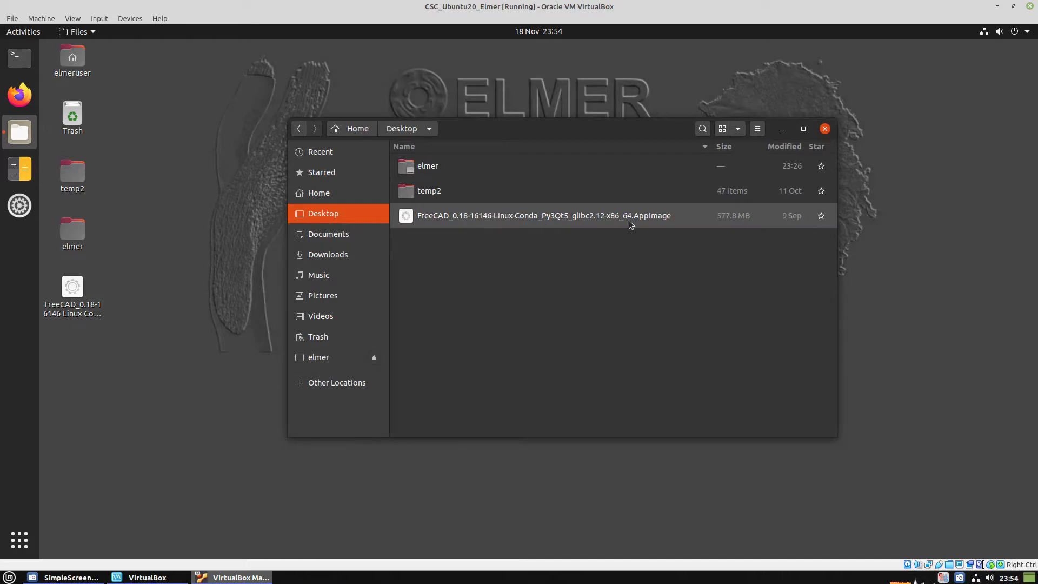
pyautogui.click(543, 215)
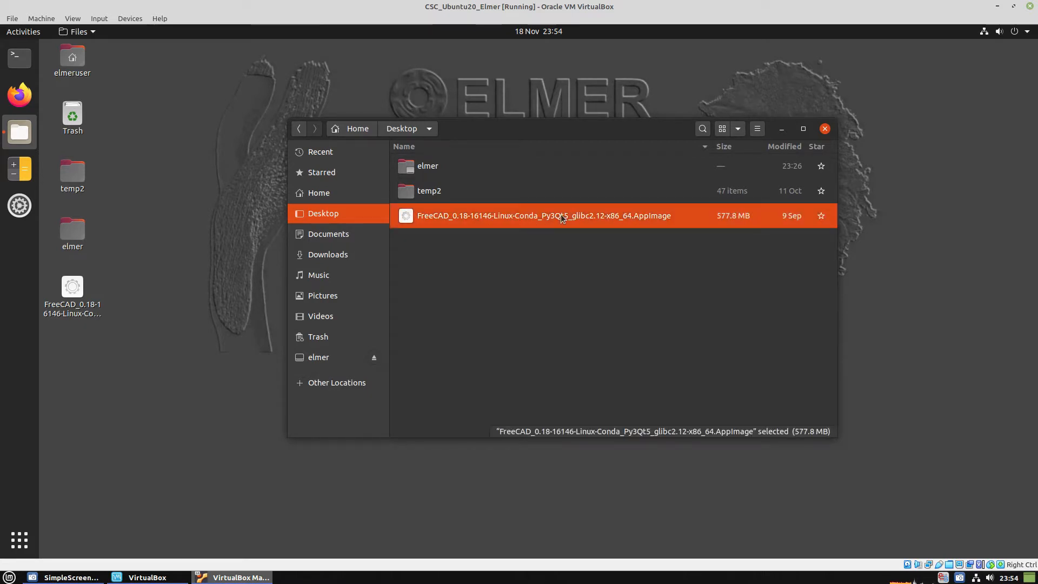
pyautogui.moveTo(788, 161)
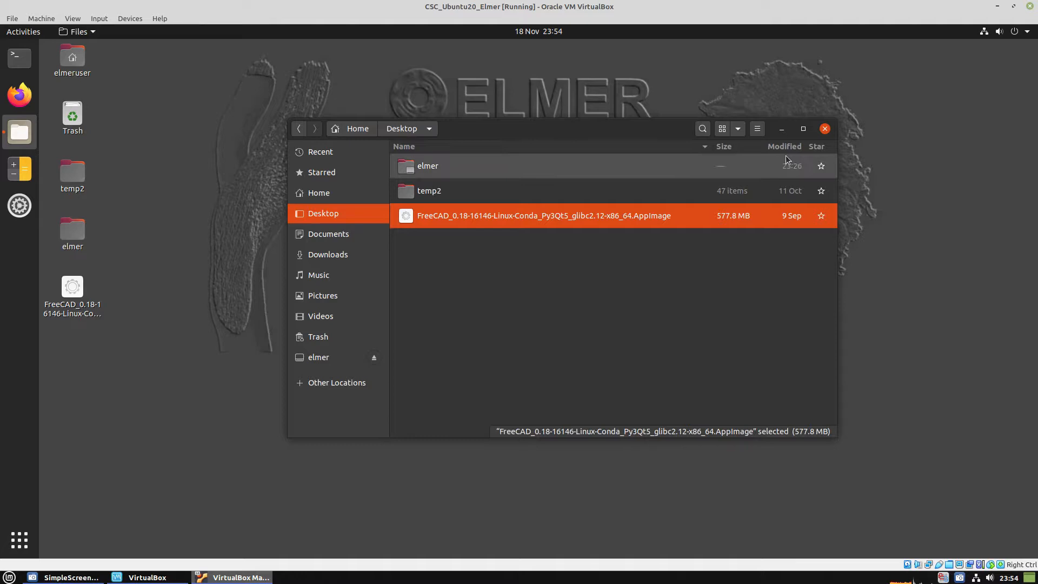
pyautogui.click(824, 128)
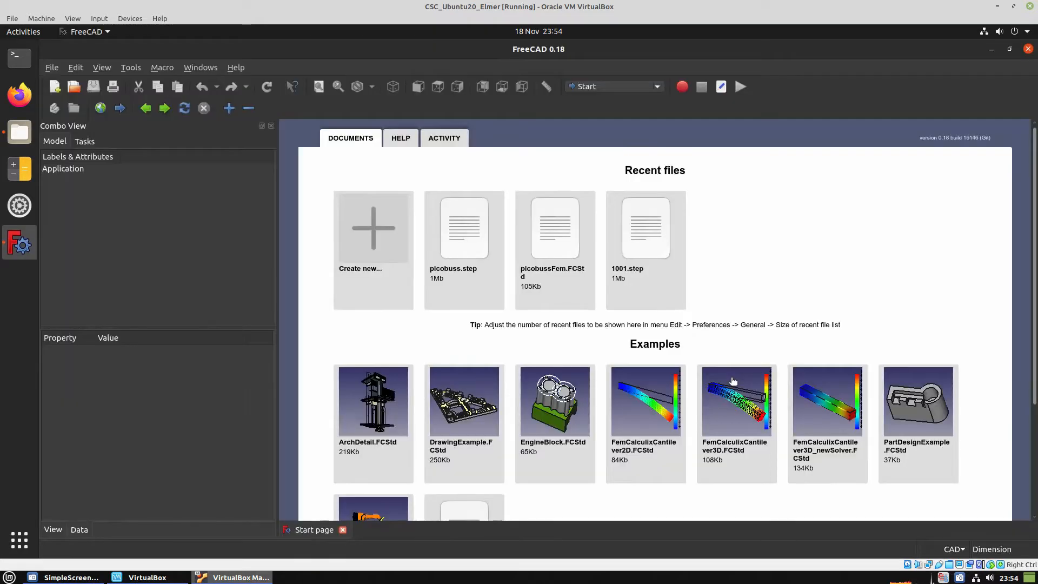
pyautogui.moveTo(378, 254)
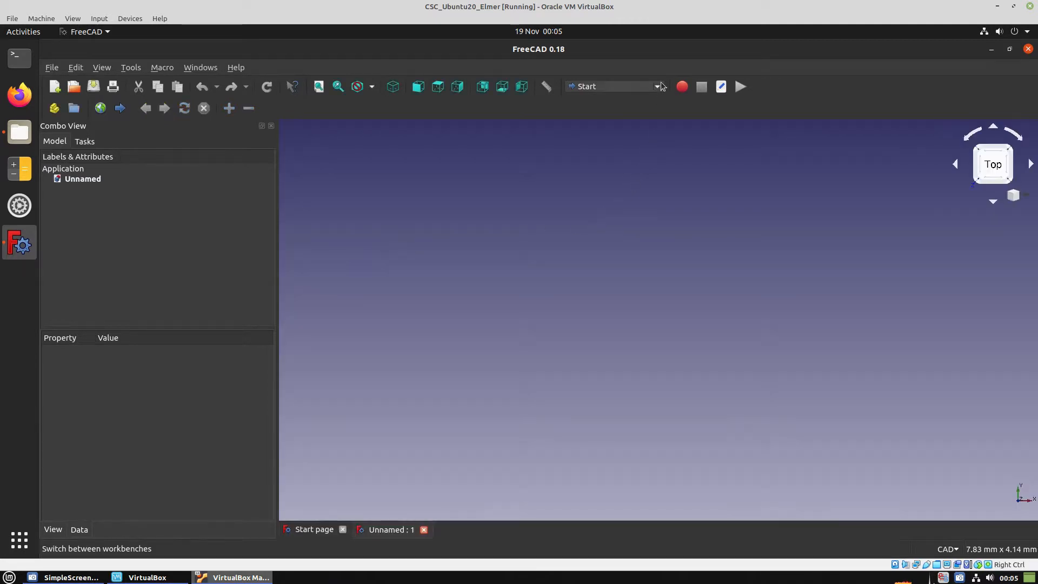
# - Switch to the Part workbench and add a default Cube
pyautogui.click(656, 86)
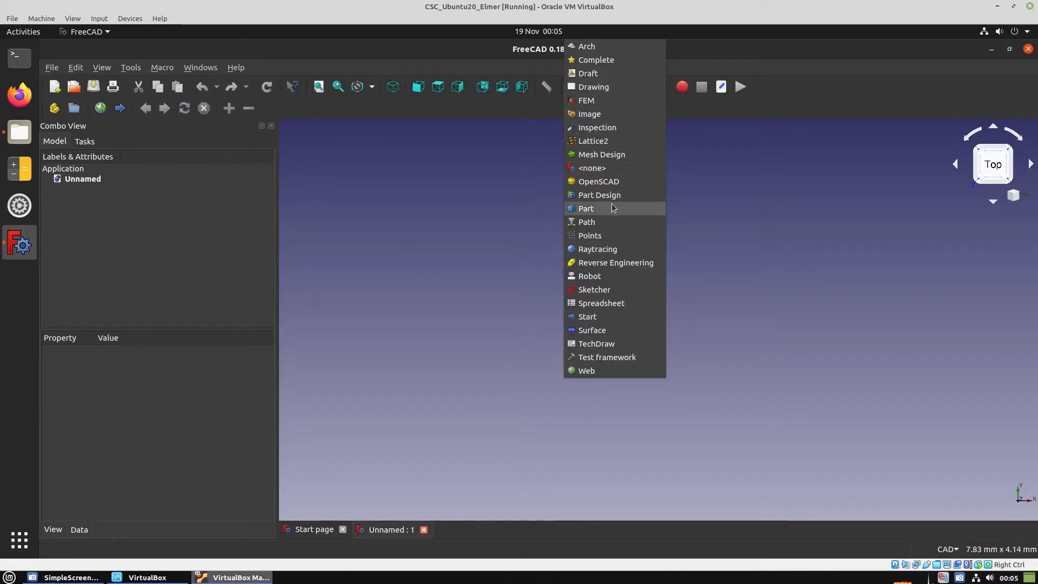
pyautogui.click(586, 208)
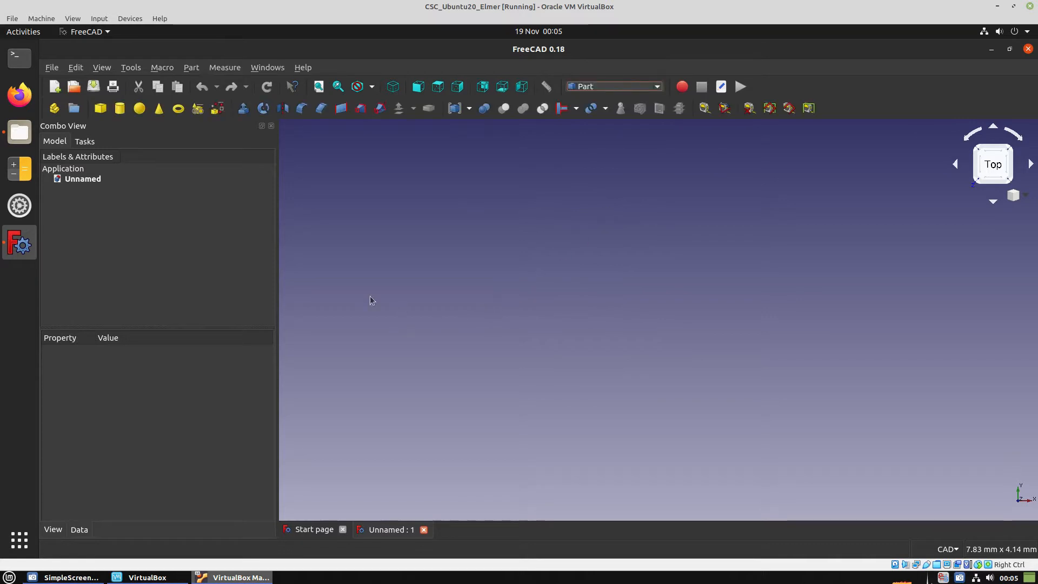
pyautogui.click(100, 108)
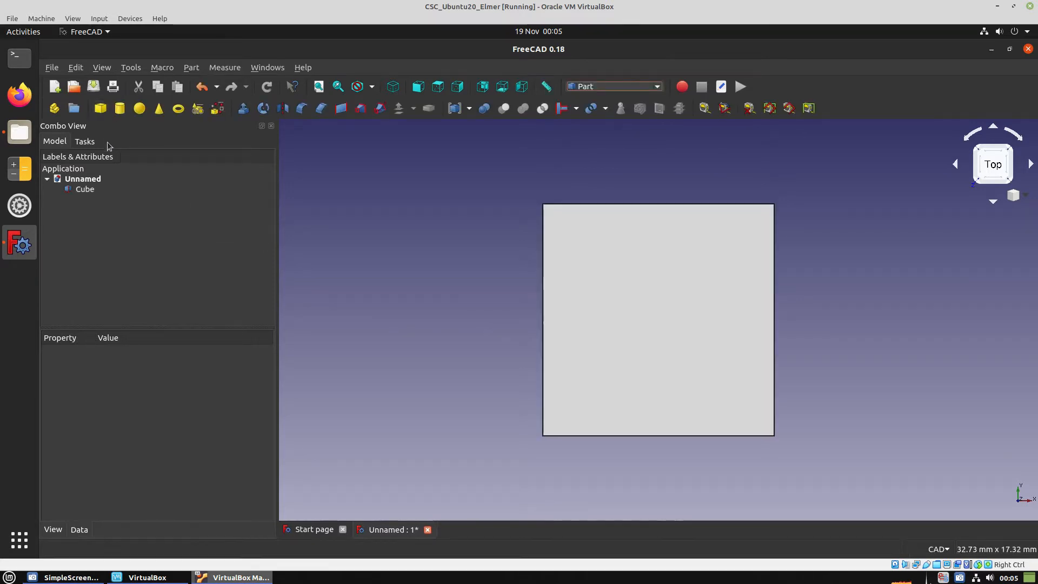
# - Resize the first cube to Length 20 and Width 2
pyautogui.click(85, 189)
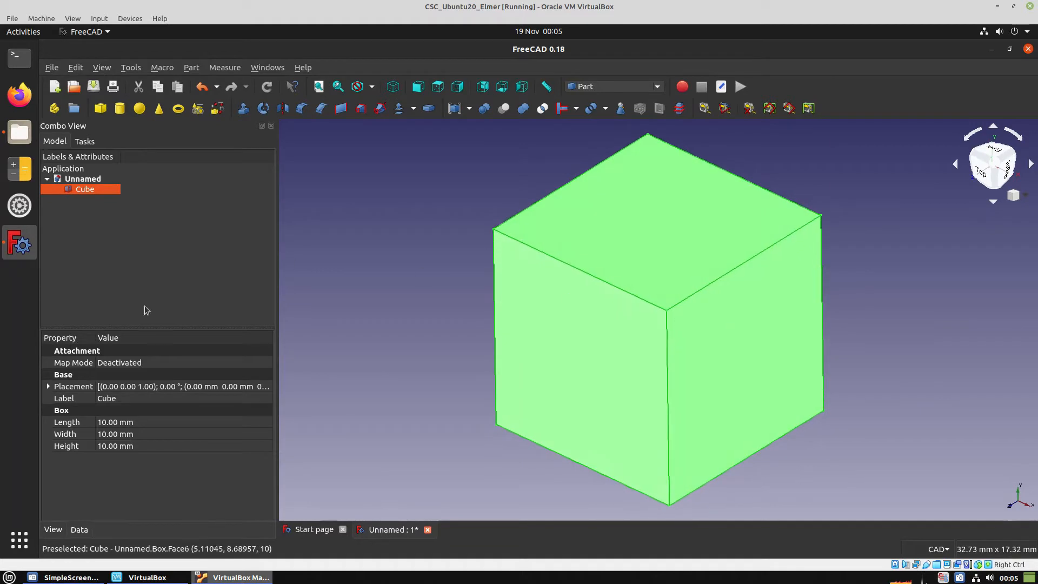
pyautogui.click(114, 422)
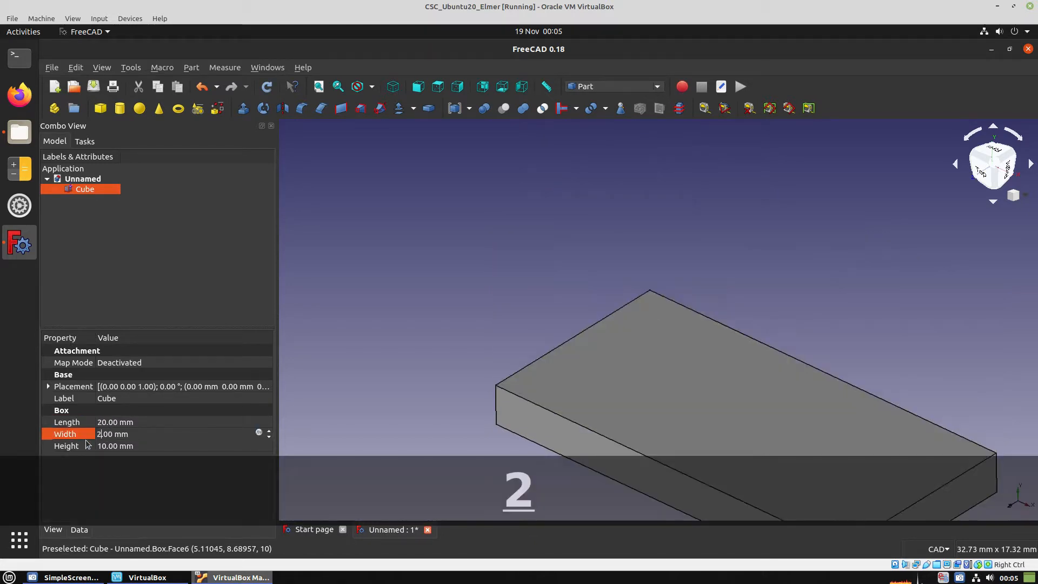
pyautogui.click(443, 372)
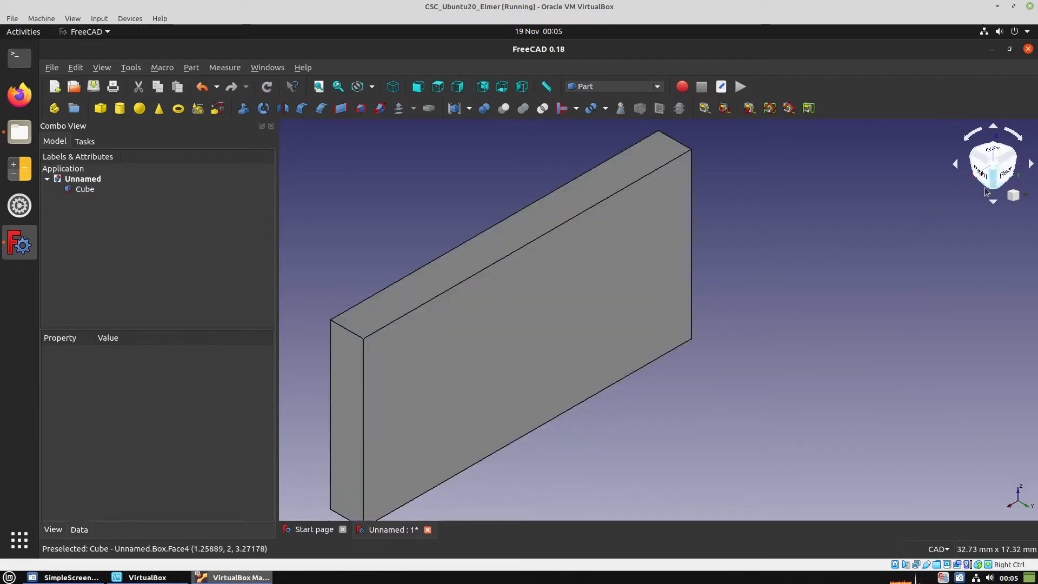
pyautogui.moveTo(119, 109)
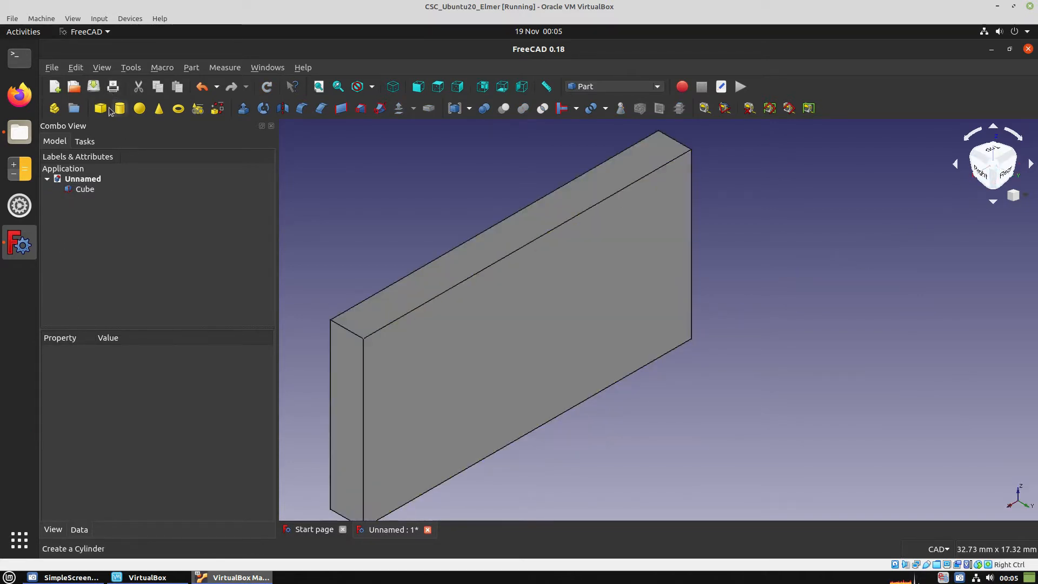
# - Add a second cube with Length 2, offset 4 mm from the first
pyautogui.click(100, 108)
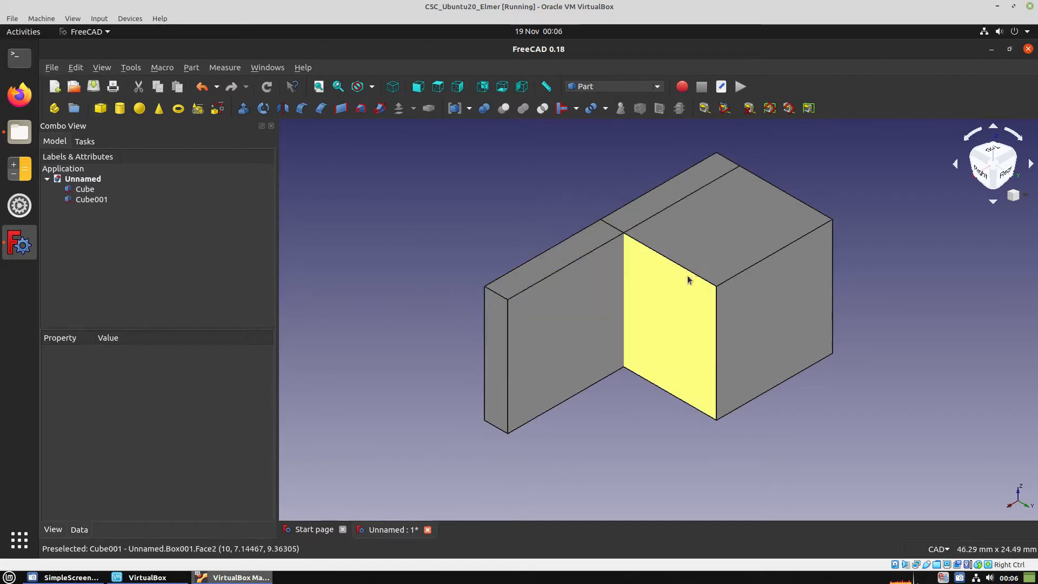
pyautogui.click(92, 200)
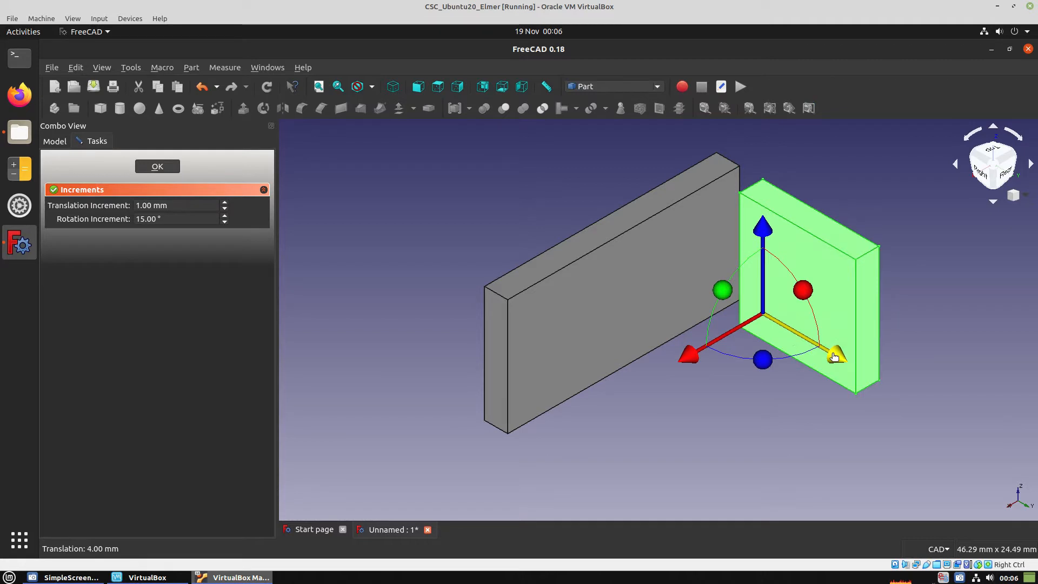
pyautogui.moveTo(834, 356)
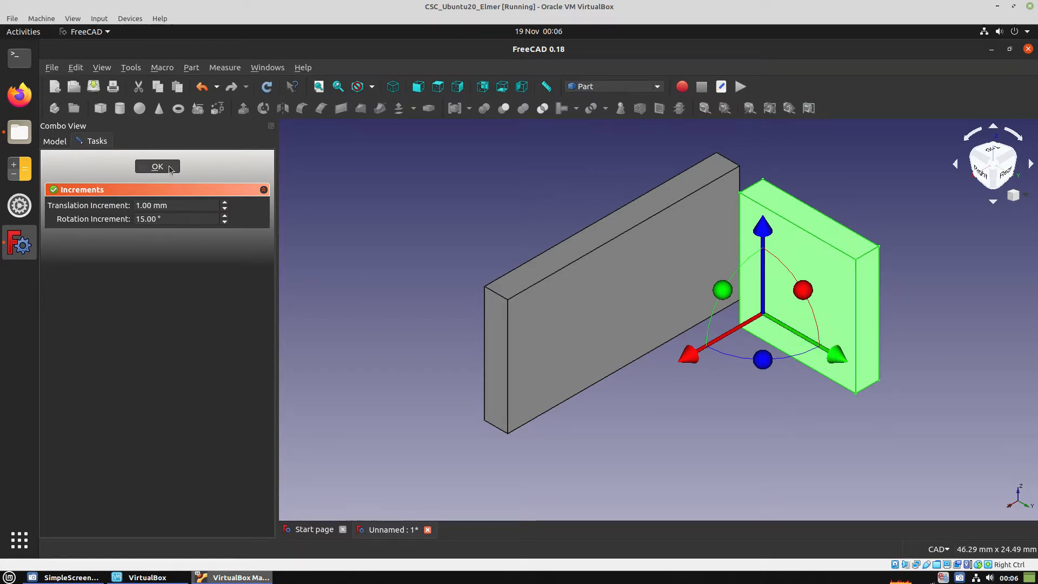
pyautogui.click(157, 166)
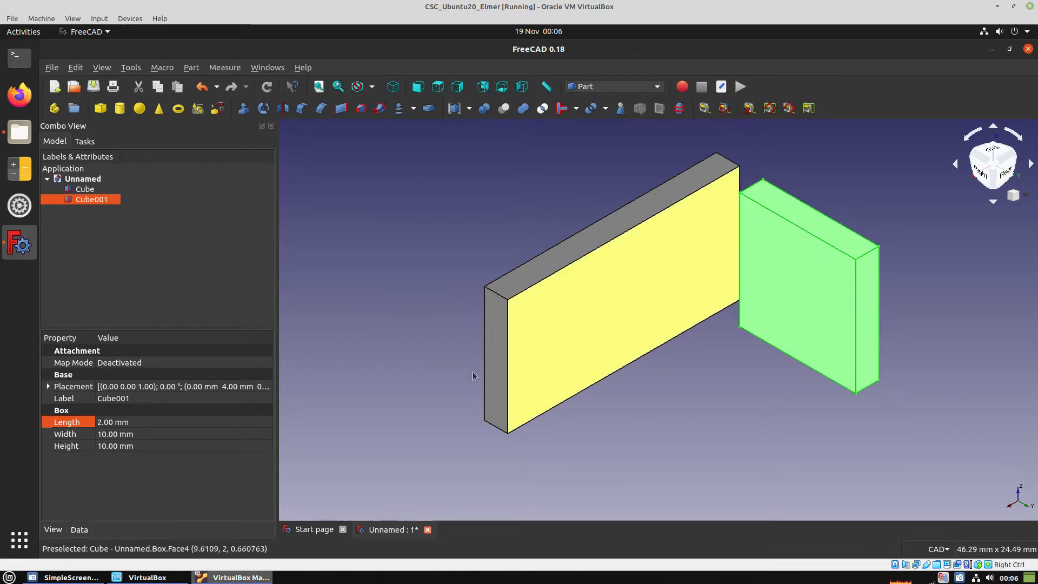
# - Duplicate both thin boxes
pyautogui.click(85, 188)
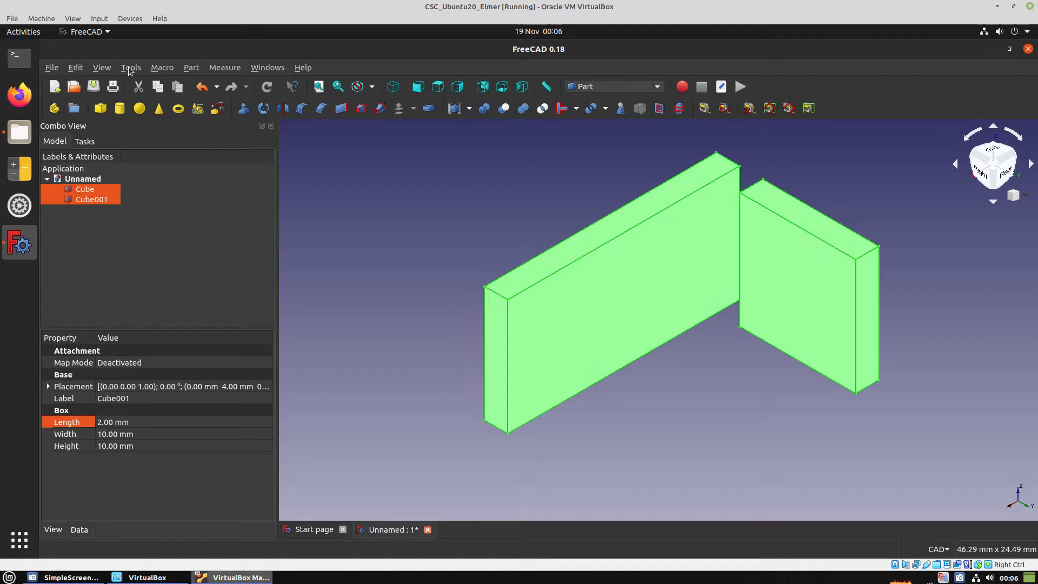
pyautogui.click(191, 67)
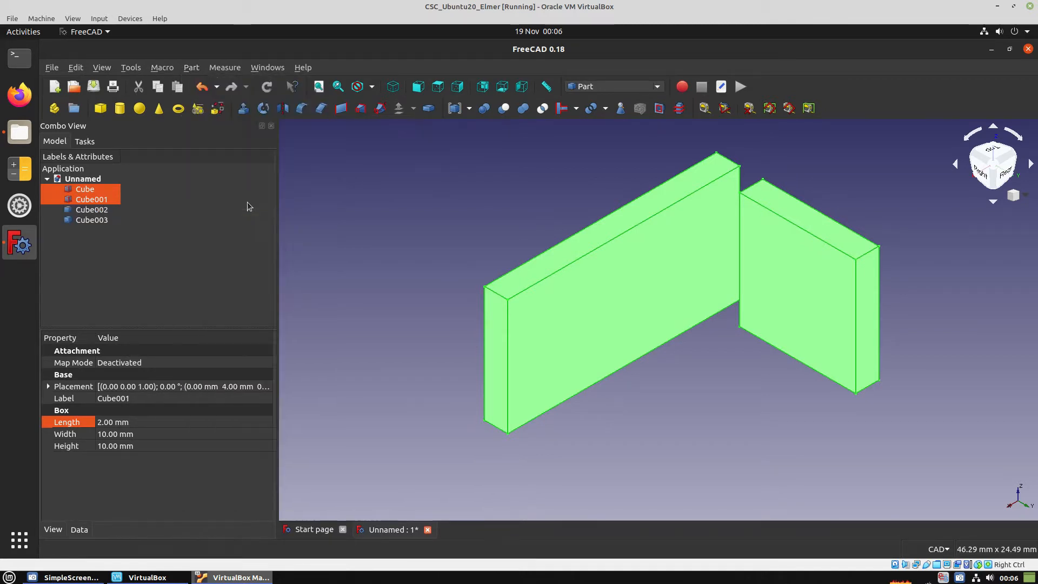
pyautogui.moveTo(770, 324)
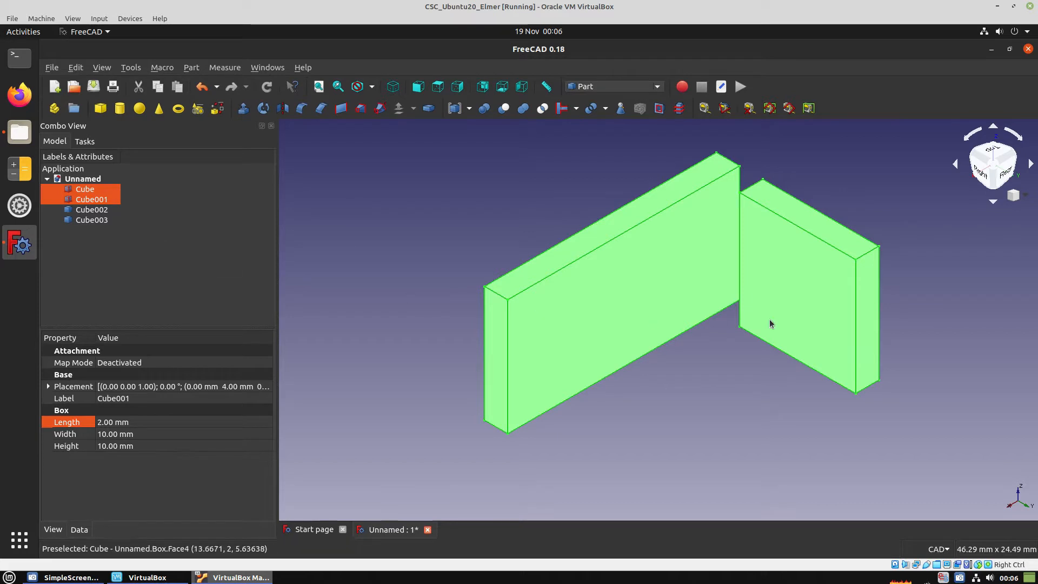
pyautogui.scroll(-3)
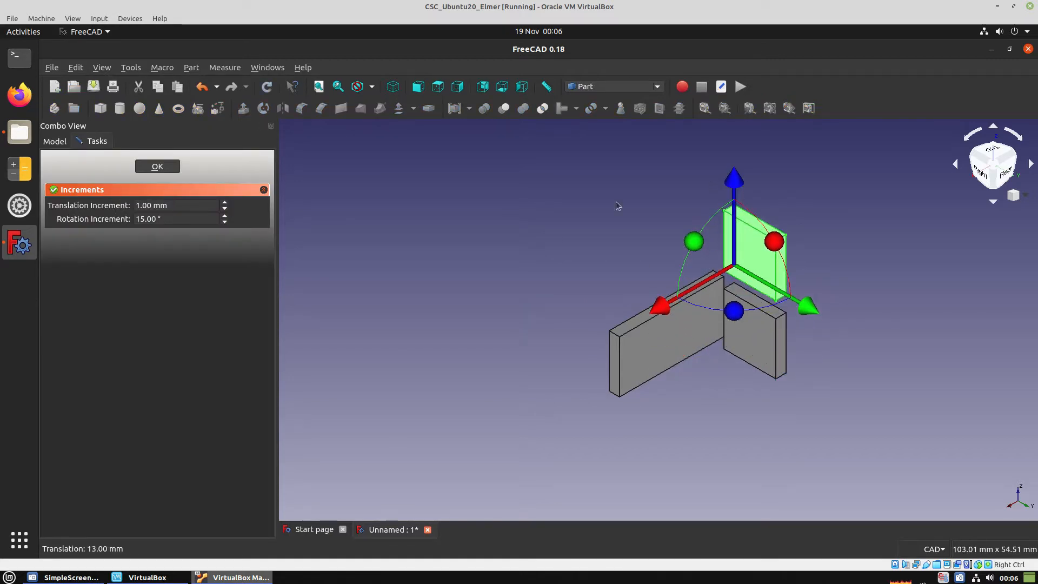
# - Move Cube002 and Cube003 13 mm up and 3 mm over, then view in 3D
pyautogui.click(157, 166)
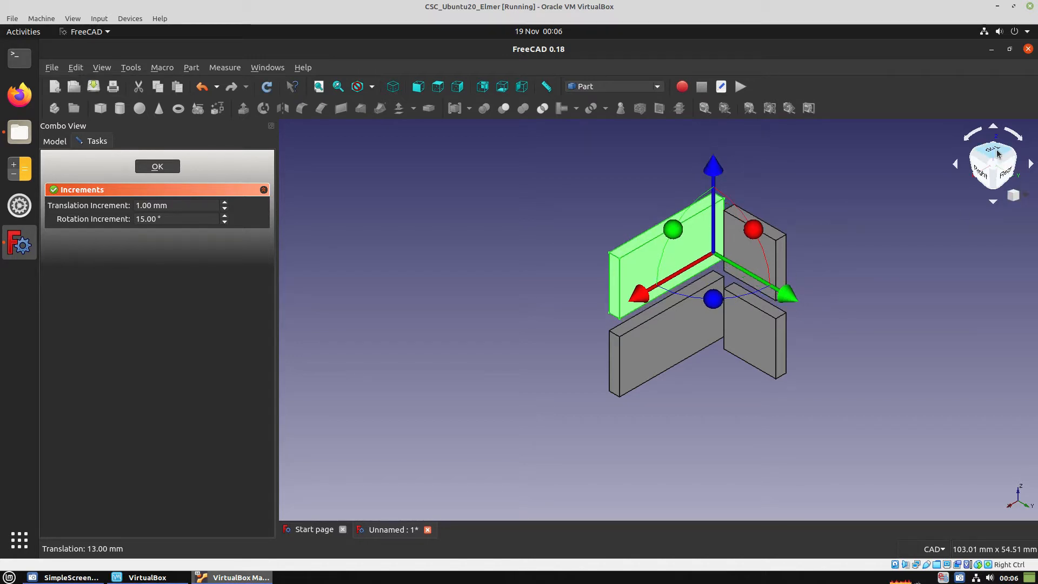
pyautogui.click(992, 164)
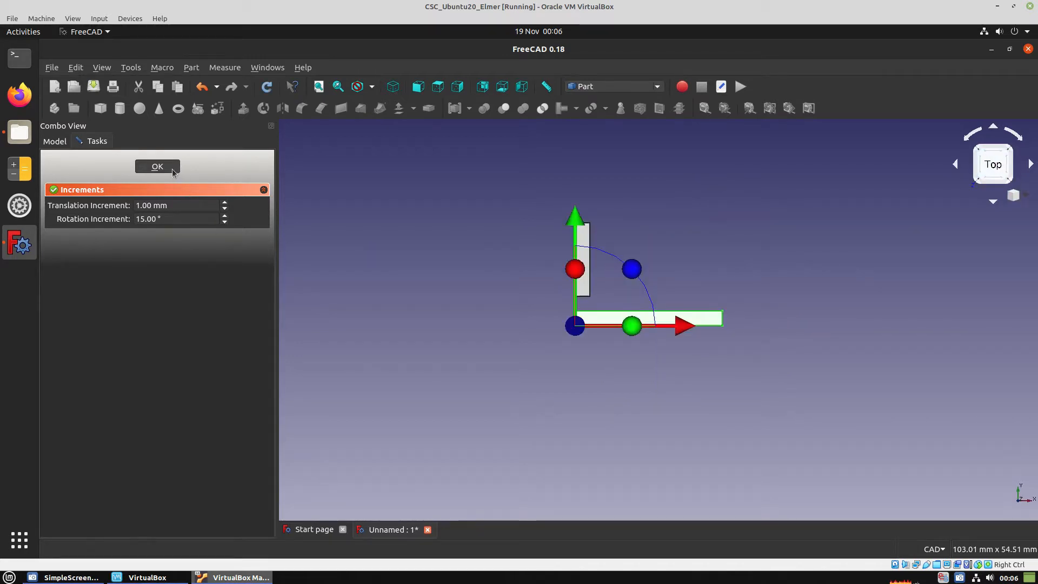
pyautogui.click(156, 166)
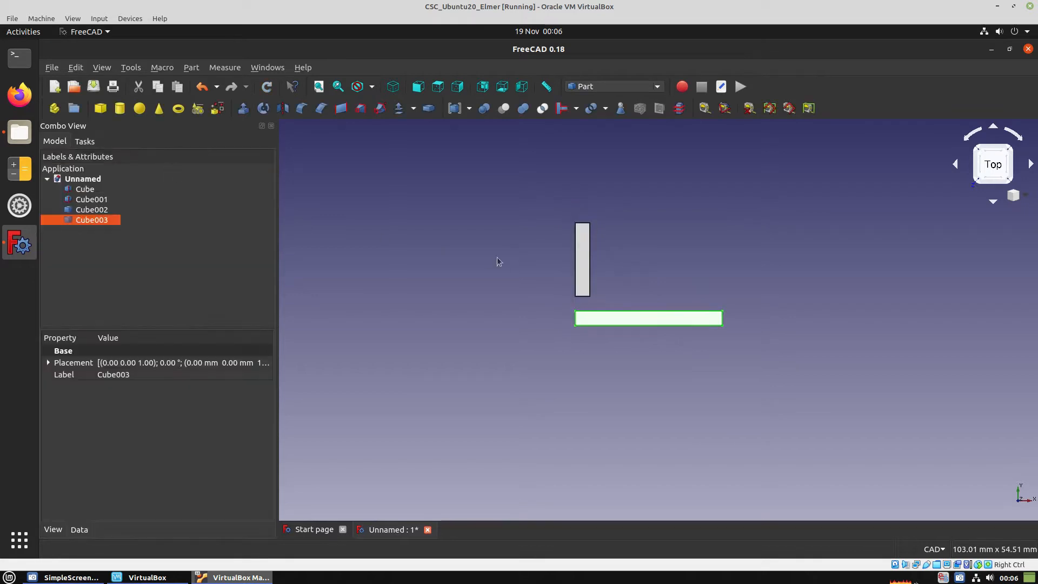
pyautogui.click(92, 209)
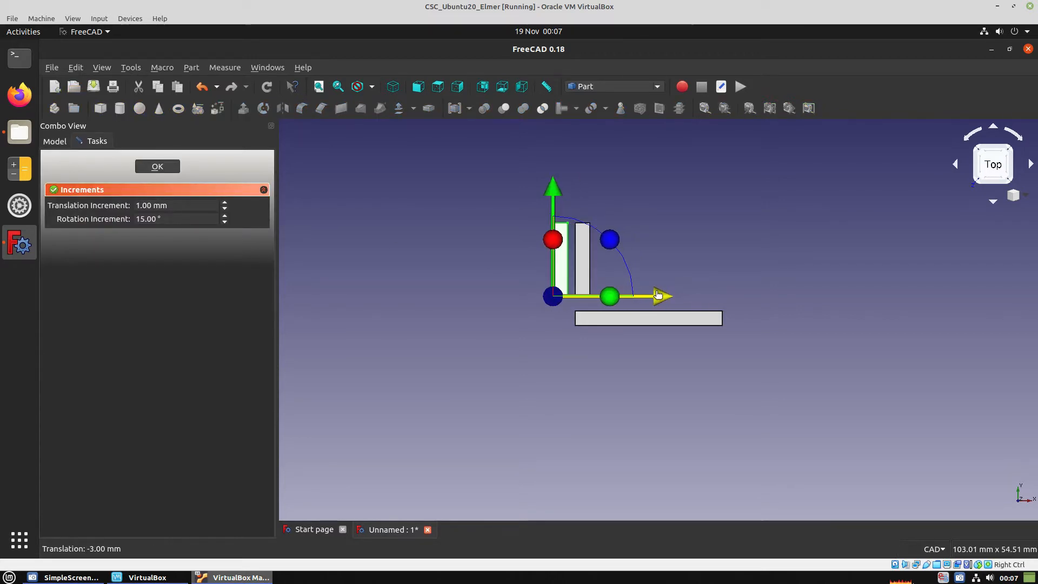
pyautogui.click(157, 166)
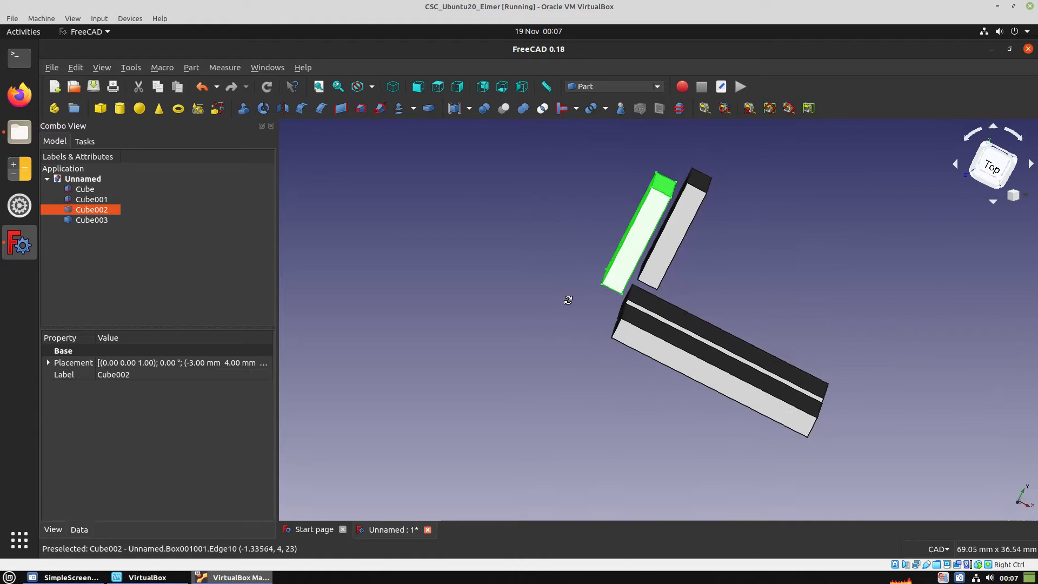
pyautogui.moveTo(568, 300); pyautogui.dragTo(575, 289)
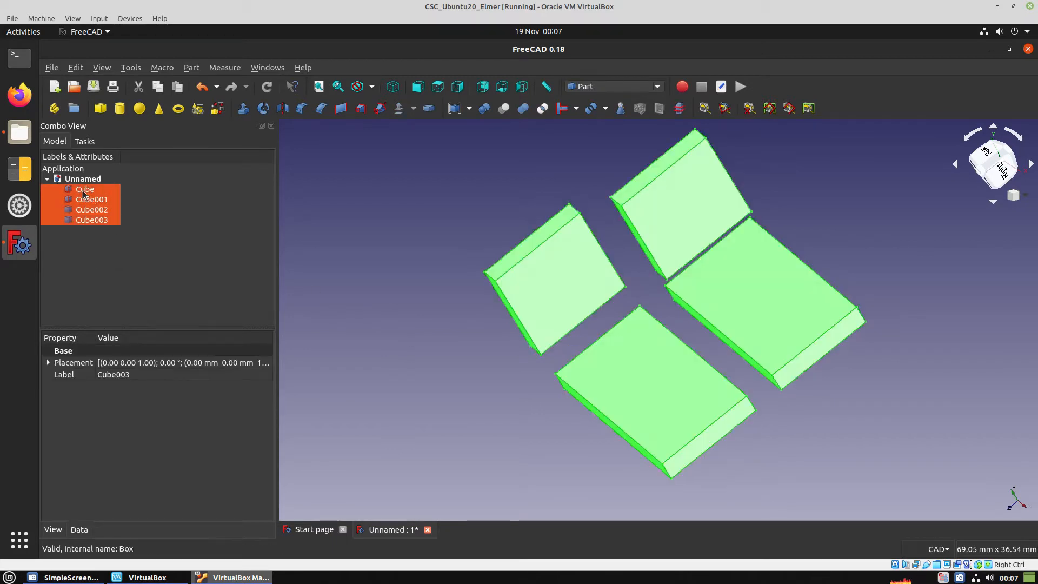
# - Merge the four cubes into a Boolean Fragments object and select it
pyautogui.click(606, 108)
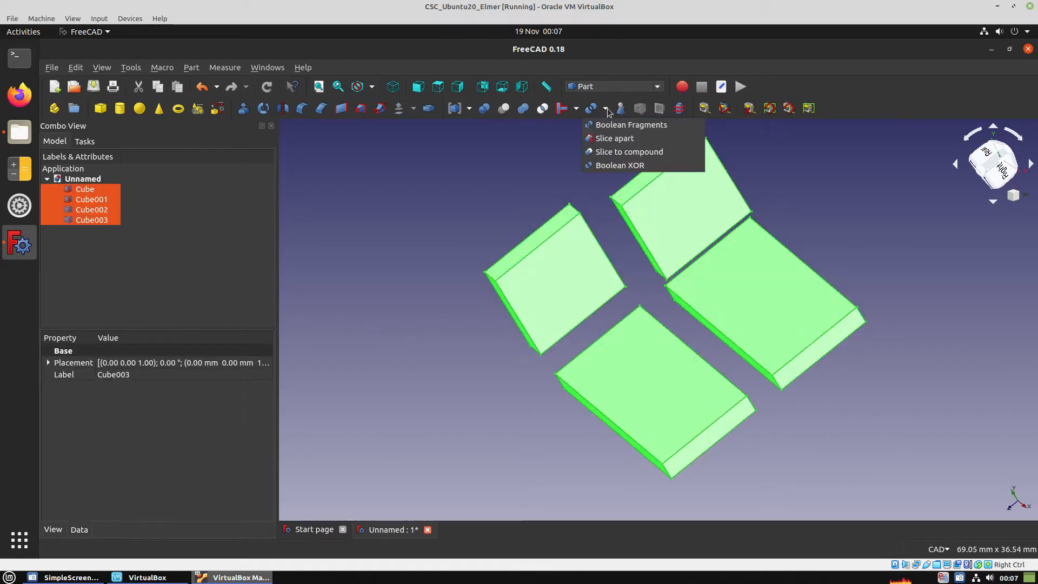
pyautogui.moveTo(607, 129)
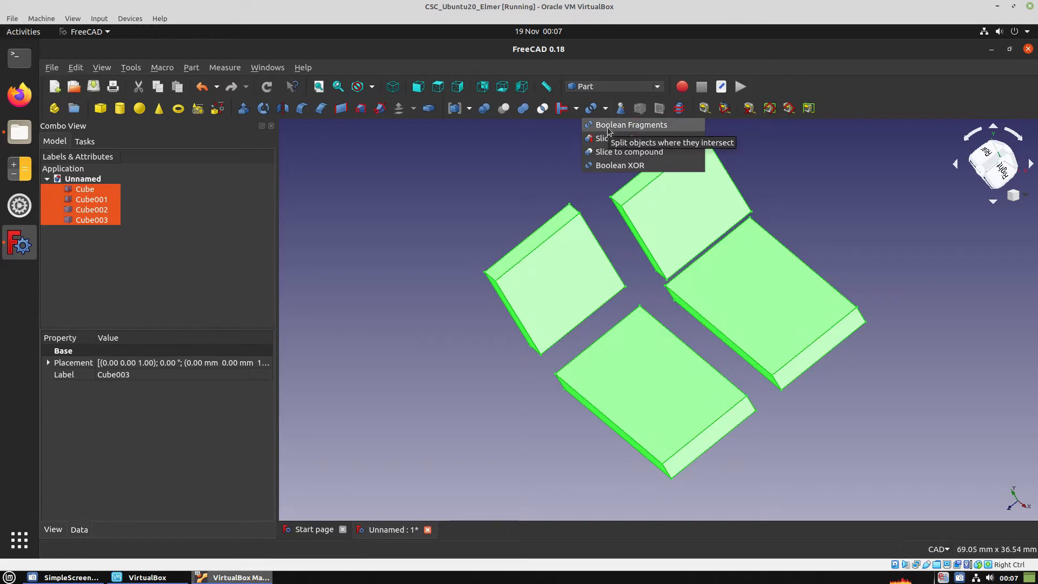
pyautogui.click(631, 124)
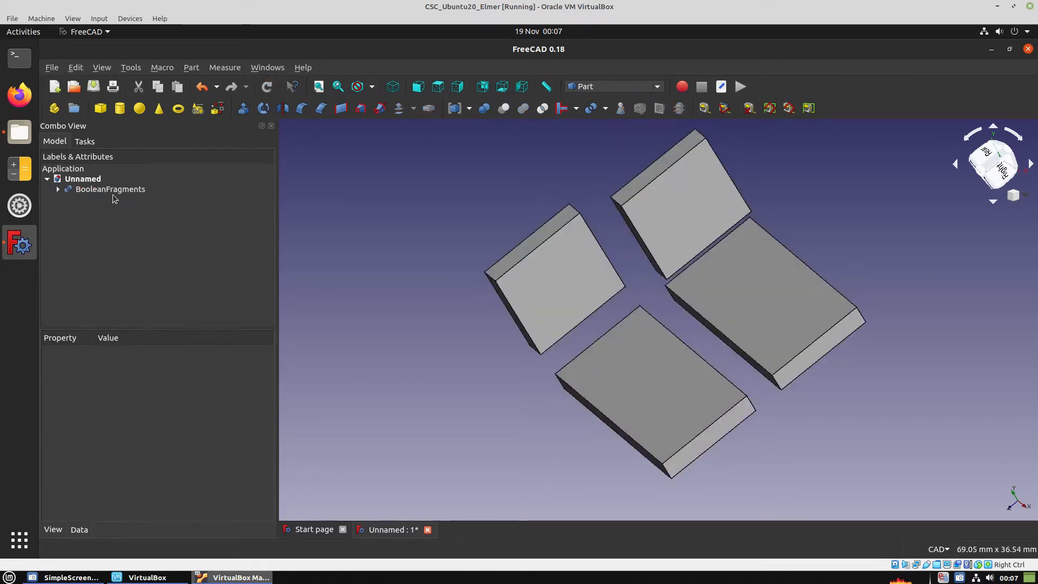
pyautogui.click(110, 188)
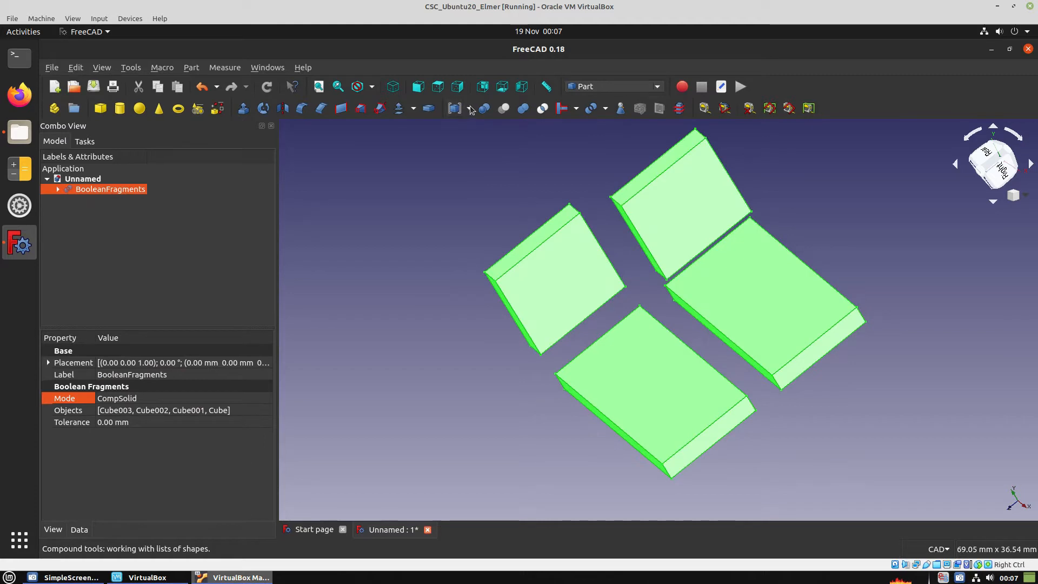
# - Wrap BooleanFragments in a CompoundFilter with Filter Type set to bypass
pyautogui.click(454, 108)
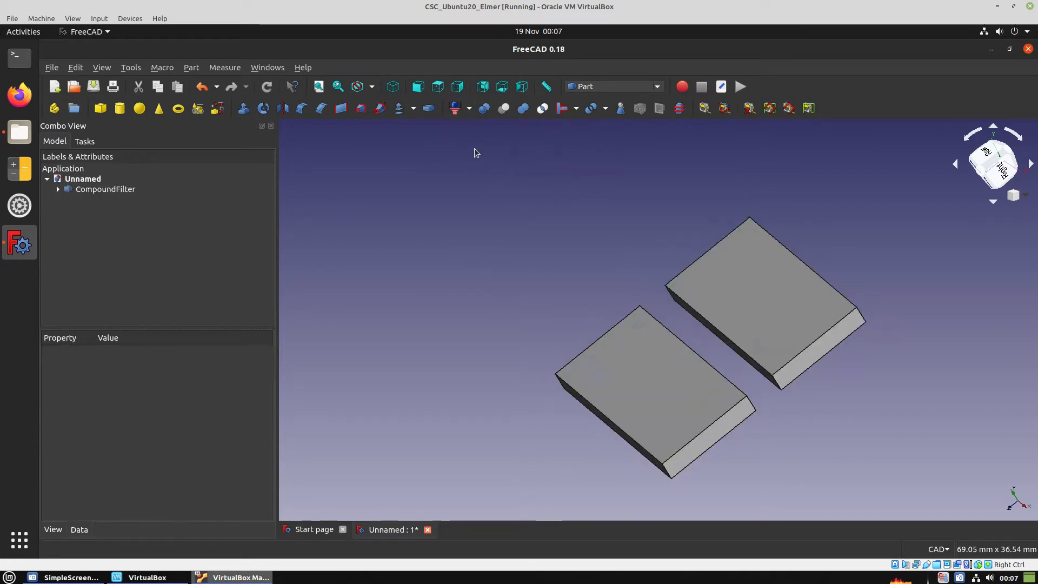
pyautogui.click(104, 188)
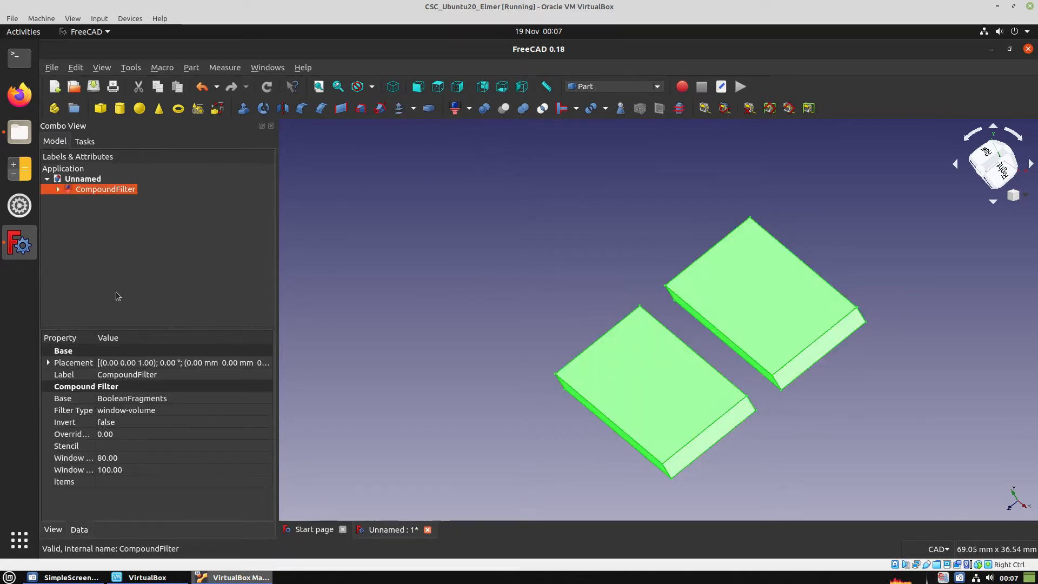
pyautogui.click(126, 410)
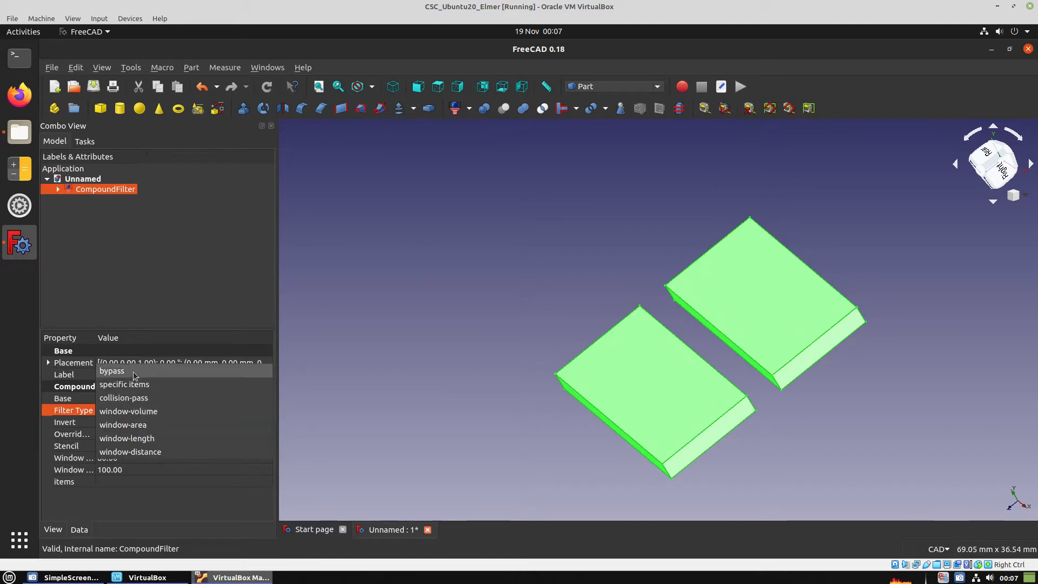
pyautogui.click(112, 370)
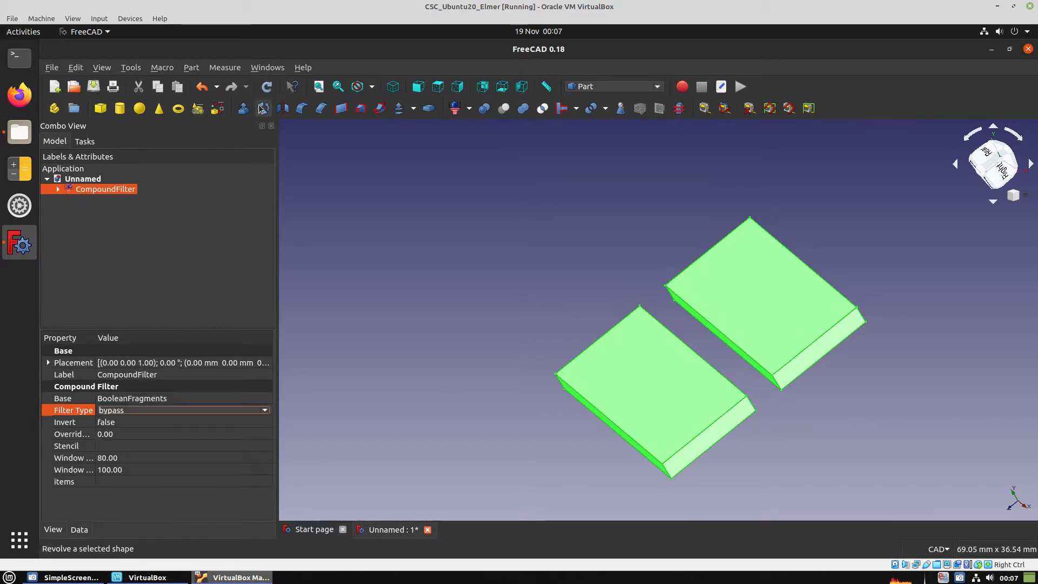
pyautogui.click(102, 207)
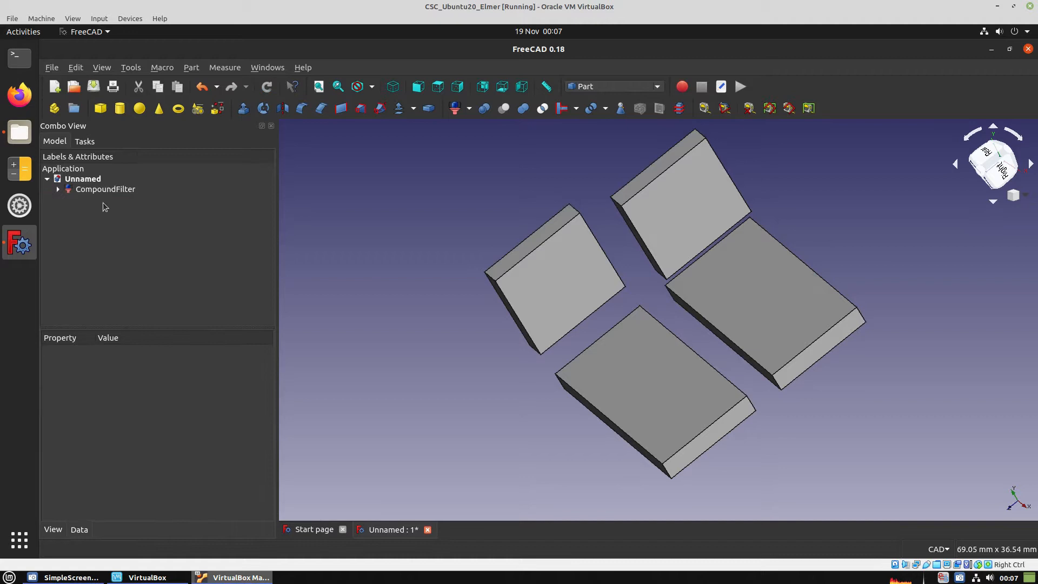
# - Start exporting the model and create and open a new Desktop folder 4boxes
pyautogui.click(51, 67)
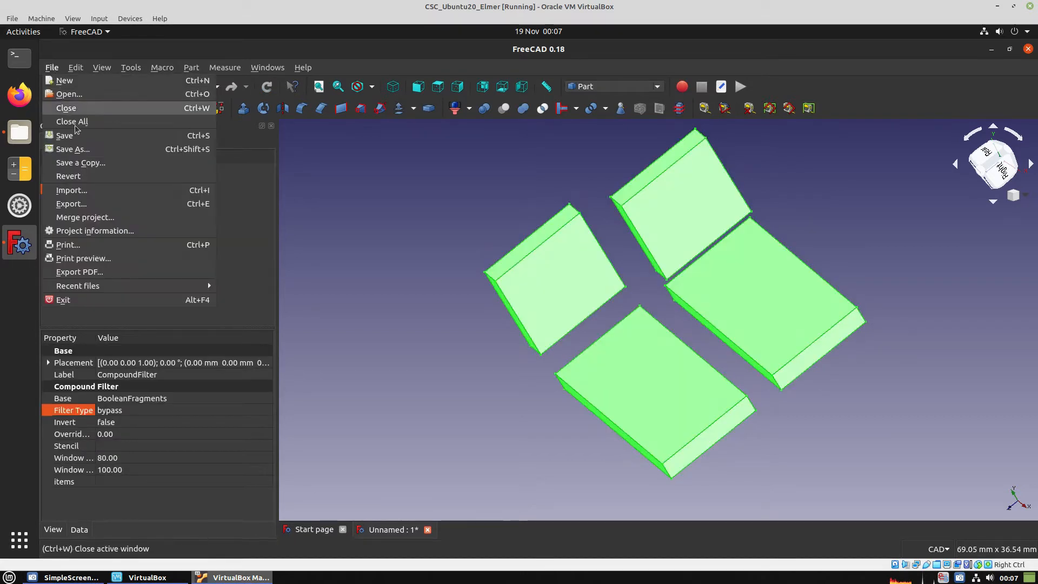
pyautogui.moveTo(106, 204)
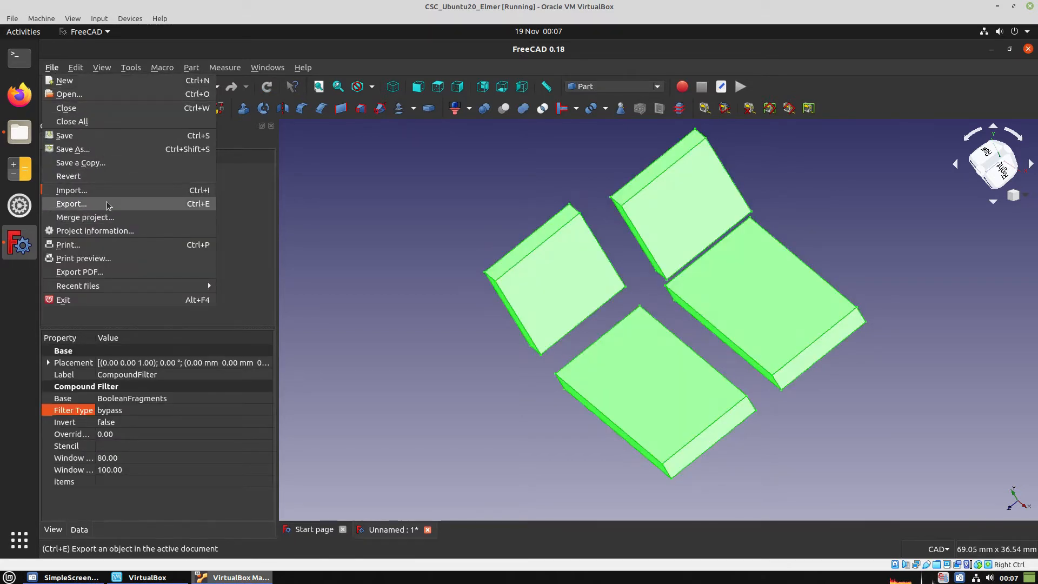
pyautogui.click(71, 204)
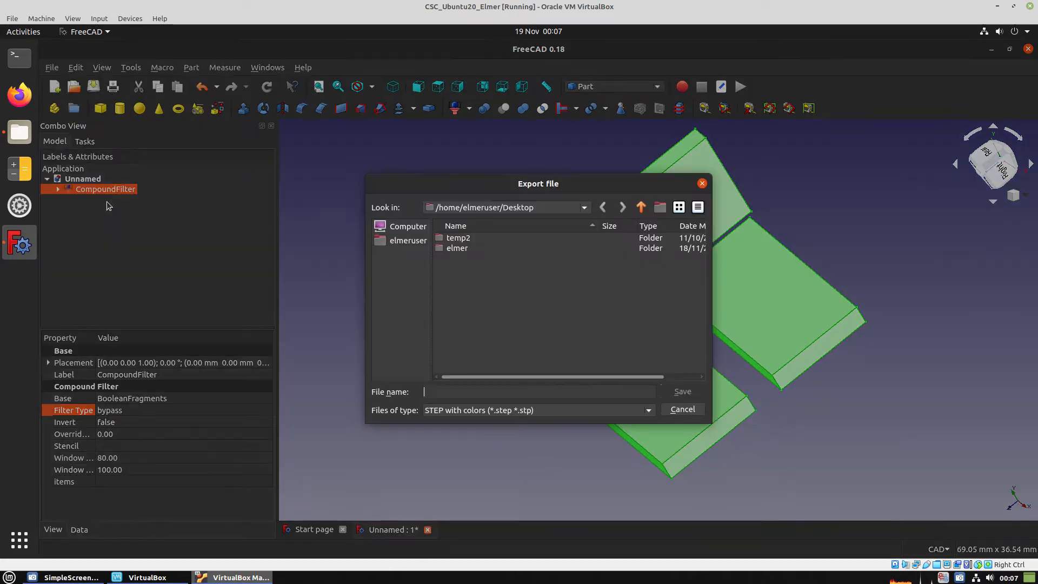
pyautogui.moveTo(522, 307)
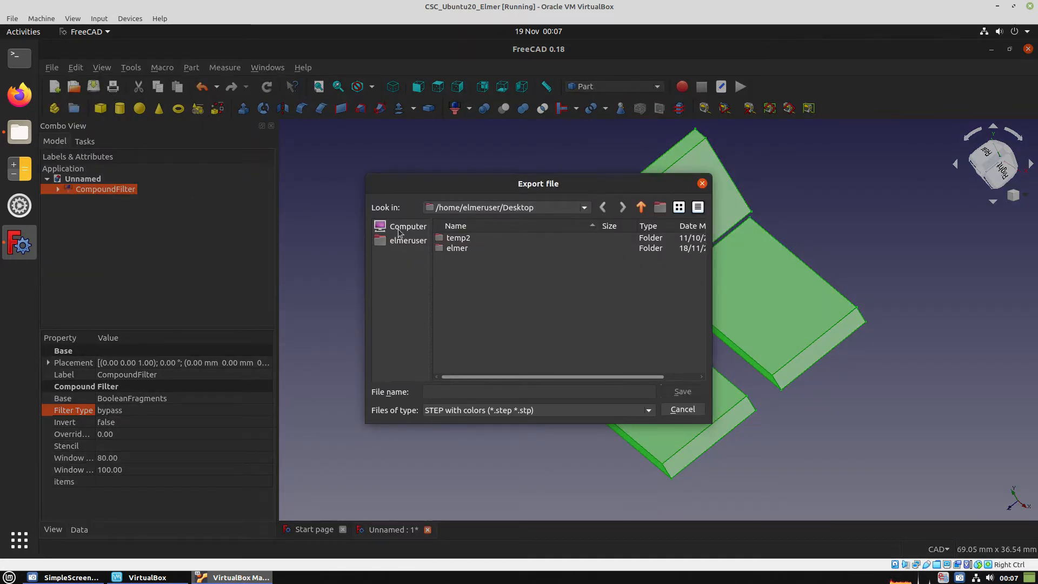
pyautogui.rightClick(503, 295)
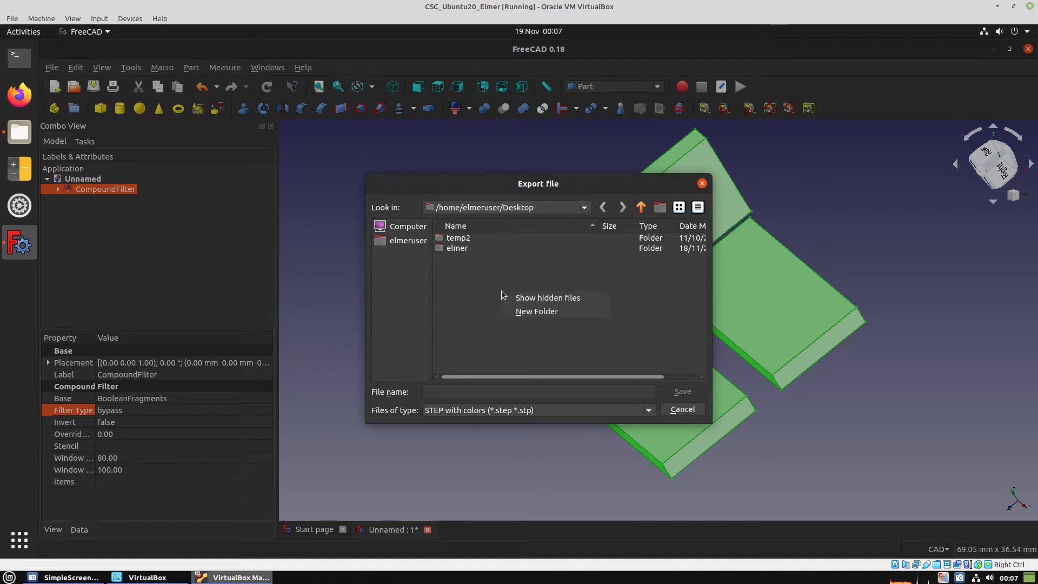
pyautogui.click(536, 312)
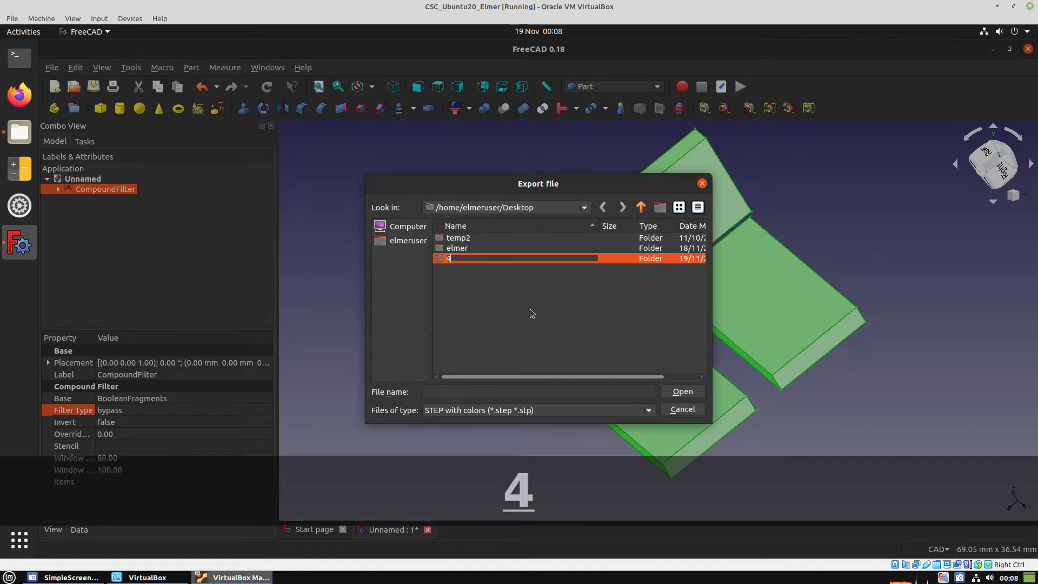
pyautogui.write('boxes')
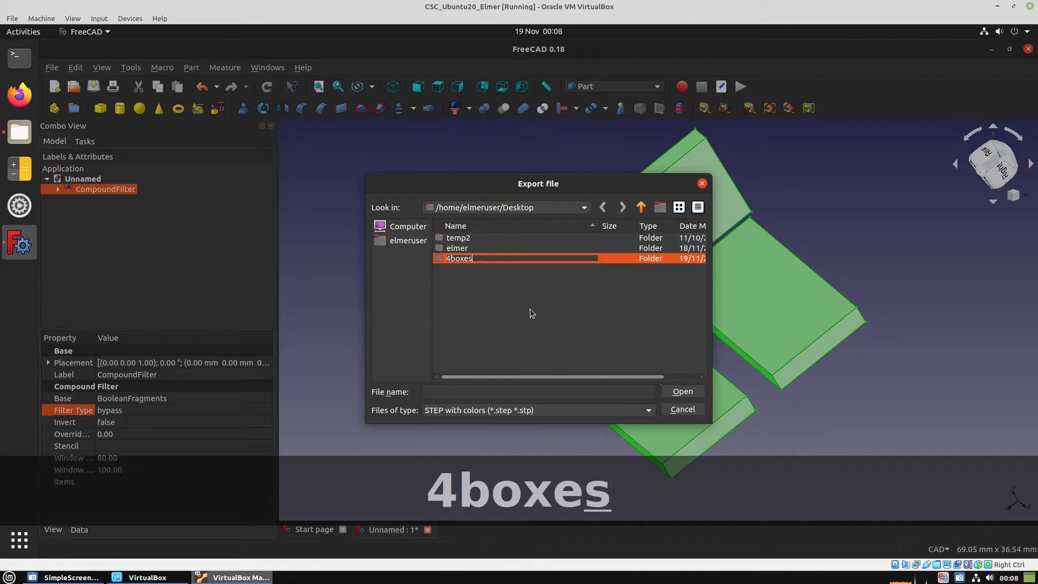
pyautogui.doubleClick(460, 259)
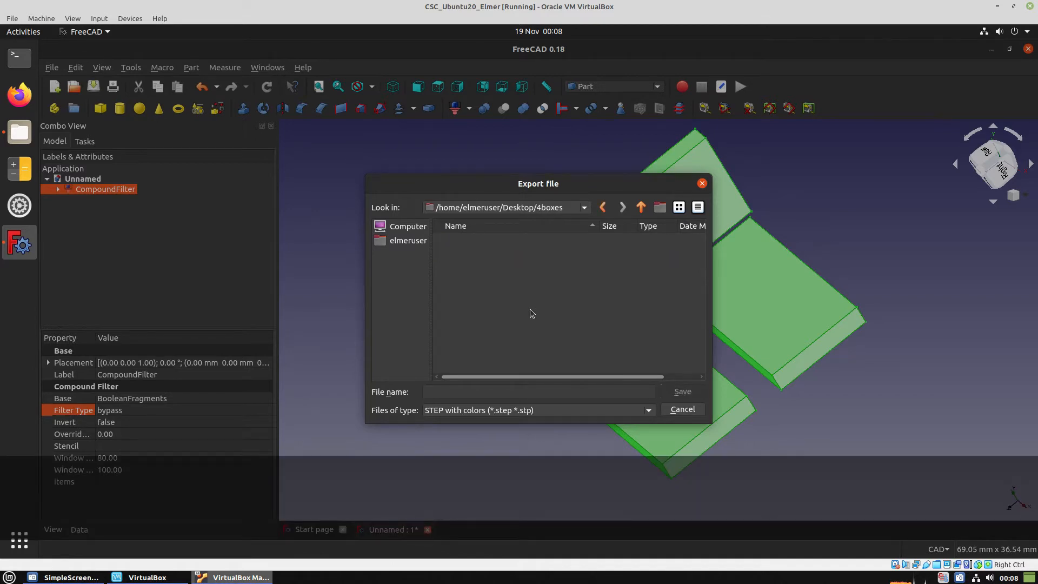
# - Save the export as 4boxes.step in that folder
pyautogui.write('4')
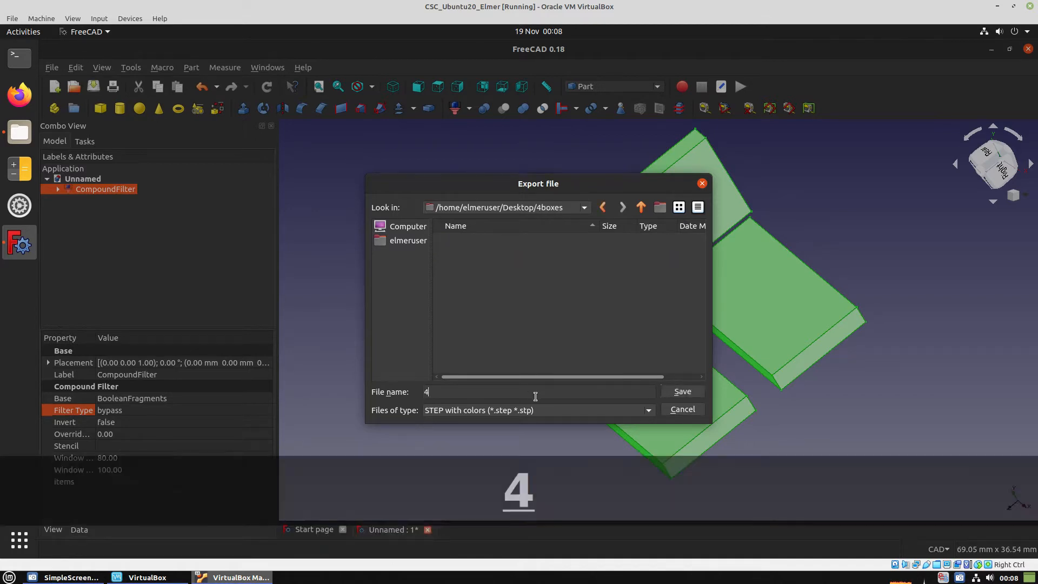
pyautogui.write('boxes.')
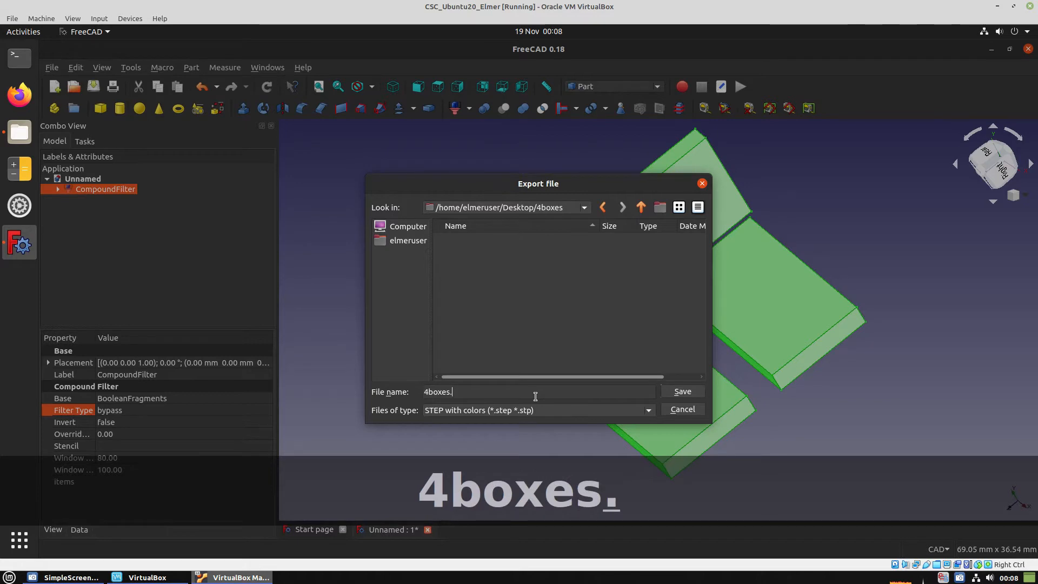
pyautogui.write('step')
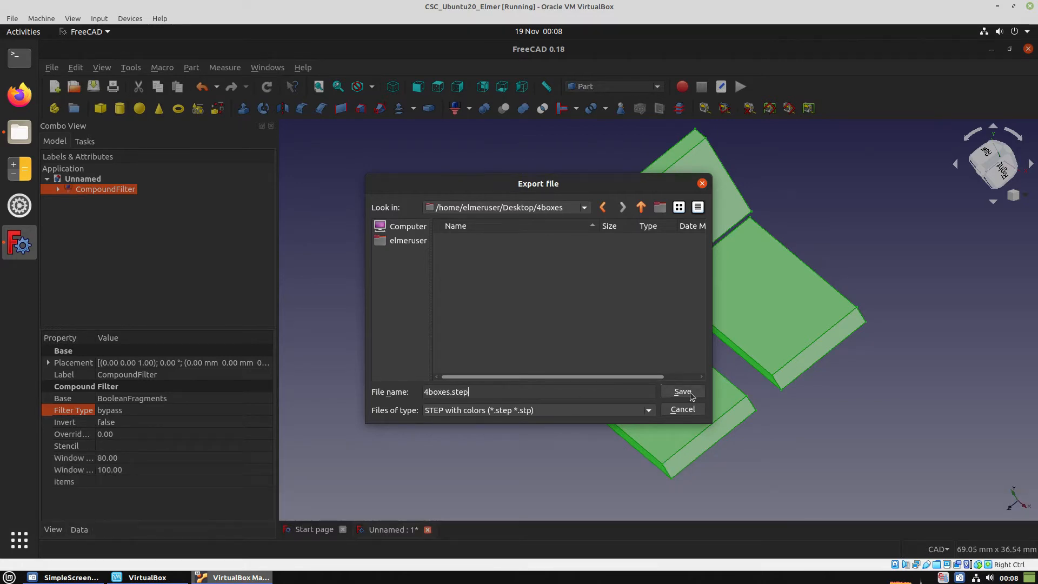
pyautogui.click(682, 392)
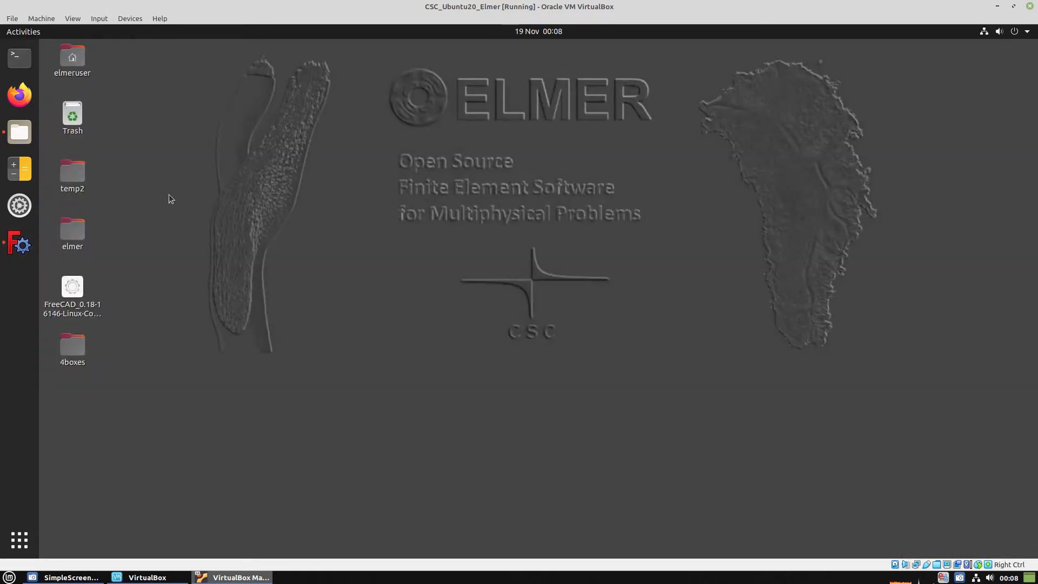
# - Open Desktop/4boxes/4boxes.step in Gmsh
pyautogui.click(18, 541)
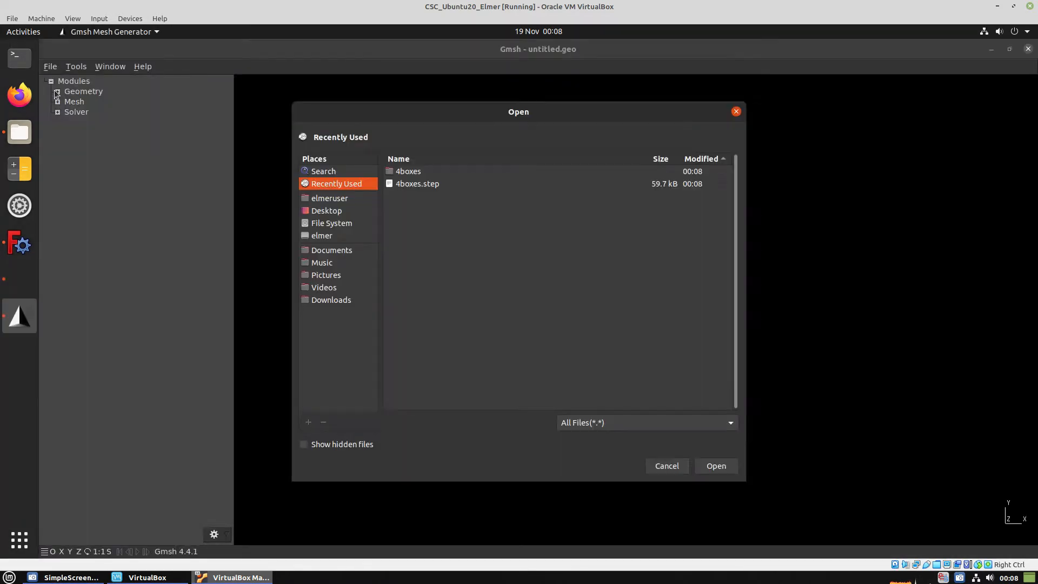
pyautogui.moveTo(333, 212)
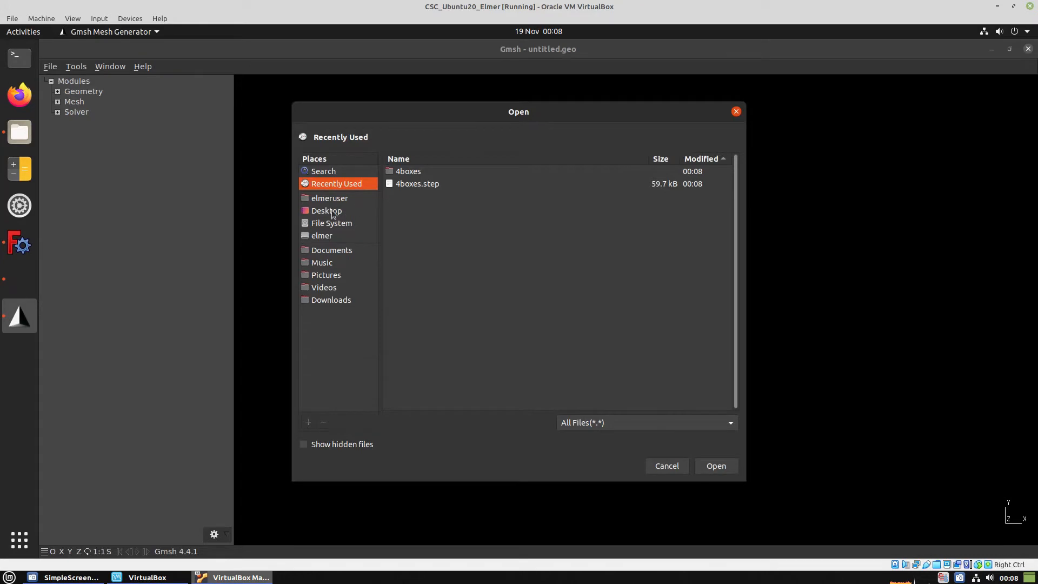
pyautogui.doubleClick(408, 171)
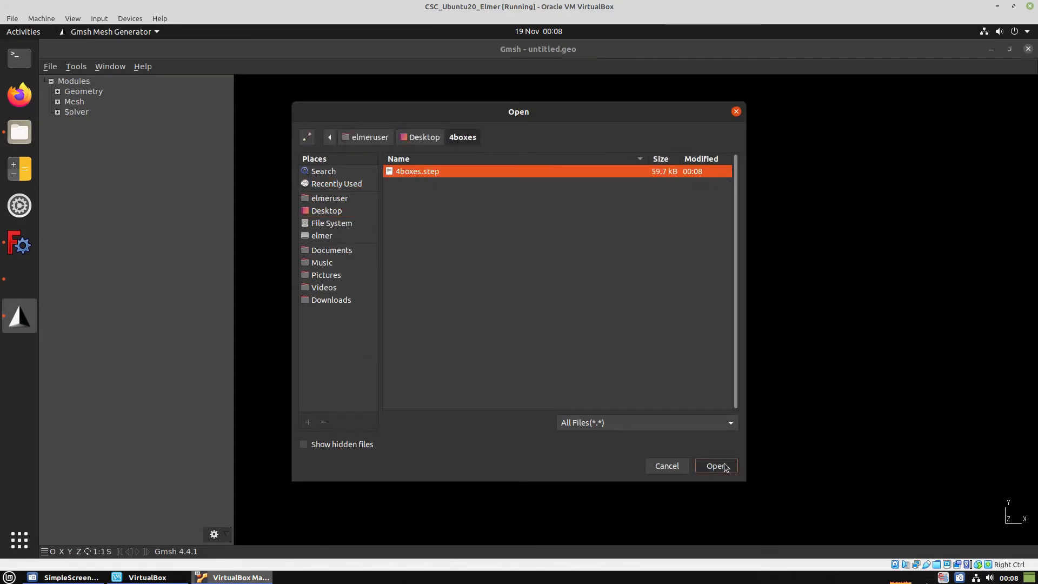
pyautogui.click(715, 466)
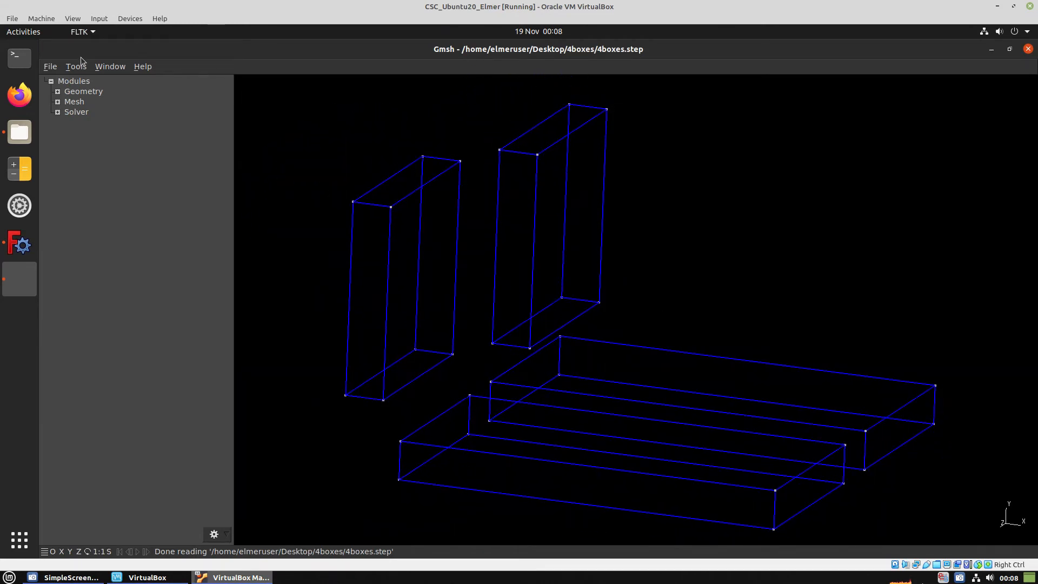
# - Enable Volumes under Geometry visibility options, then close the Options window
pyautogui.click(76, 66)
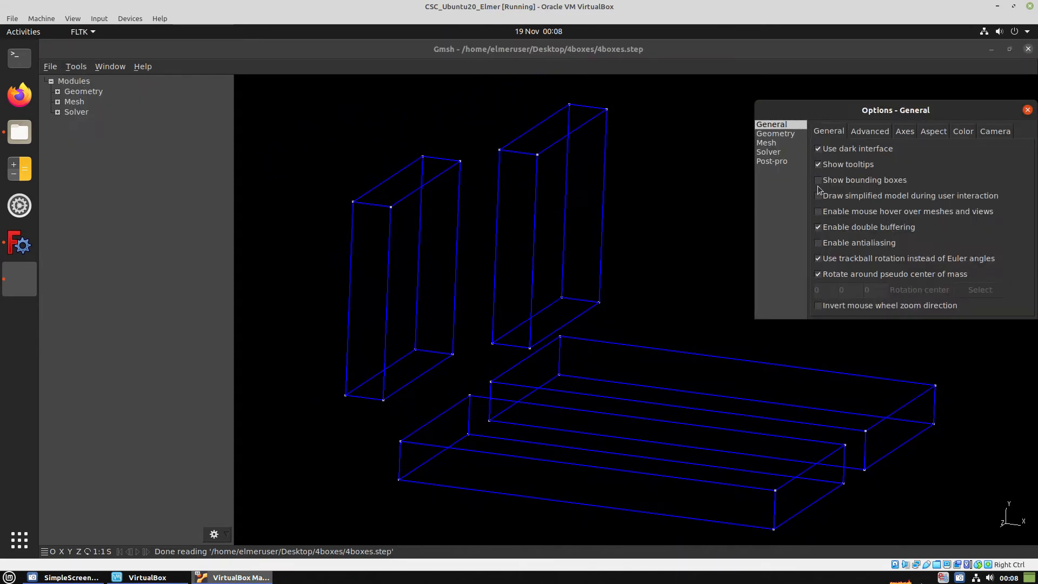
pyautogui.click(818, 180)
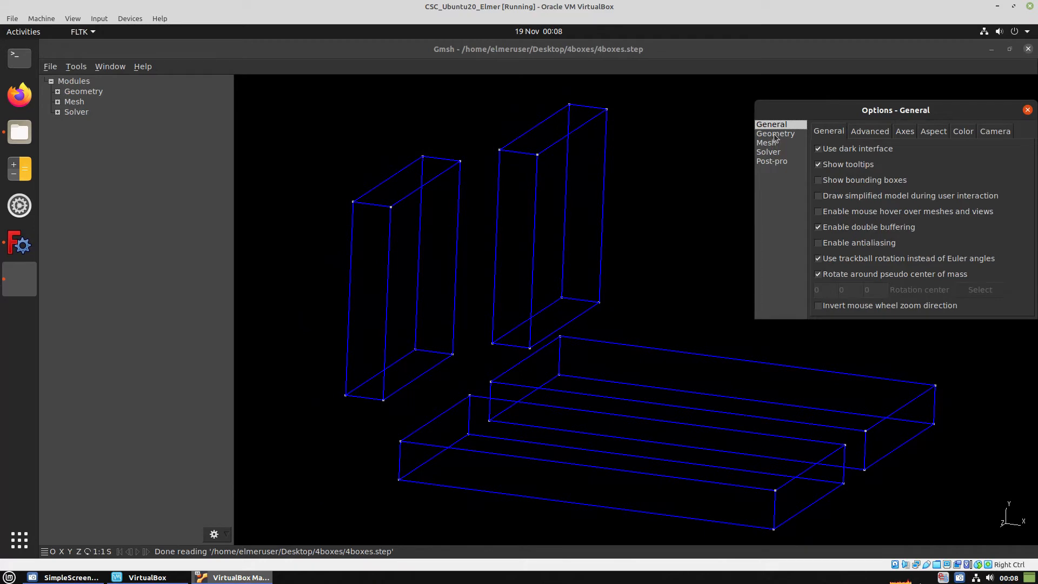
pyautogui.click(776, 133)
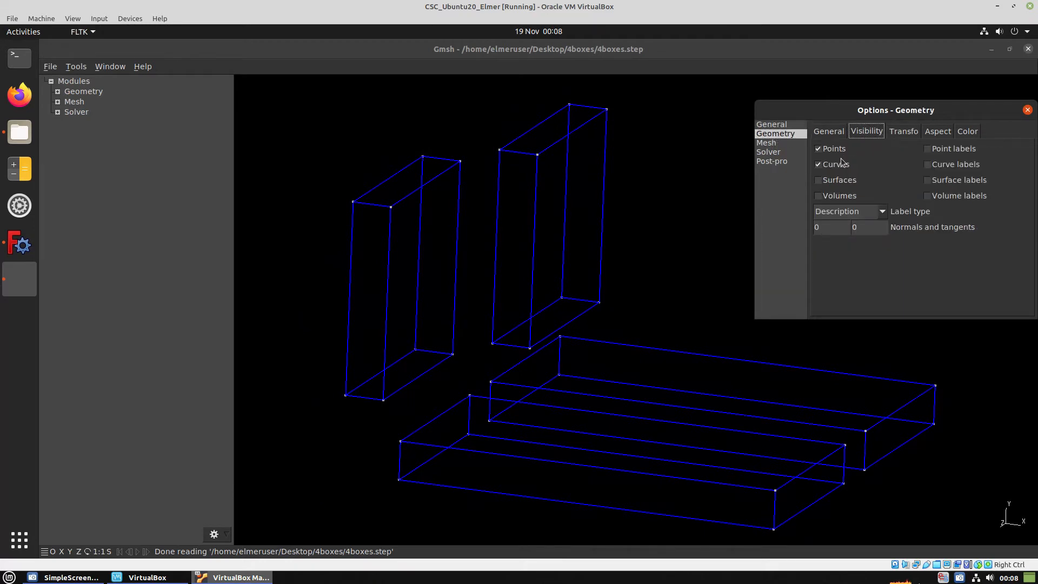
pyautogui.click(819, 195)
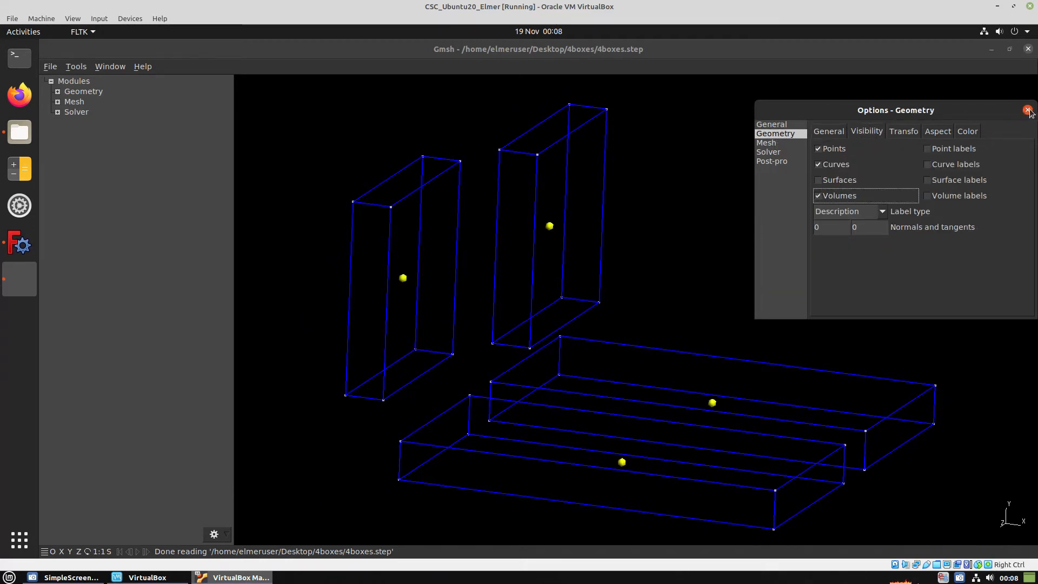
pyautogui.click(1028, 110)
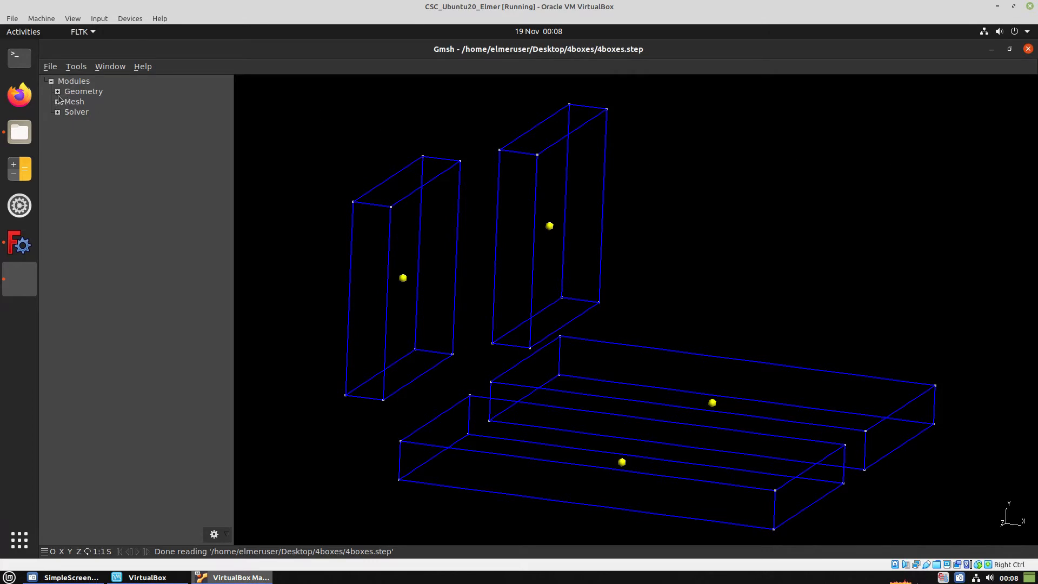
# - Fragment the four box volumes with Boolean Fragments, recorded in a new 4boxes.geo script
pyautogui.click(57, 91)
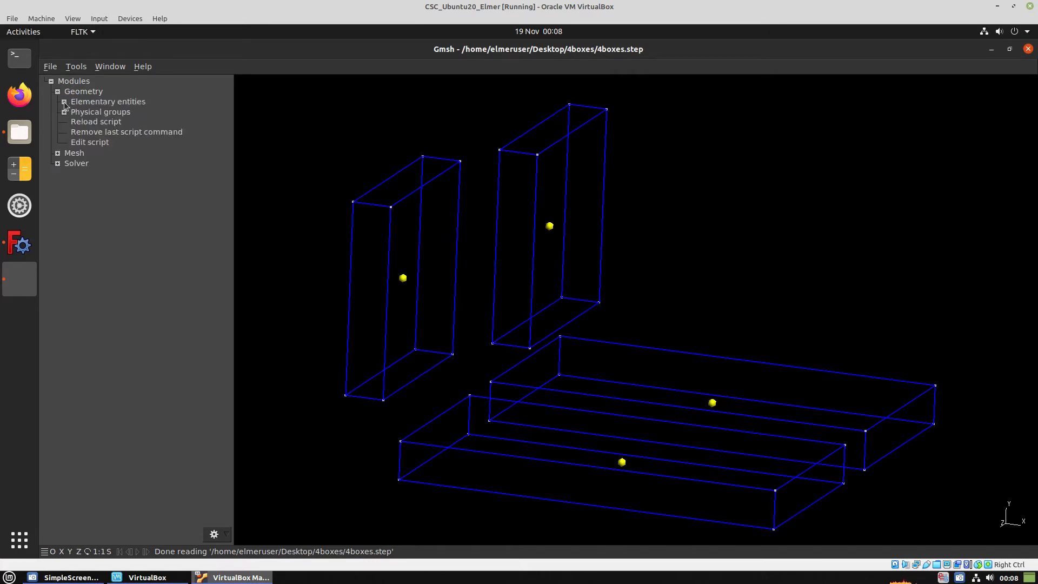
pyautogui.click(64, 101)
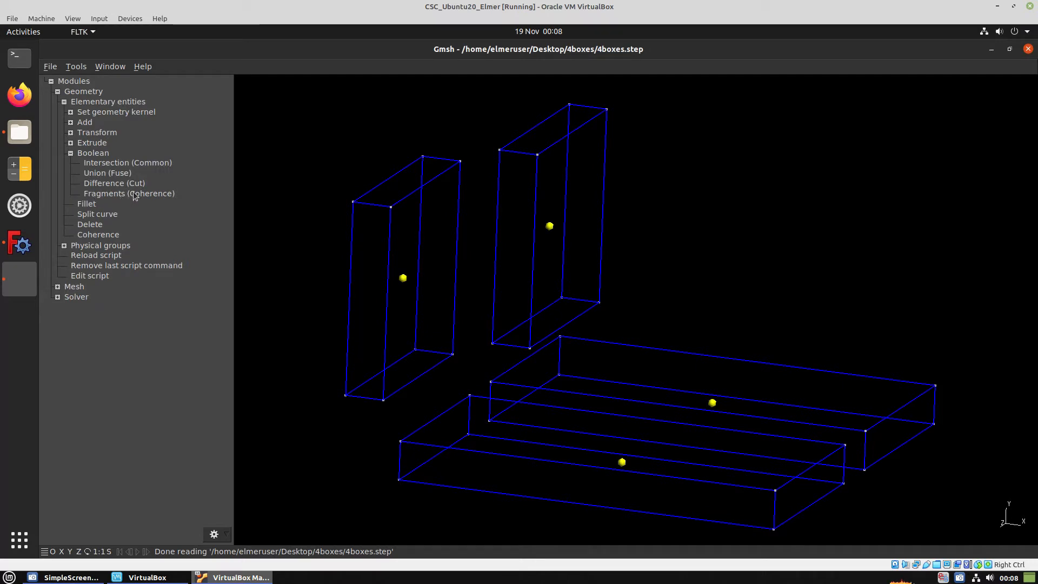
pyautogui.click(129, 194)
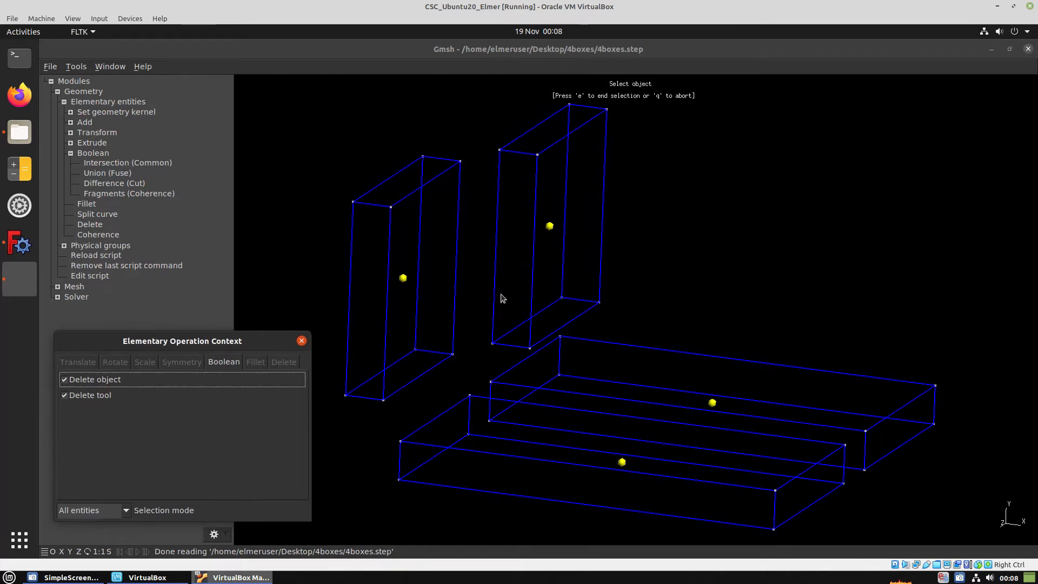
pyautogui.click(403, 278)
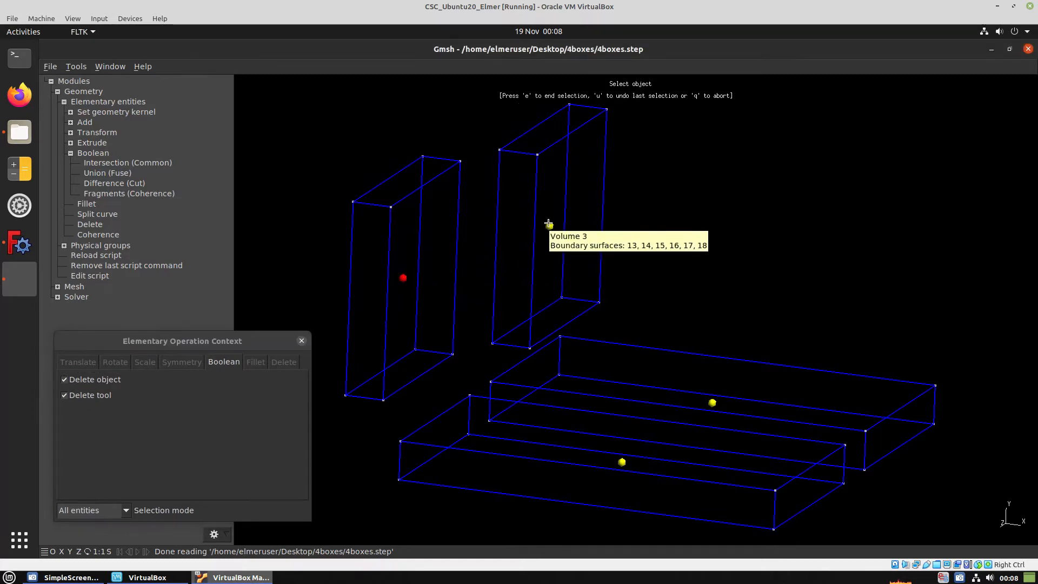
pyautogui.moveTo(697, 408)
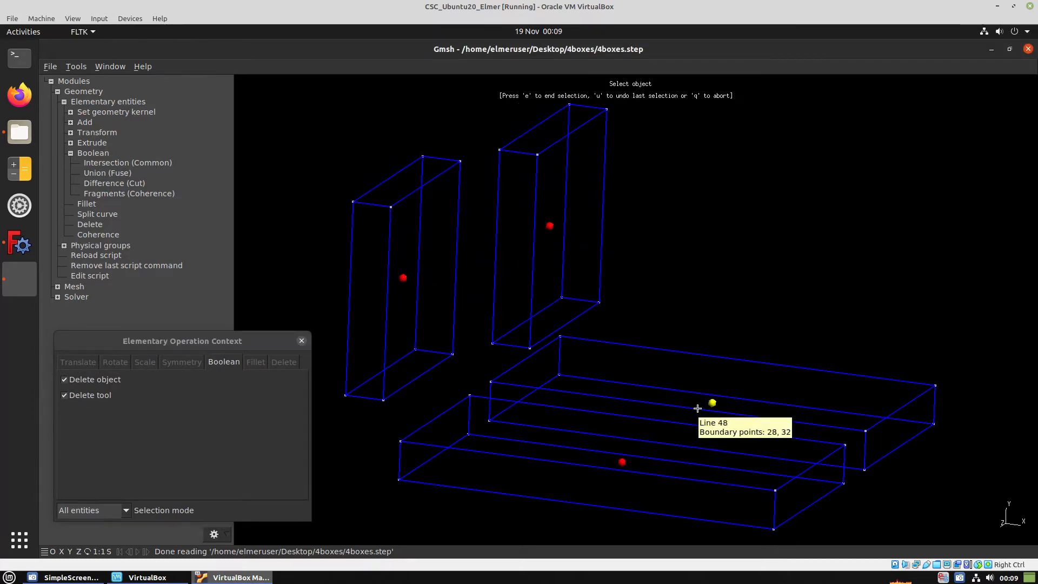
pyautogui.moveTo(508, 91)
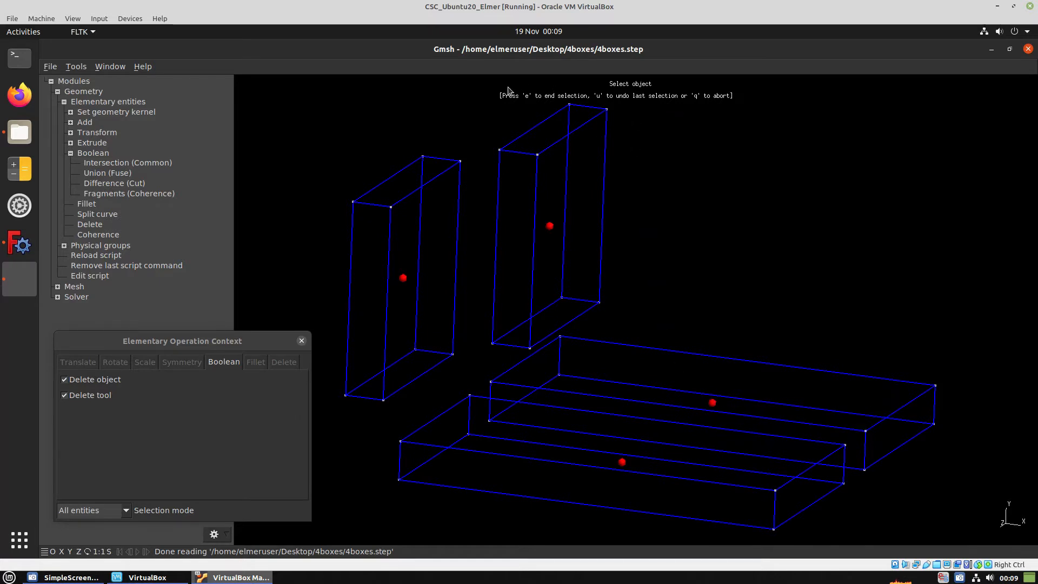
pyautogui.press('e')
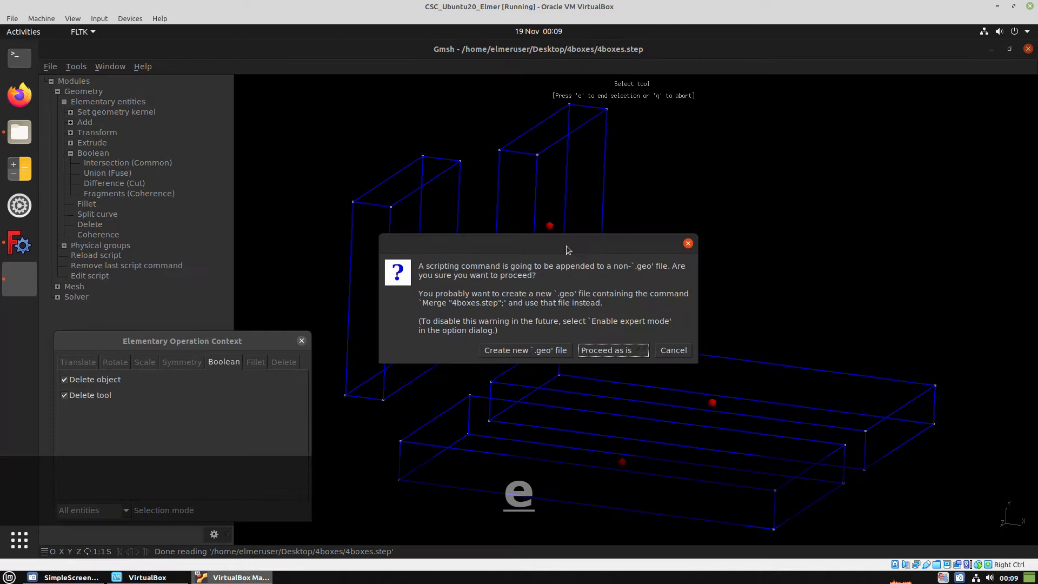
pyautogui.moveTo(525, 350)
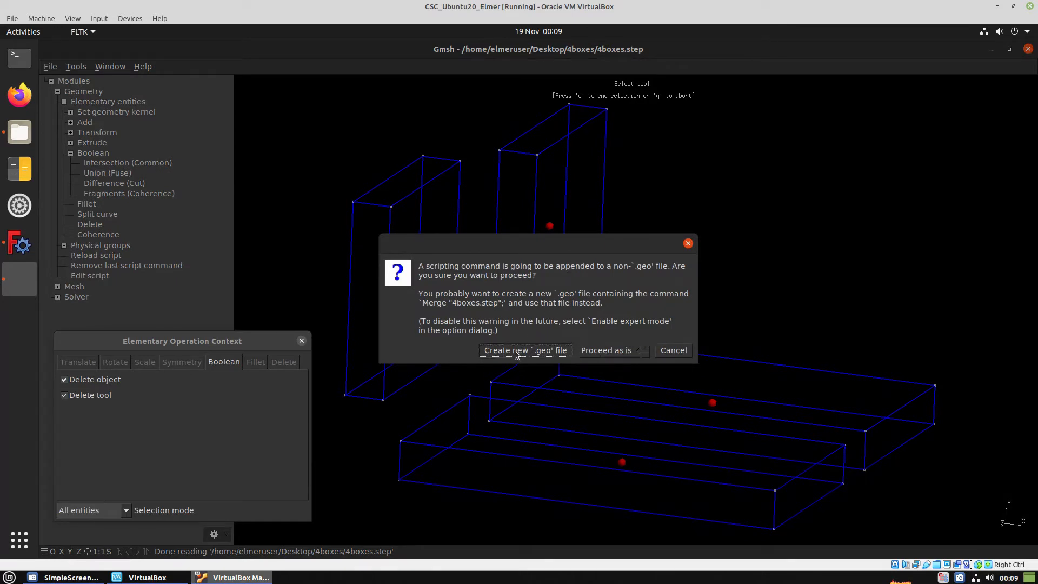
pyautogui.click(524, 351)
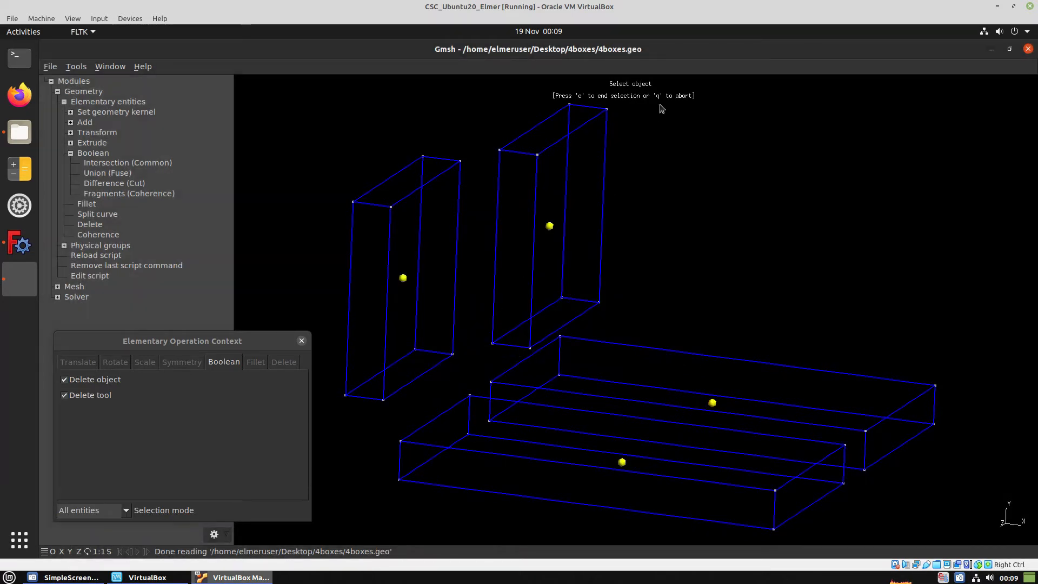
pyautogui.press('q')
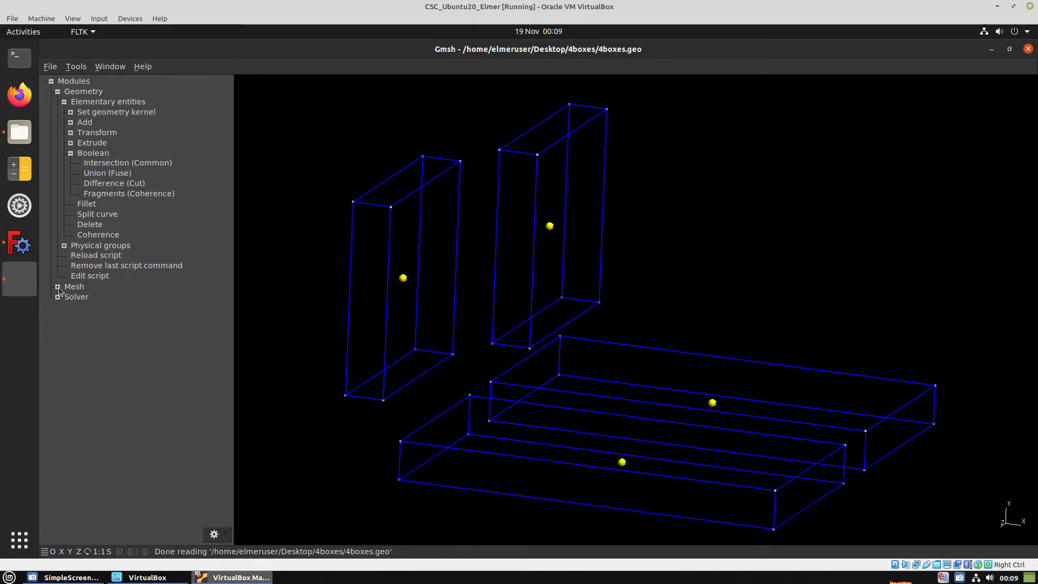
# - Generate a 3D tetrahedral mesh of the four boxes and refine it by splitting
pyautogui.click(76, 318)
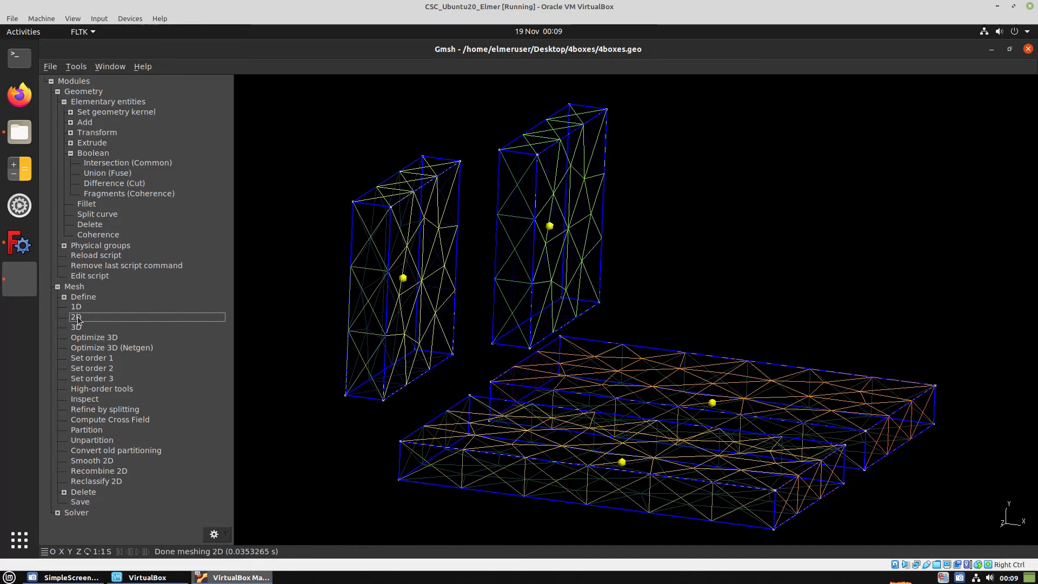
pyautogui.click(76, 327)
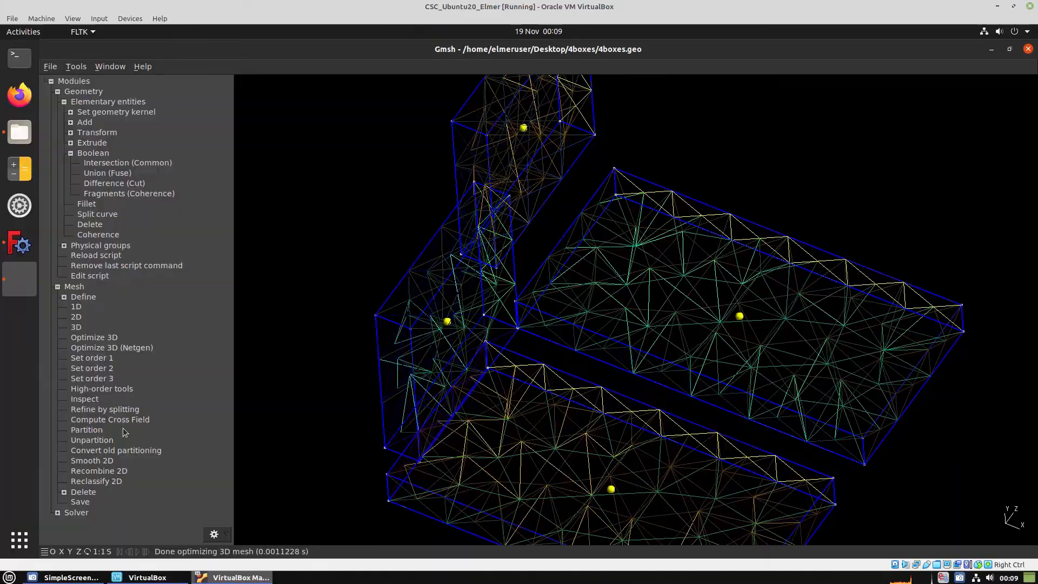
pyautogui.click(105, 409)
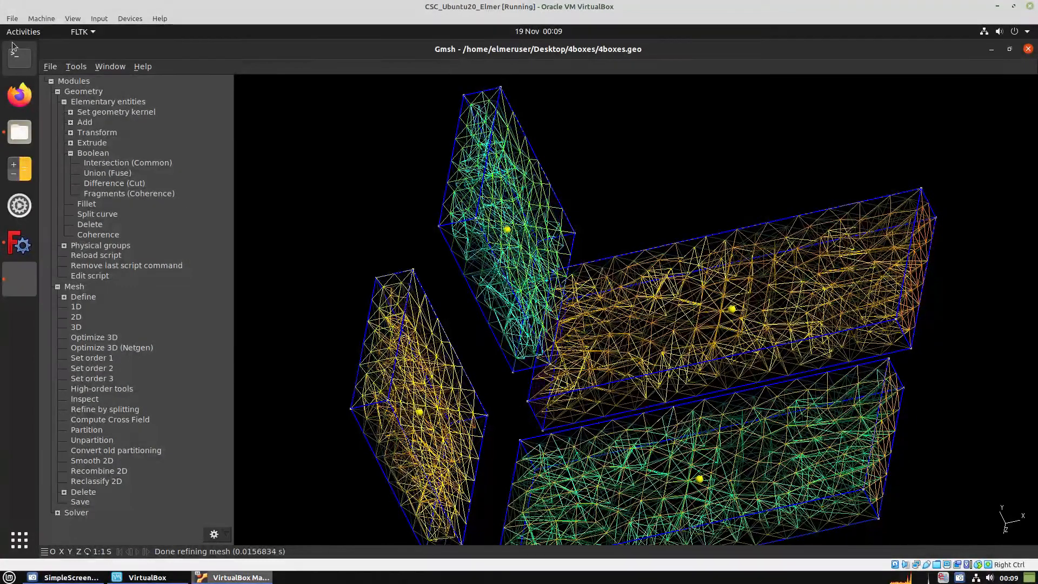
# - Export the mesh as 4boxes.unv in I-deas Universal format to Desktop/4boxes
pyautogui.click(50, 66)
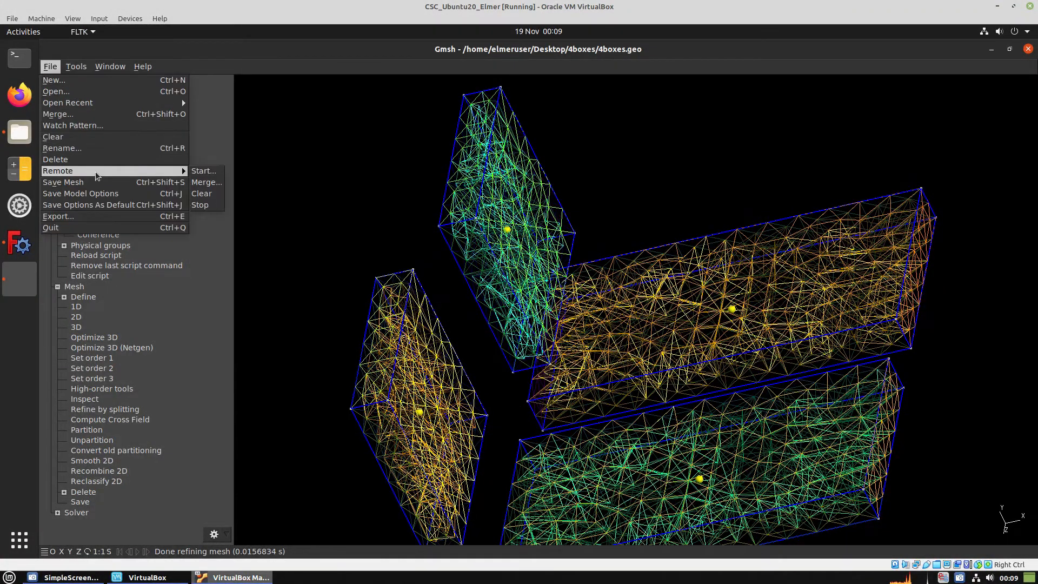
pyautogui.click(58, 215)
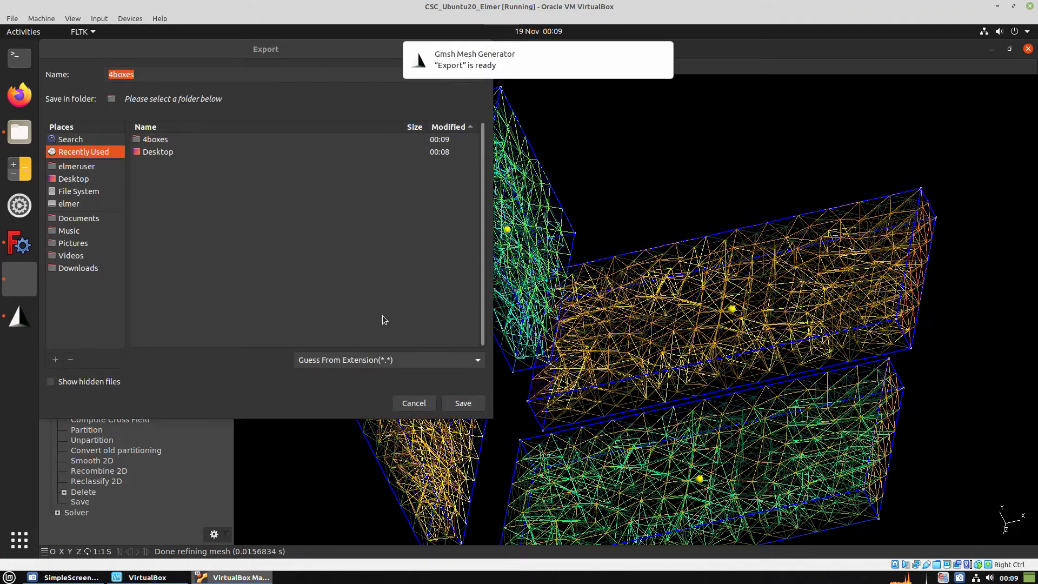
pyautogui.click(74, 179)
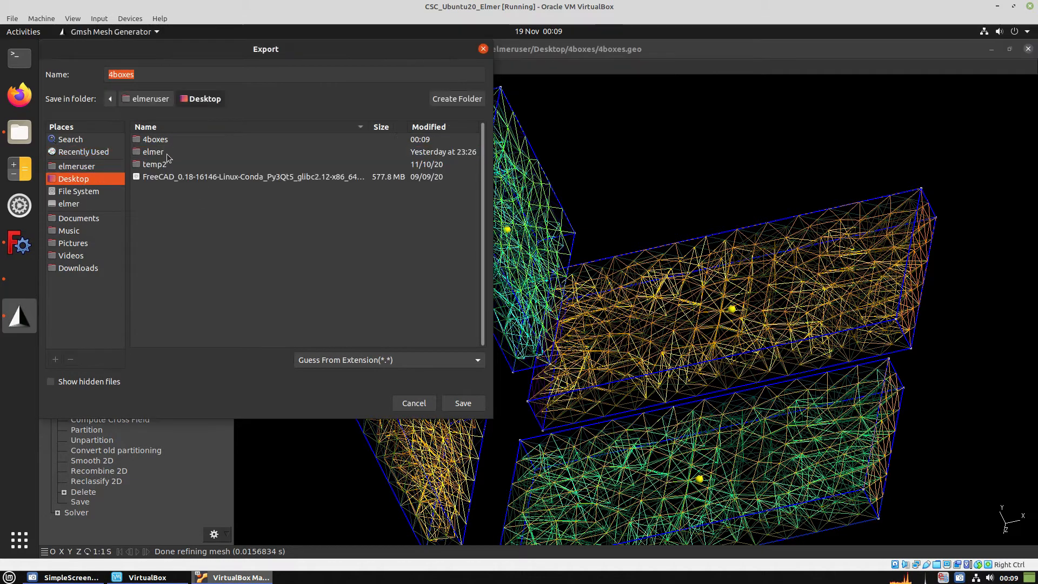
pyautogui.doubleClick(156, 139)
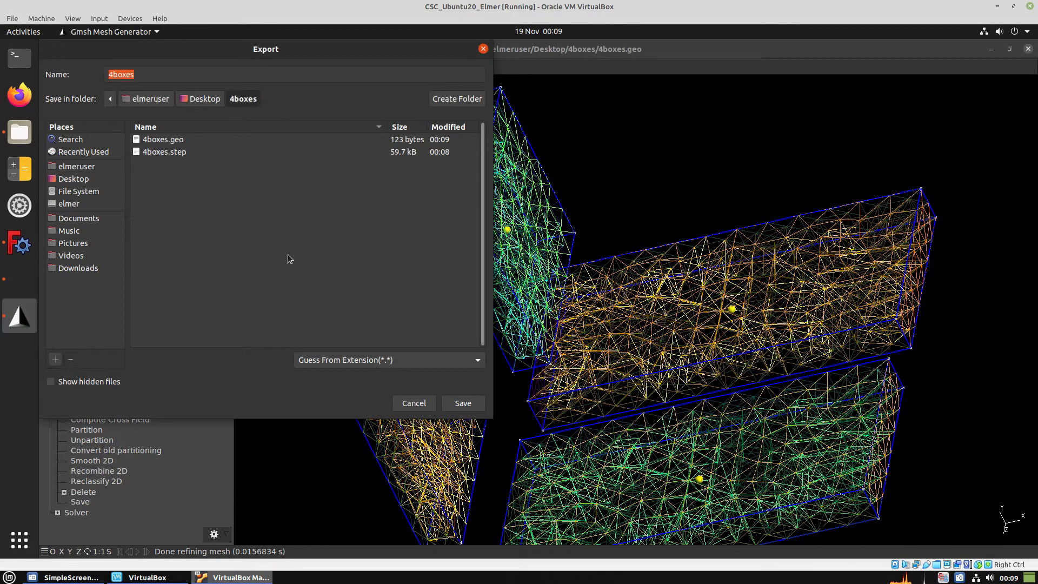
pyautogui.click(196, 74)
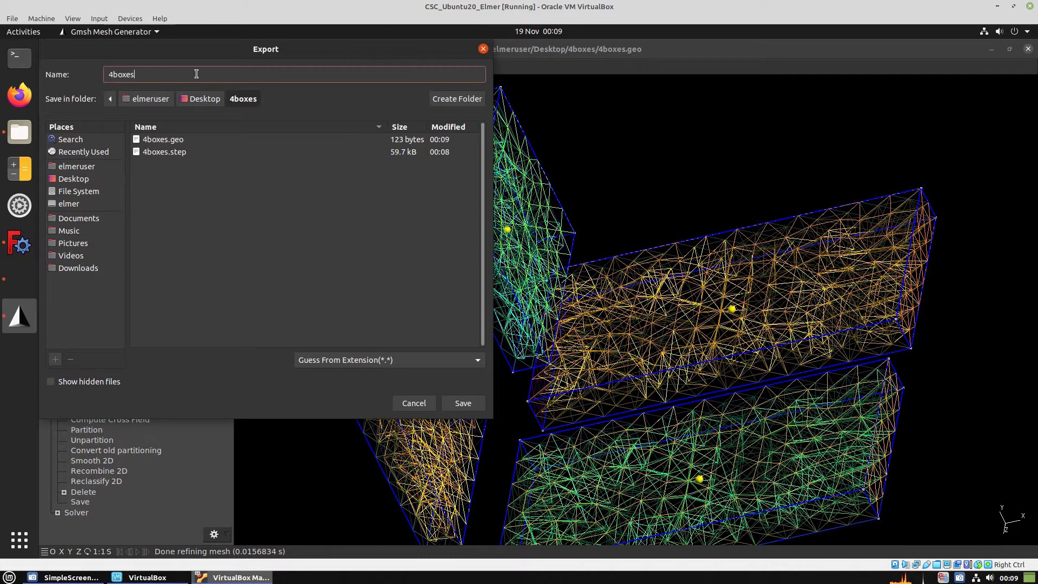
pyautogui.write('.')
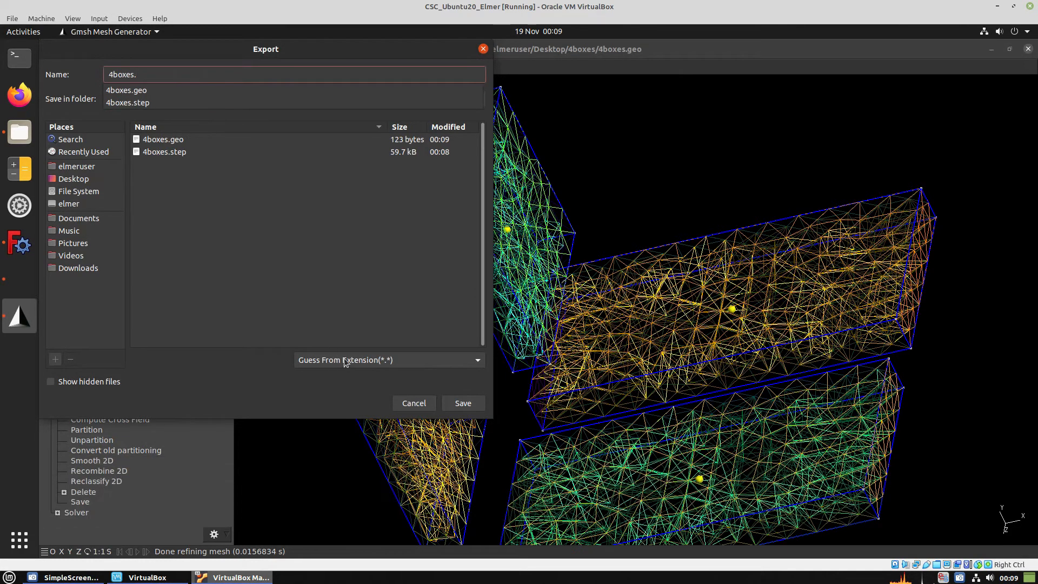
pyautogui.click(389, 359)
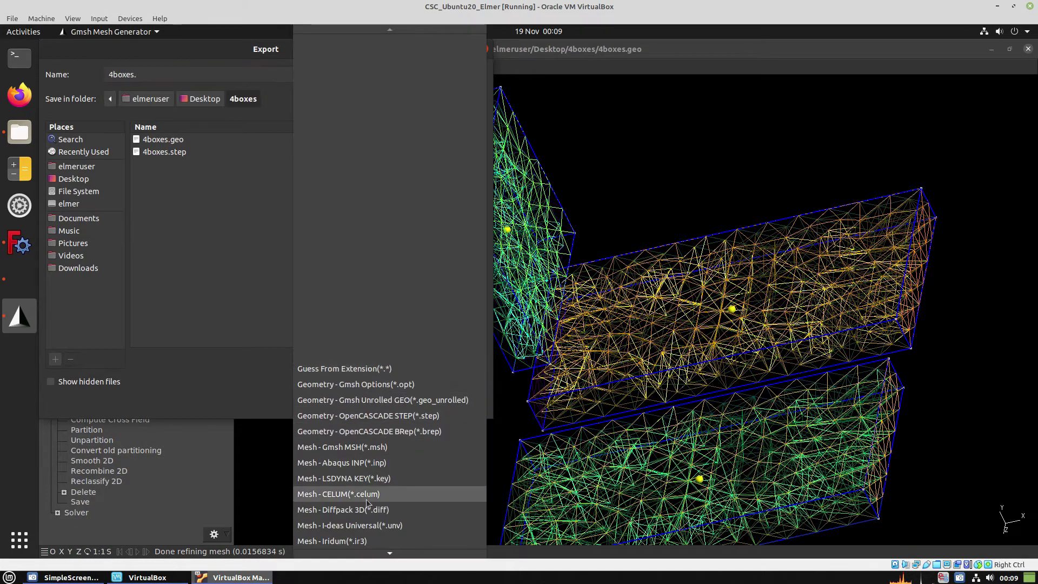
pyautogui.click(350, 525)
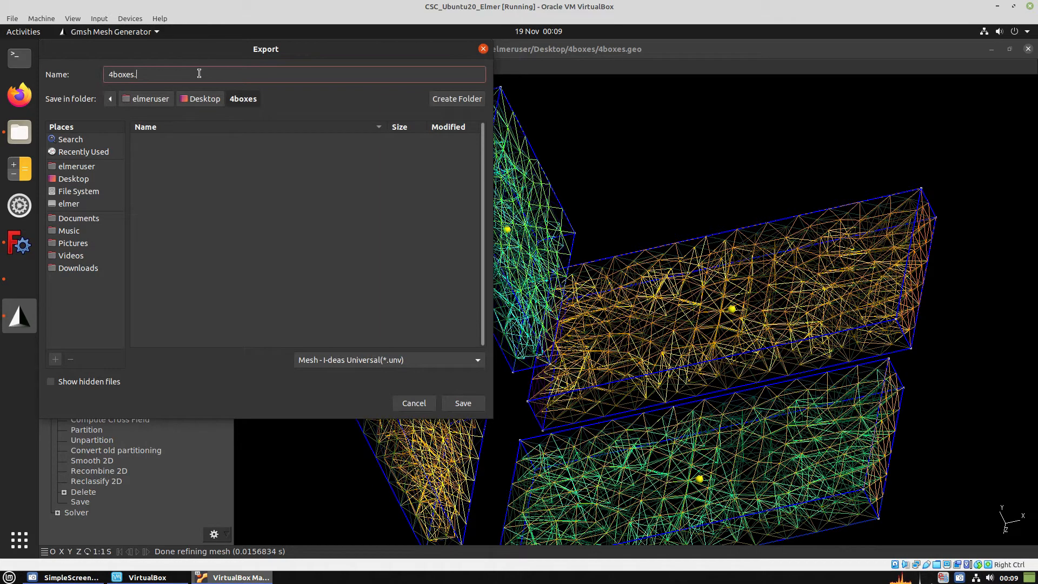
pyautogui.write('unv')
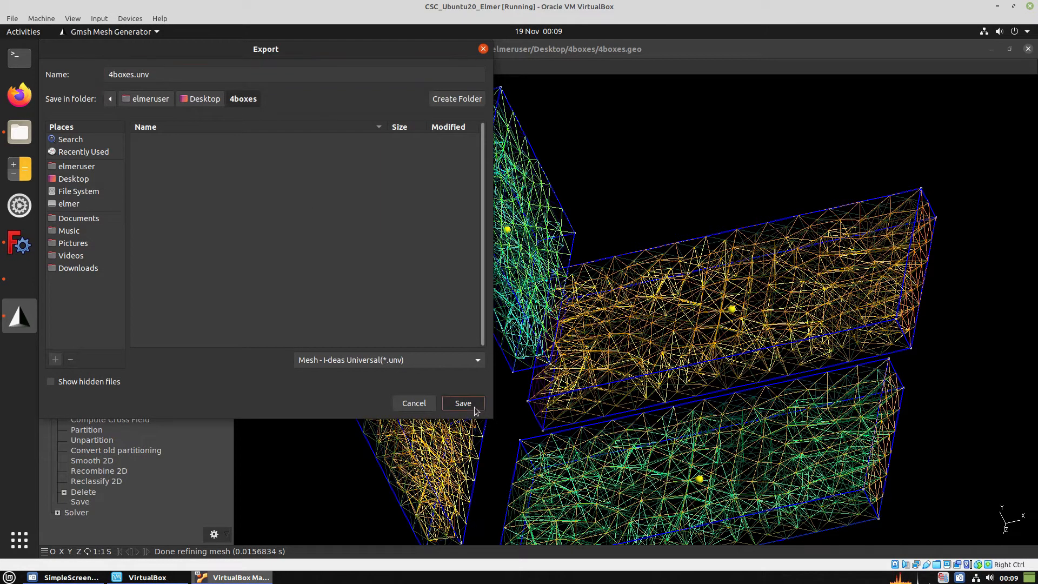
pyautogui.click(463, 403)
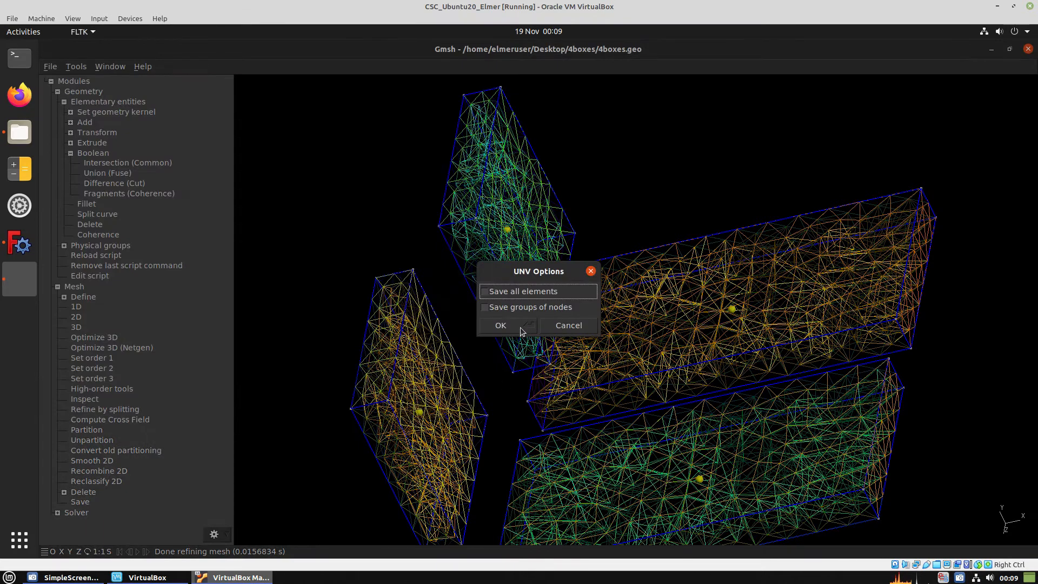
pyautogui.click(499, 325)
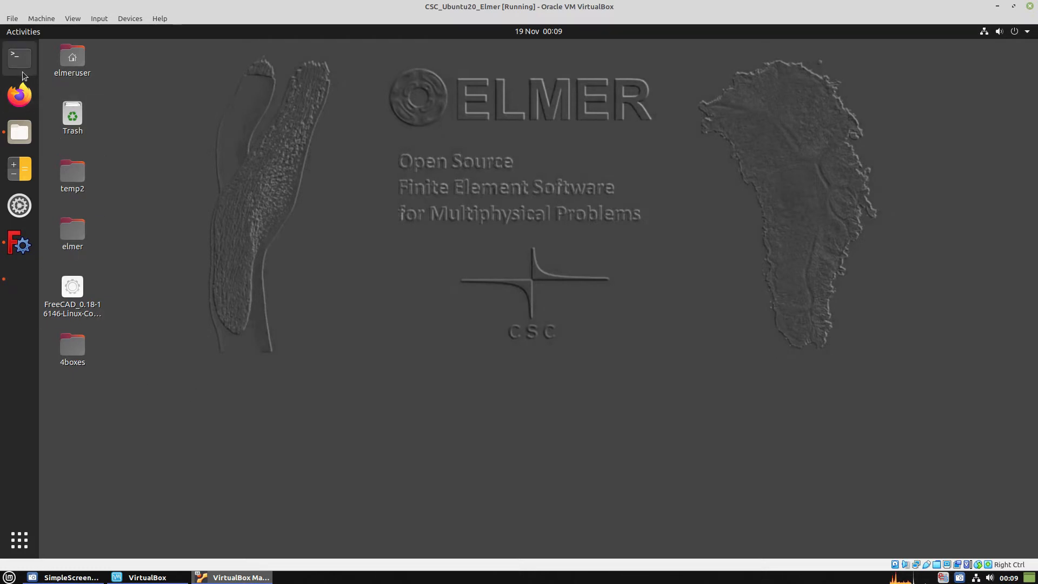
# - Open a terminal and run the ElmerGUI command
pyautogui.click(18, 58)
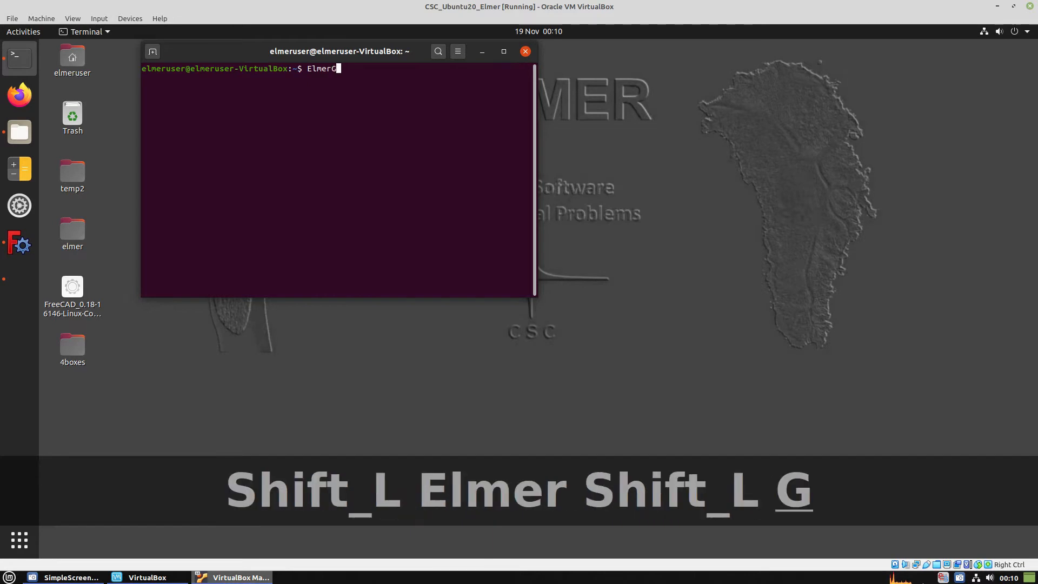
pyautogui.write('UI')
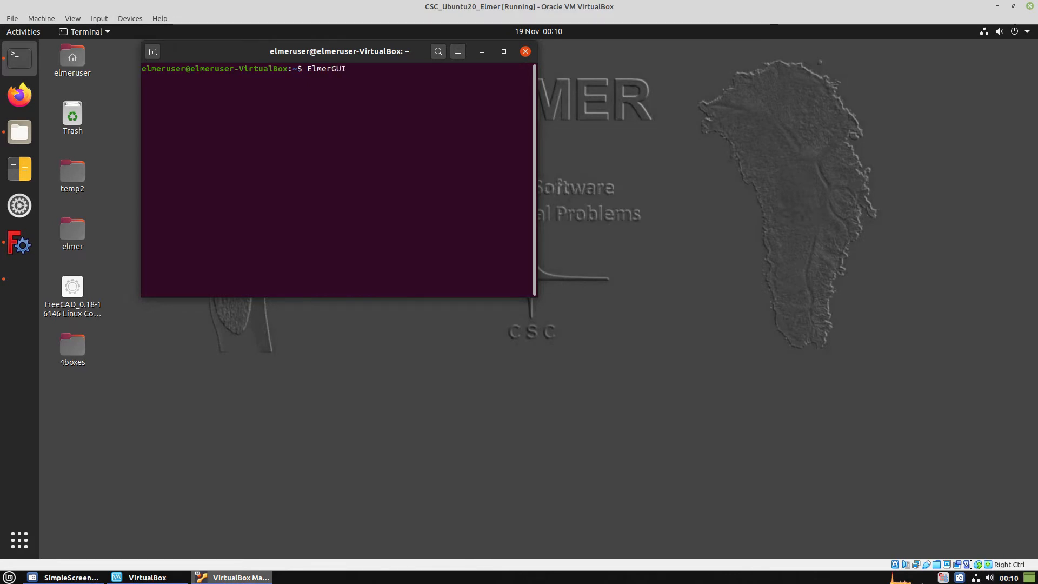
pyautogui.press('Return')
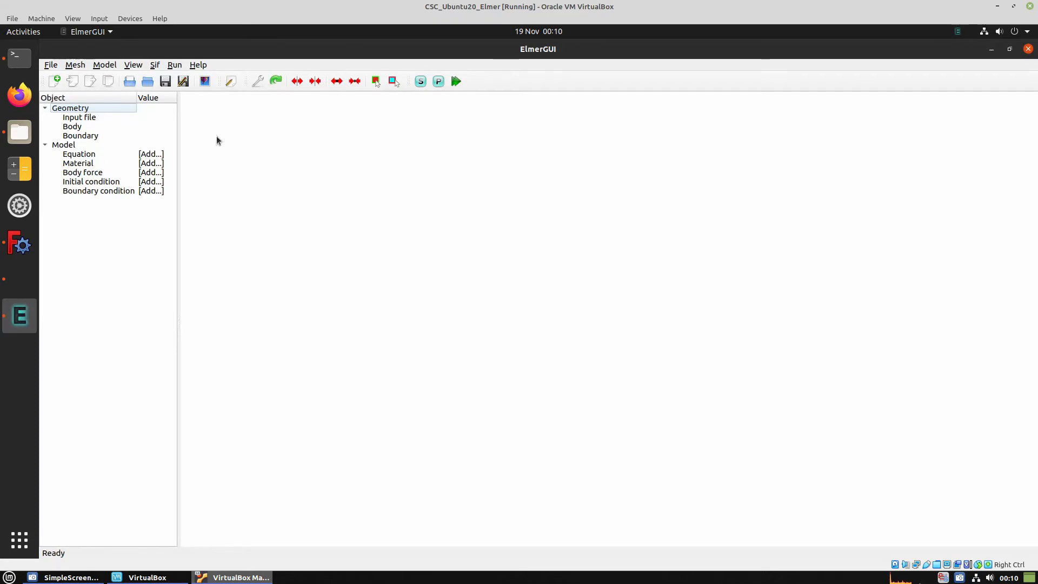
# - Open 4boxes.unv from Desktop/4boxes and check which box is body 4
pyautogui.click(51, 65)
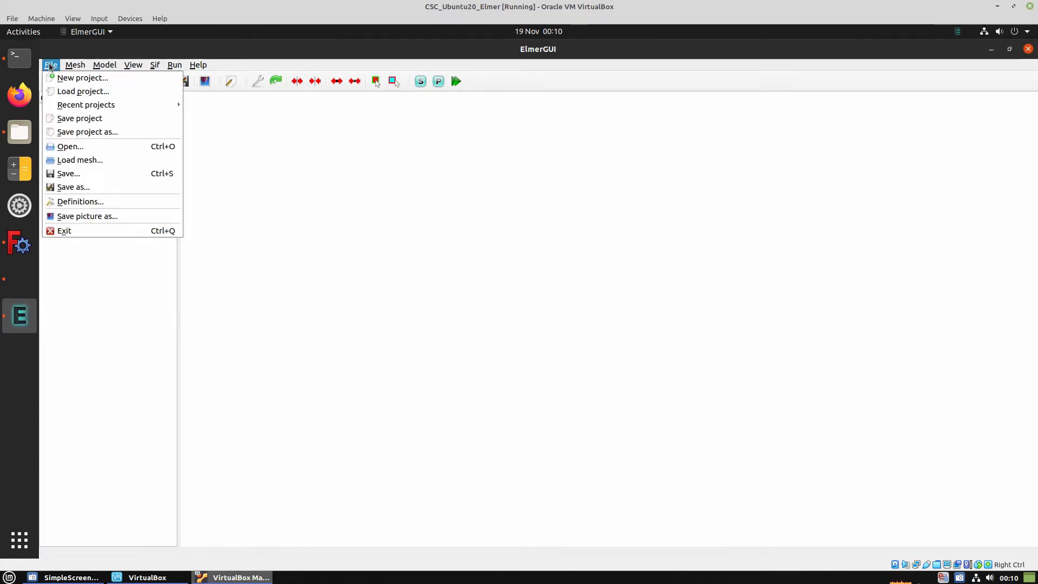
pyautogui.click(70, 147)
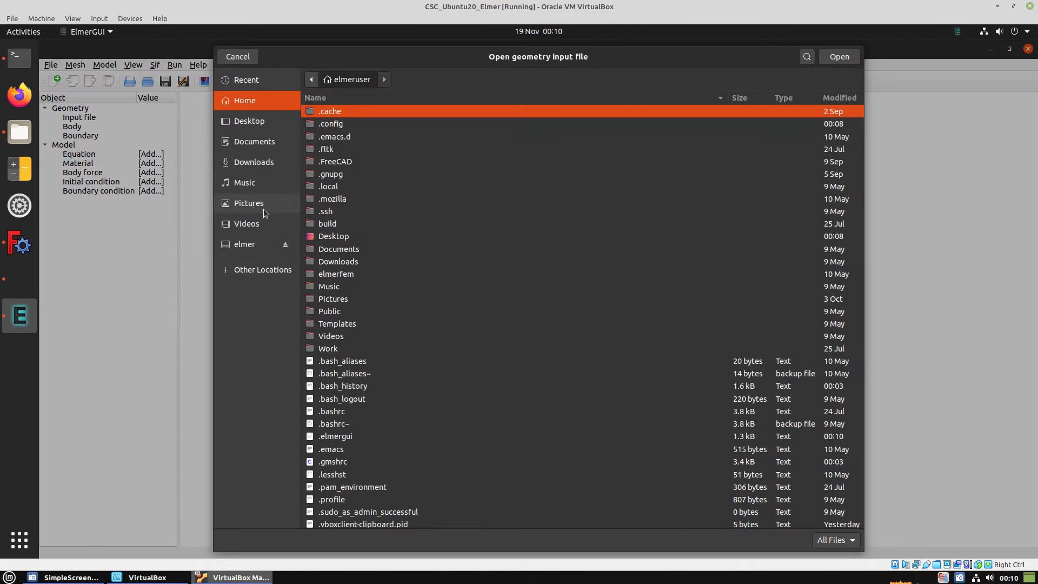
pyautogui.click(248, 120)
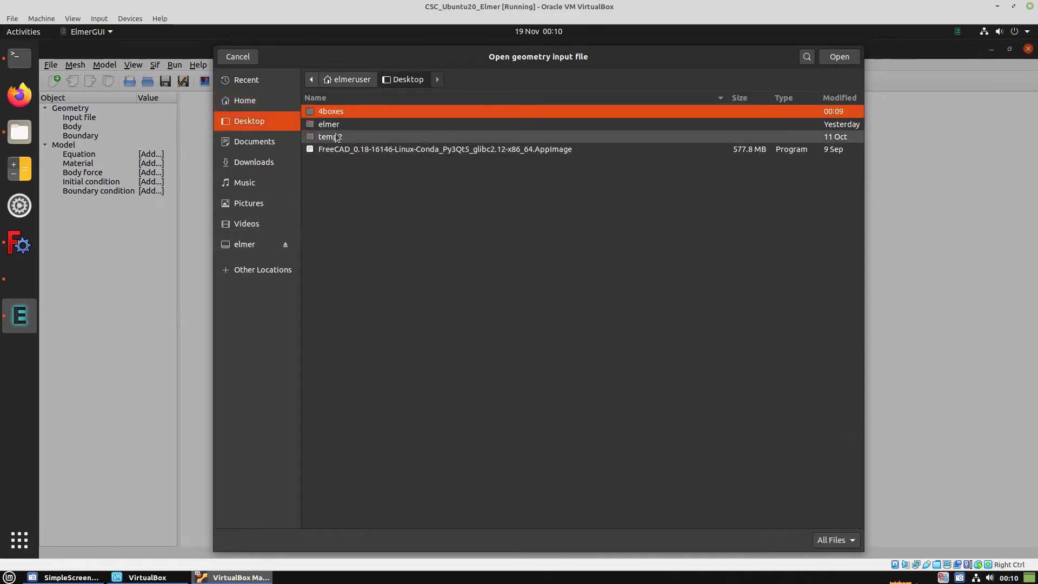
pyautogui.doubleClick(331, 110)
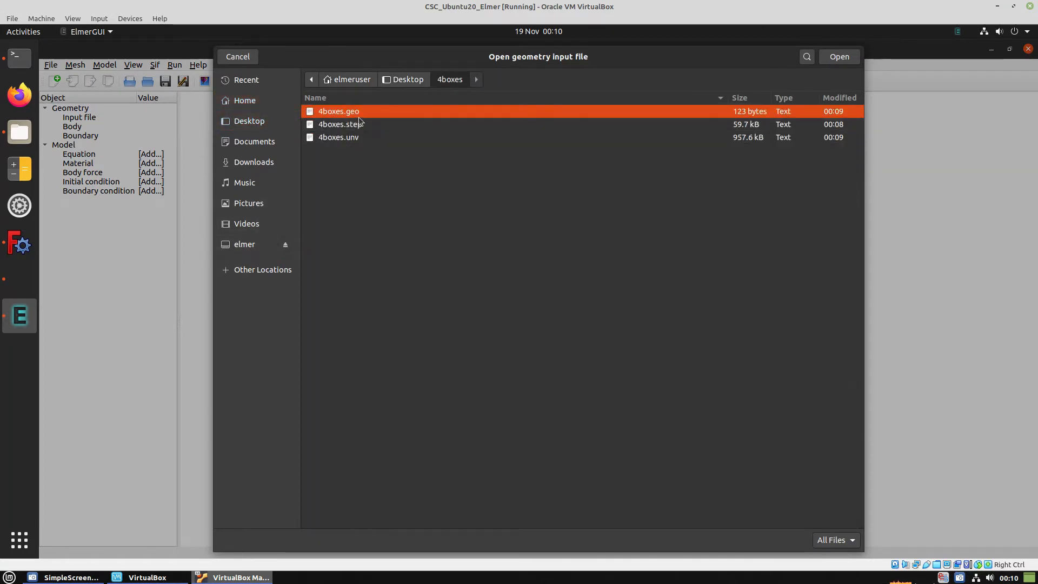
pyautogui.click(338, 137)
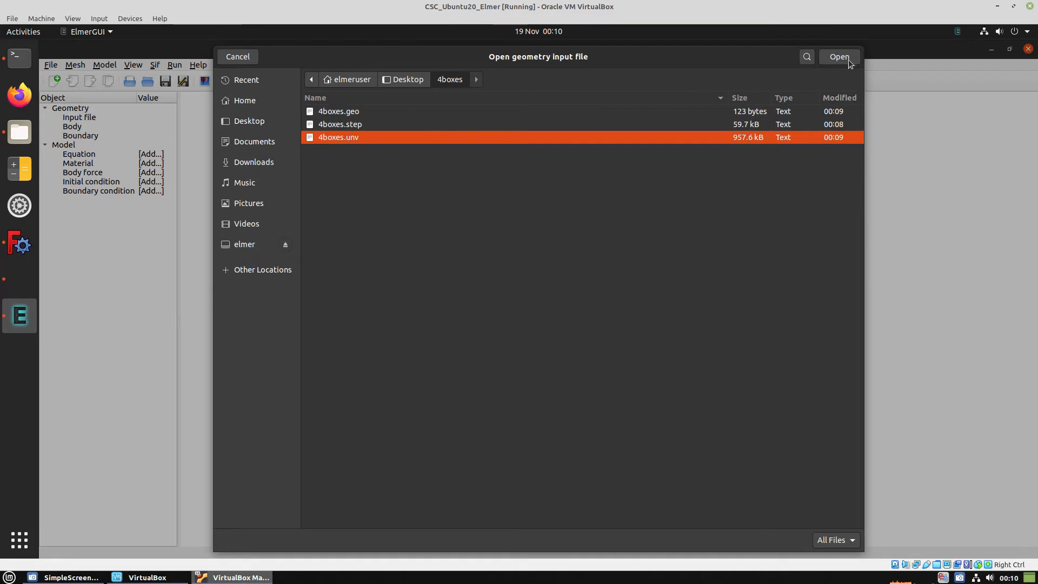
pyautogui.click(839, 56)
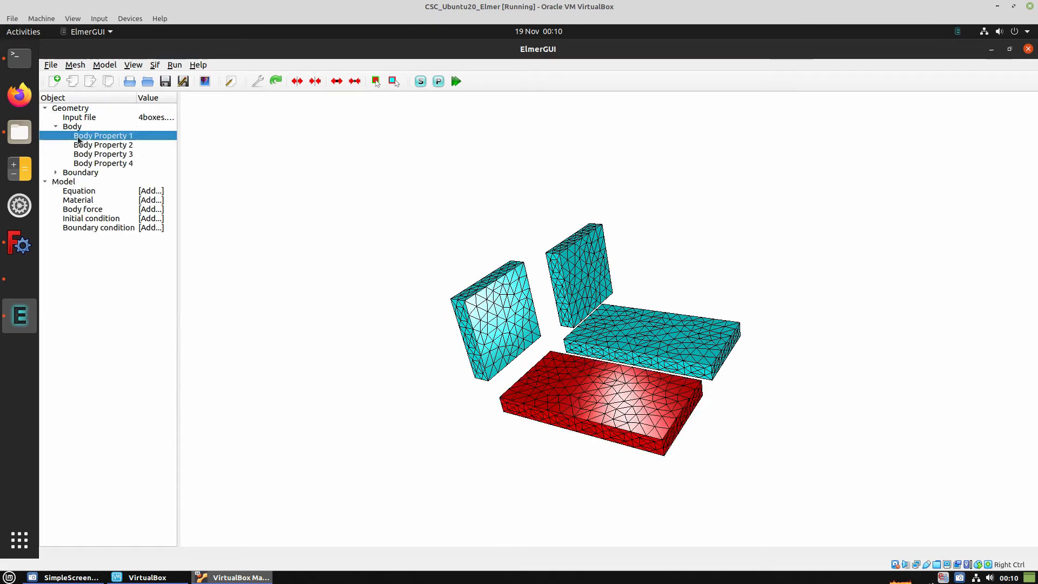
pyautogui.click(102, 163)
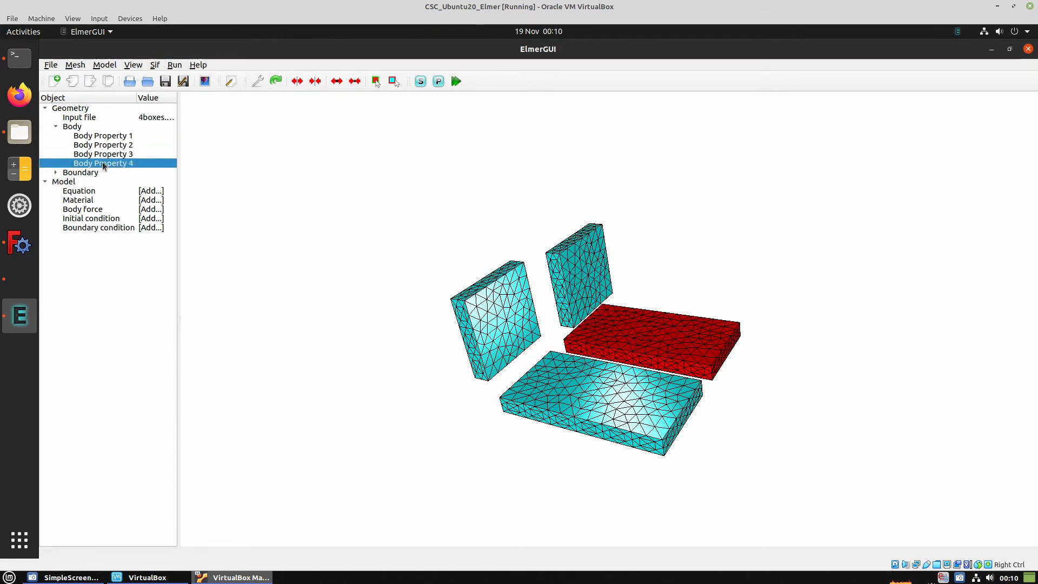
# - Add Equation 1 with the Heat Equation active for all four bodies
pyautogui.click(104, 64)
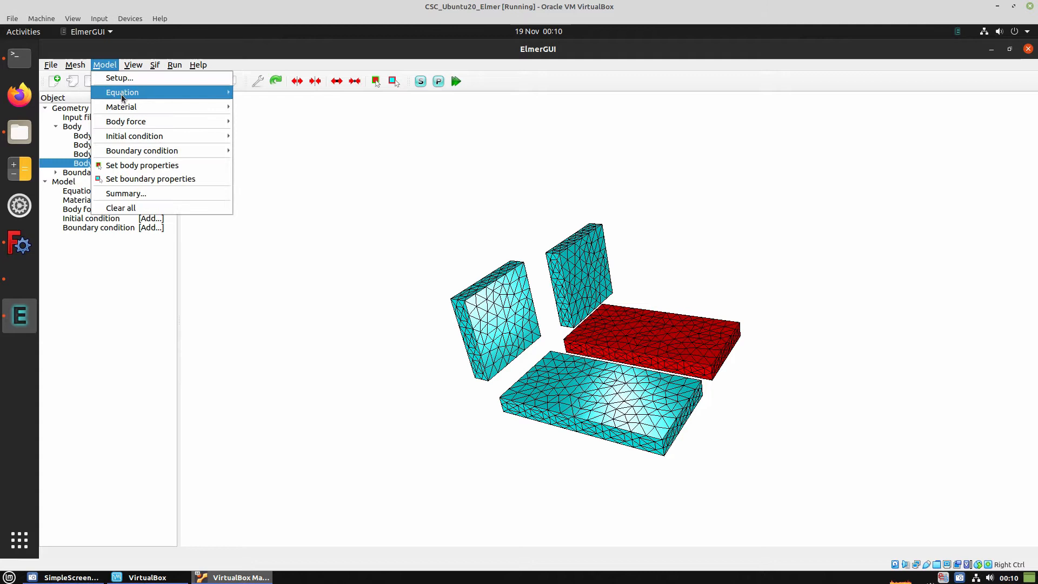
pyautogui.click(121, 91)
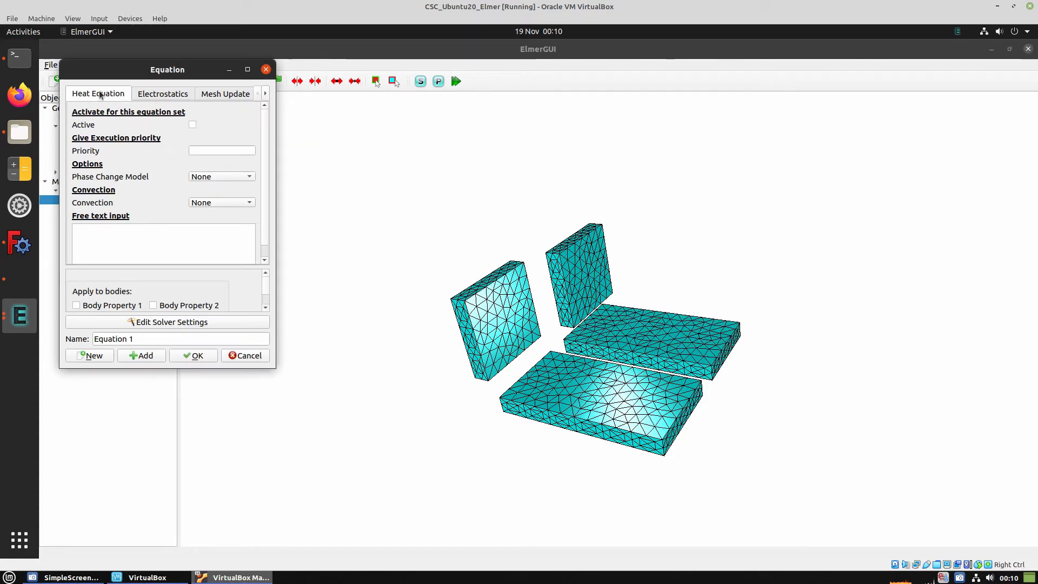
pyautogui.click(193, 124)
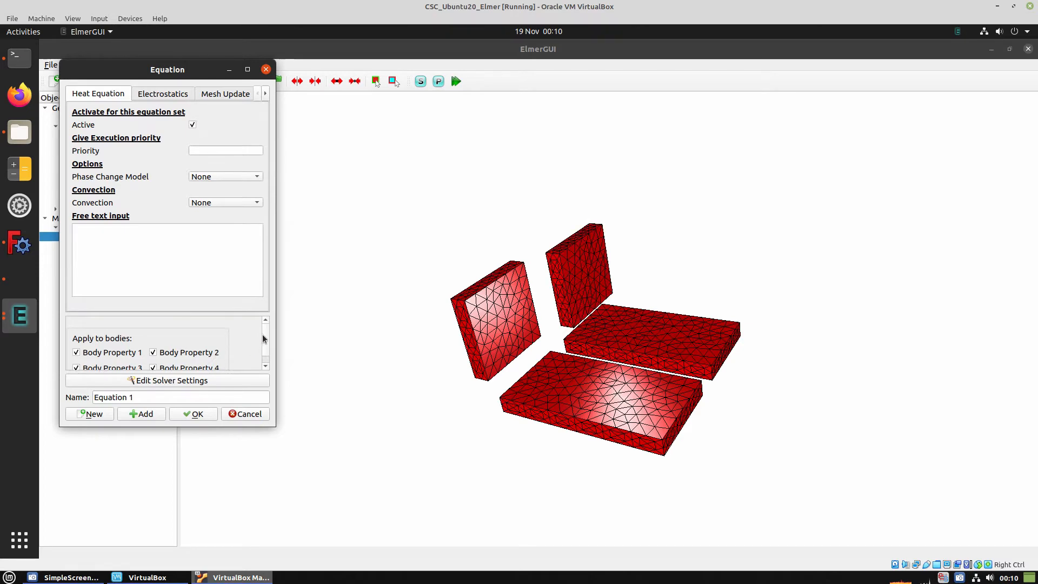
pyautogui.click(195, 413)
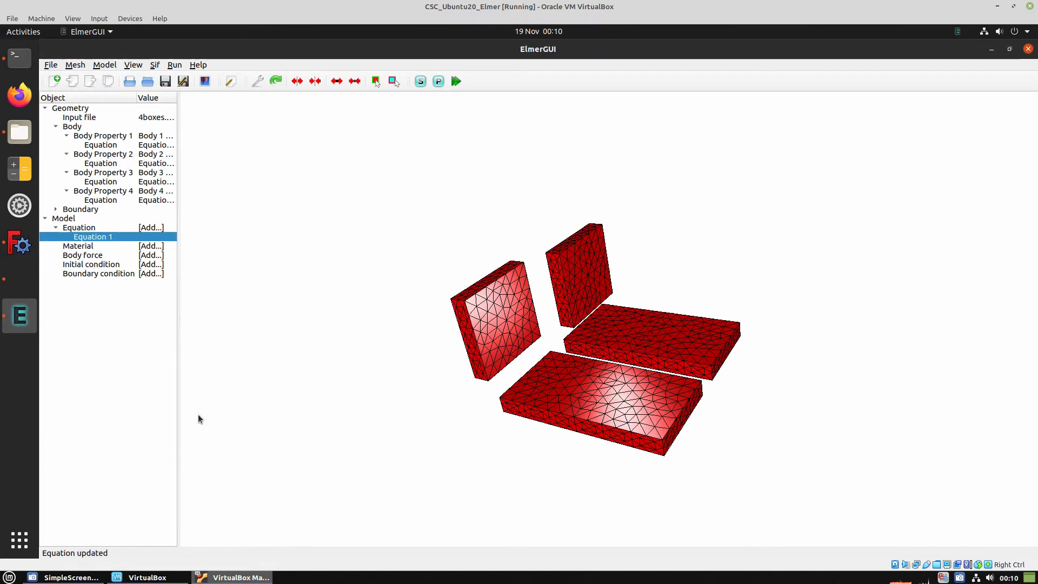
# - Add Aluminium (generic) from the material library to all four bodies
pyautogui.click(104, 64)
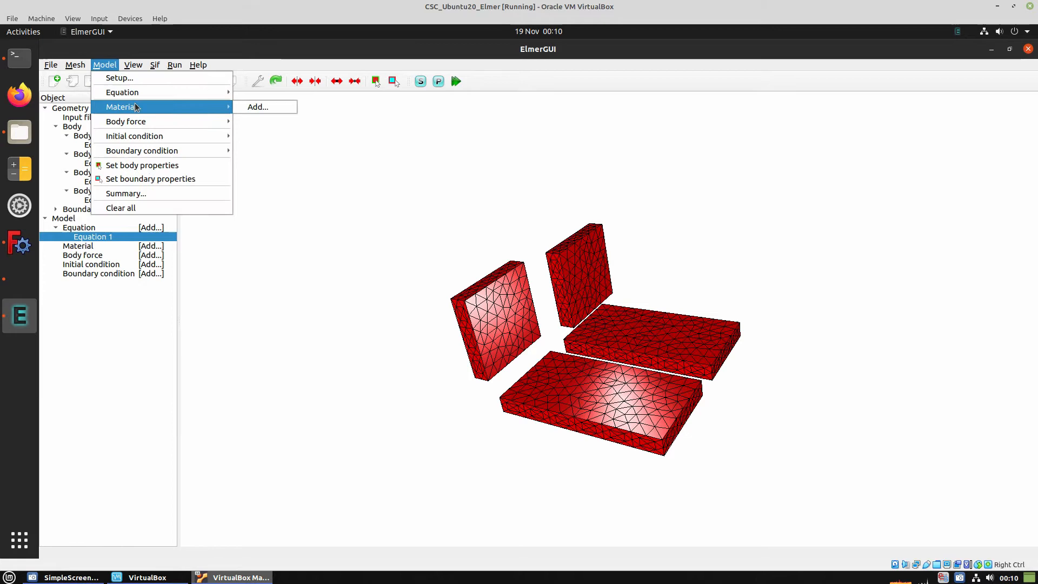
pyautogui.click(257, 107)
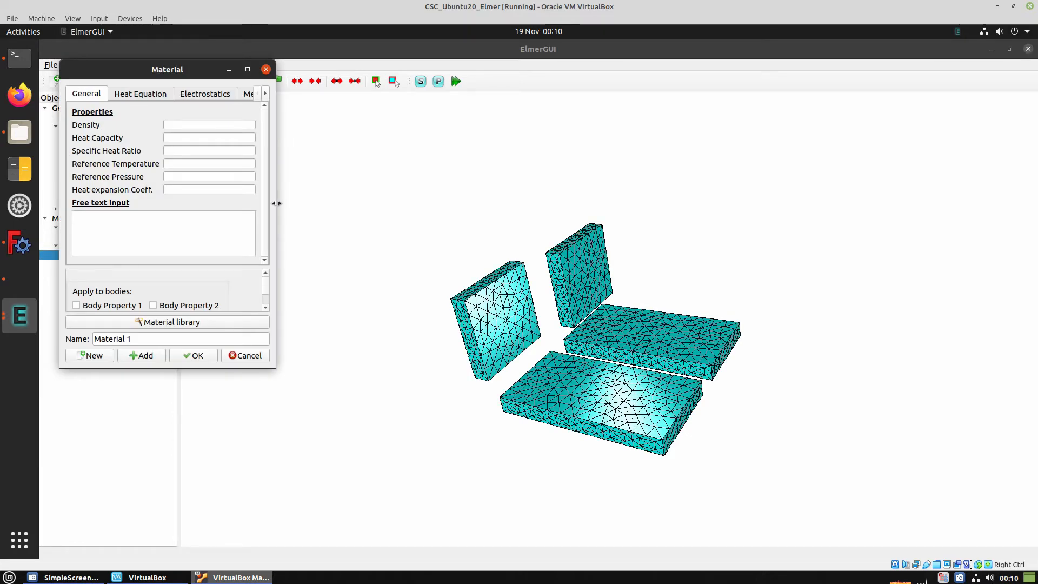
pyautogui.click(171, 322)
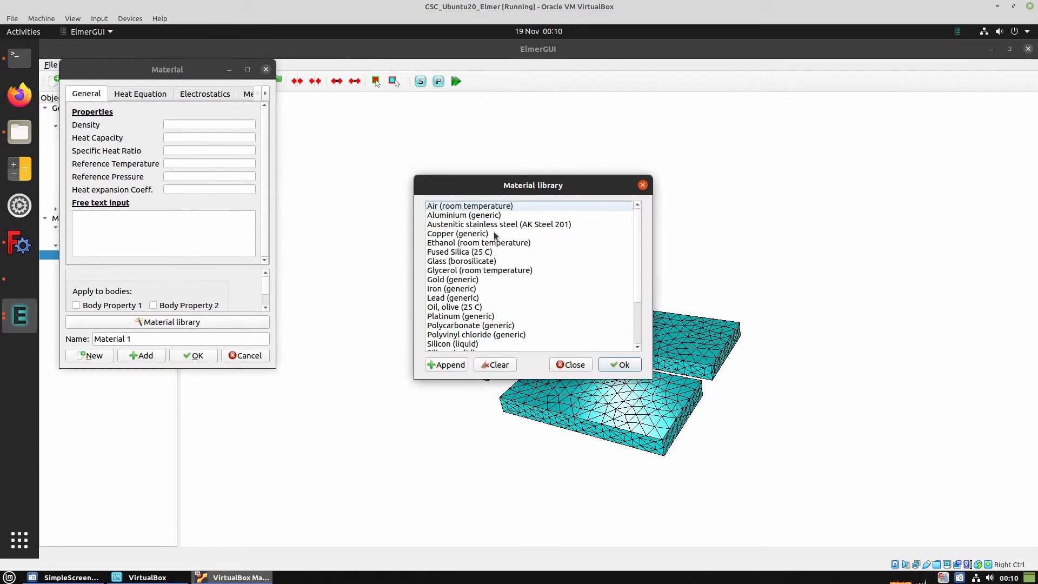
pyautogui.click(618, 364)
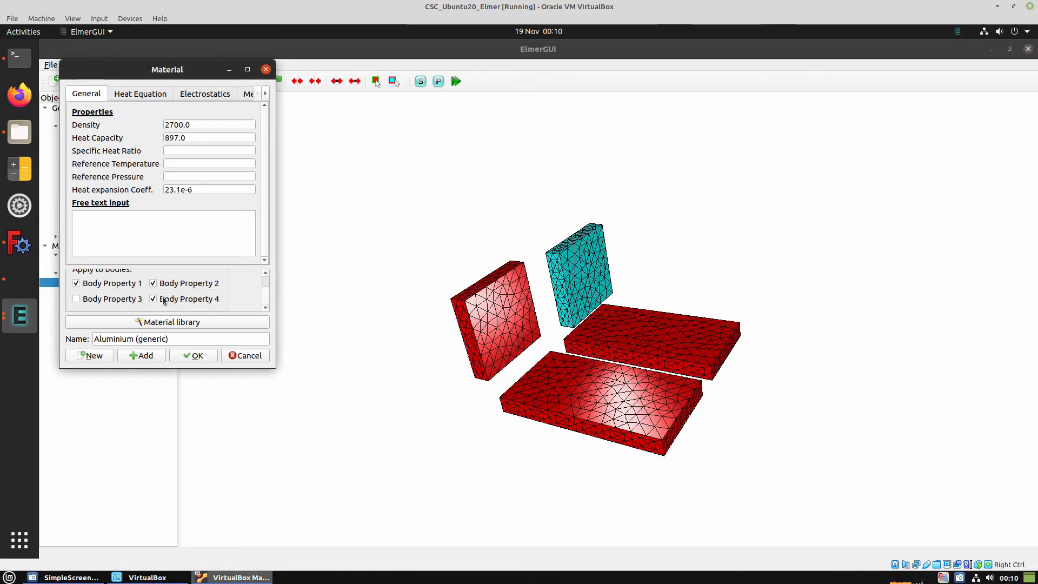
pyautogui.click(193, 356)
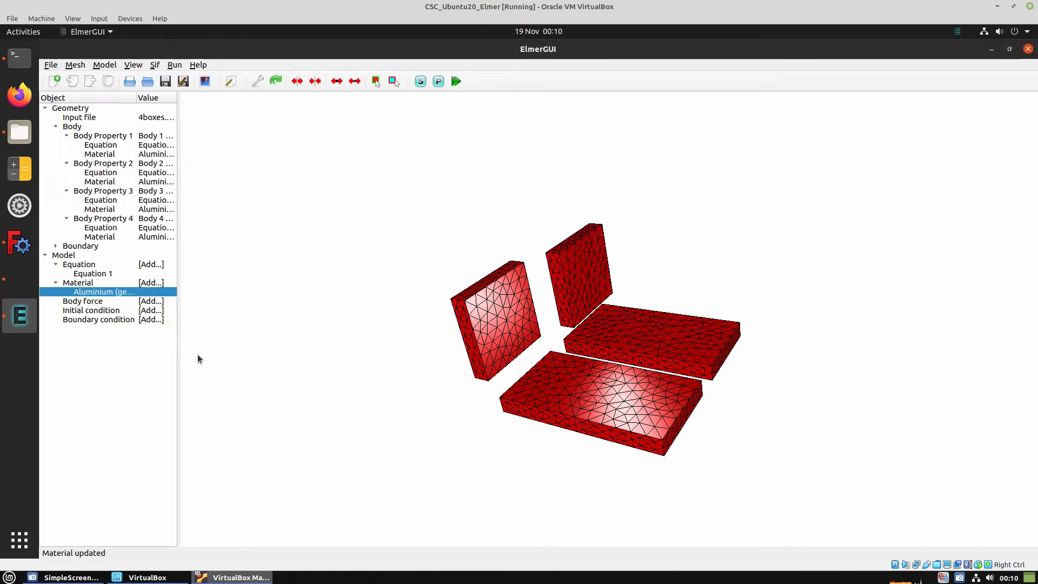
# - Add boundary condition 'Radiation': external temperature 300, diffuse gray, emissivity 0.8, open boundary
pyautogui.click(104, 64)
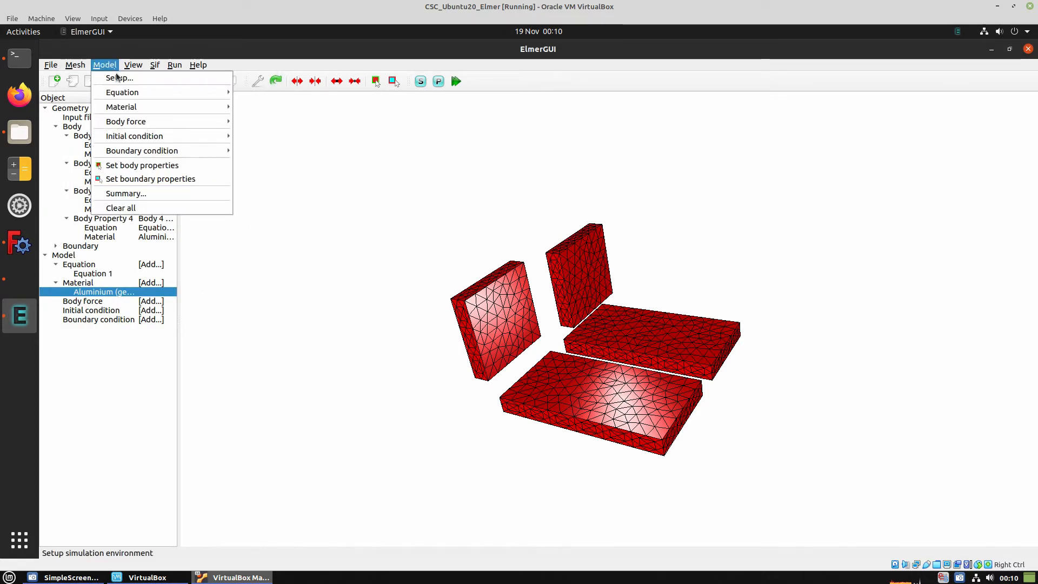
pyautogui.moveTo(142, 151)
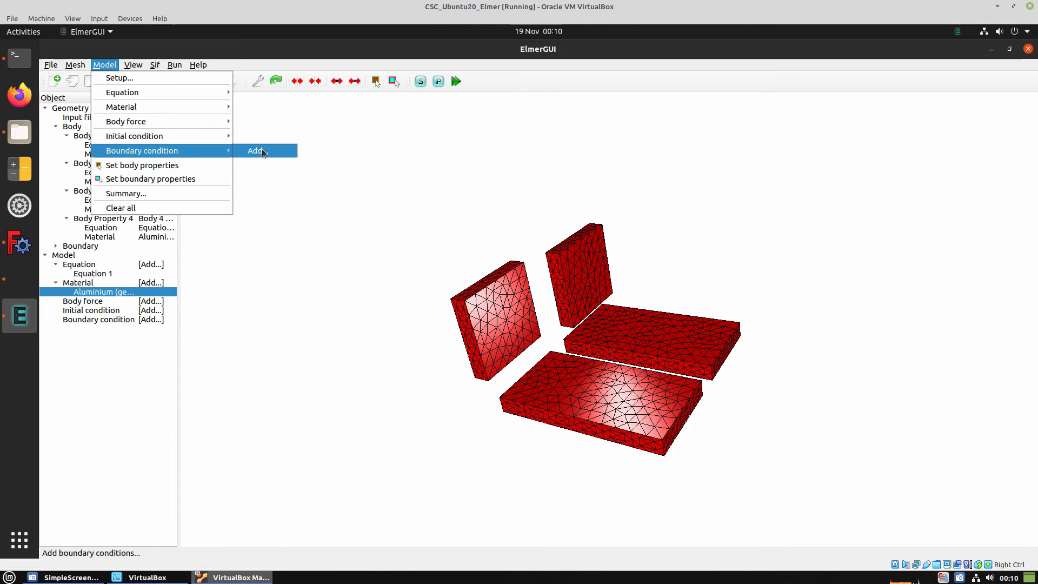
pyautogui.click(256, 150)
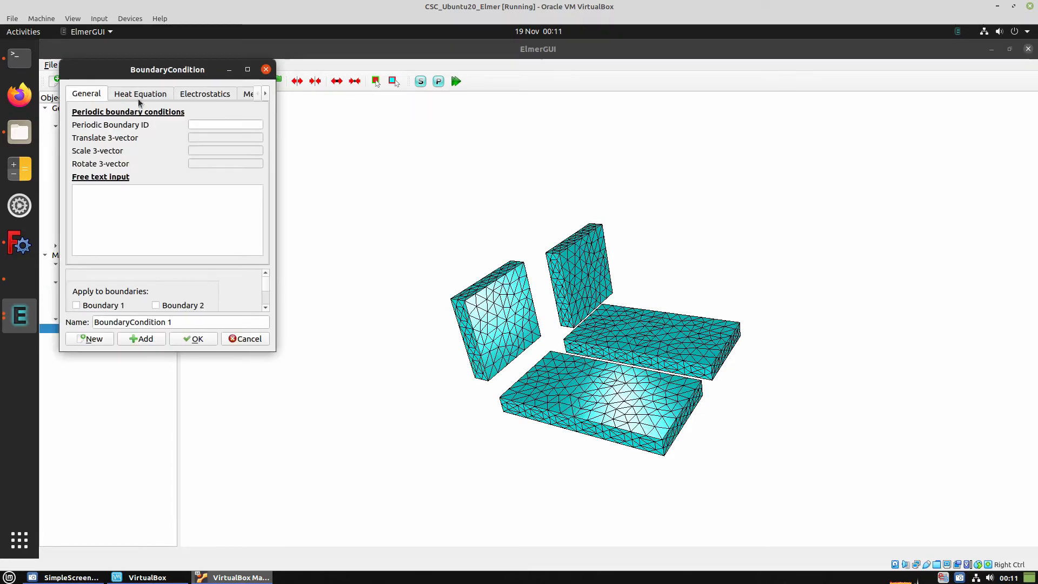
pyautogui.click(140, 94)
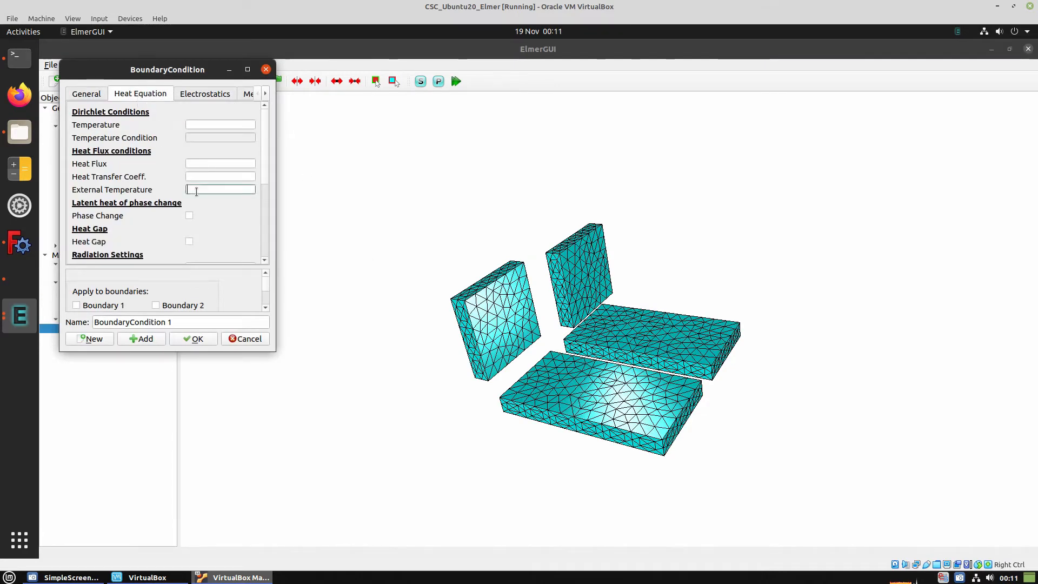
pyautogui.write('300')
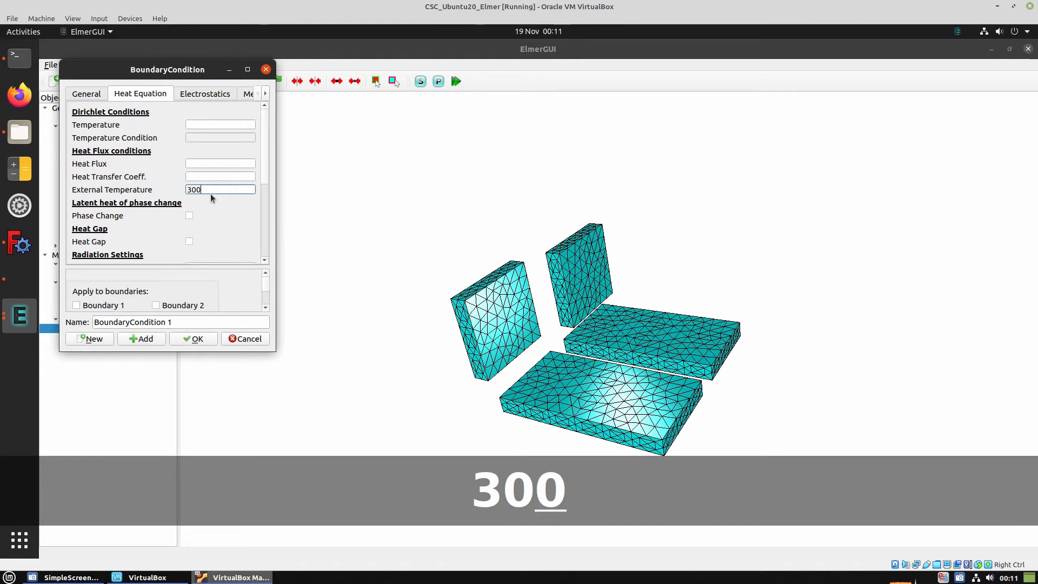
pyautogui.scroll(-3)
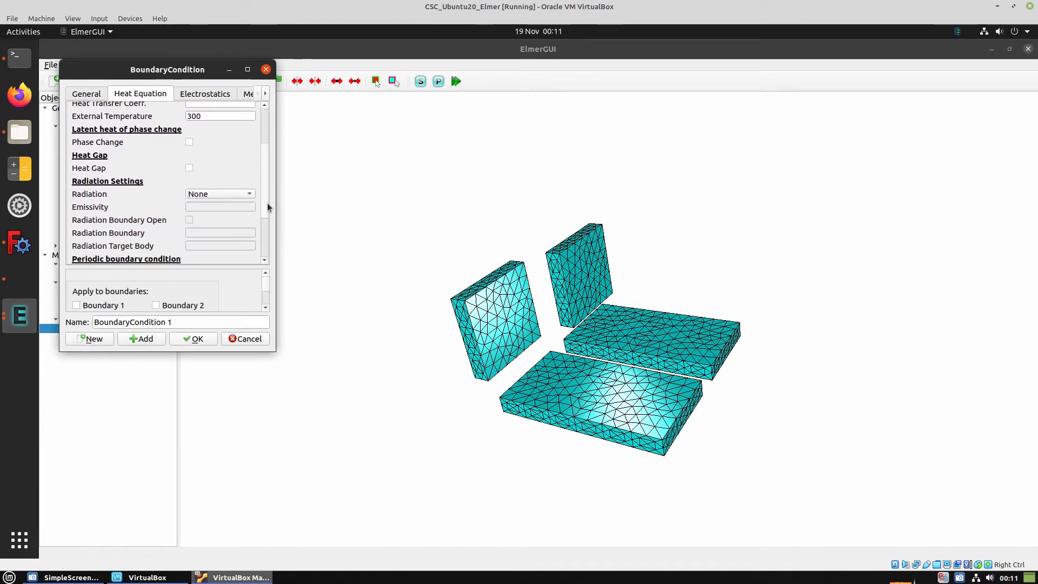
pyautogui.click(219, 193)
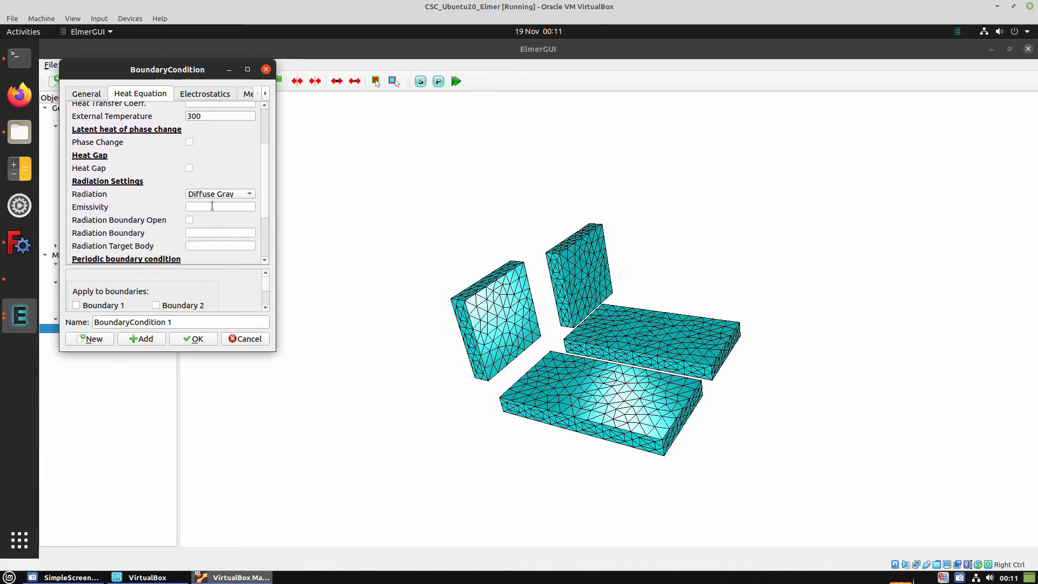
pyautogui.write('0.8')
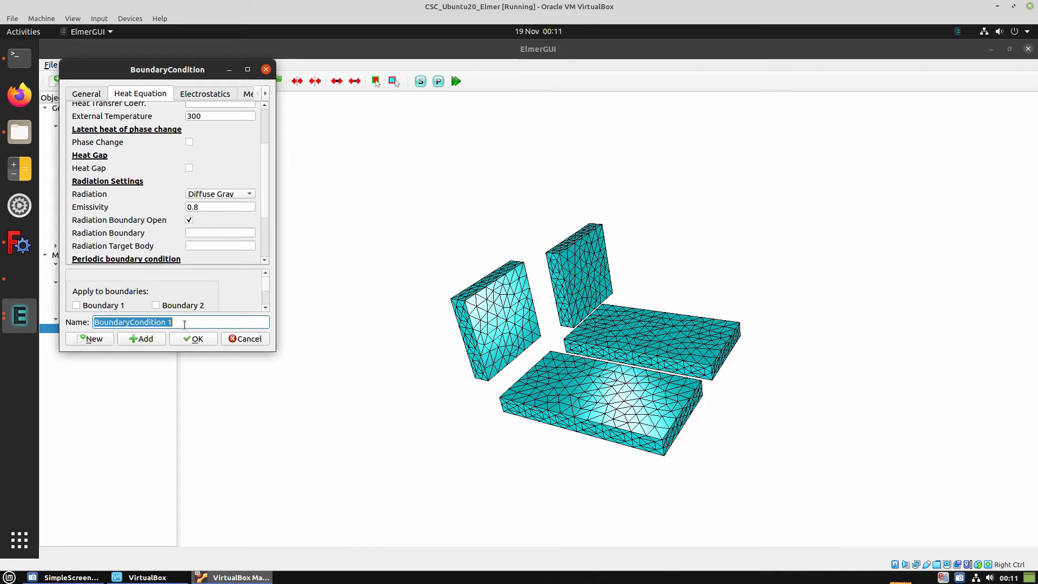
pyautogui.write('Radiati')
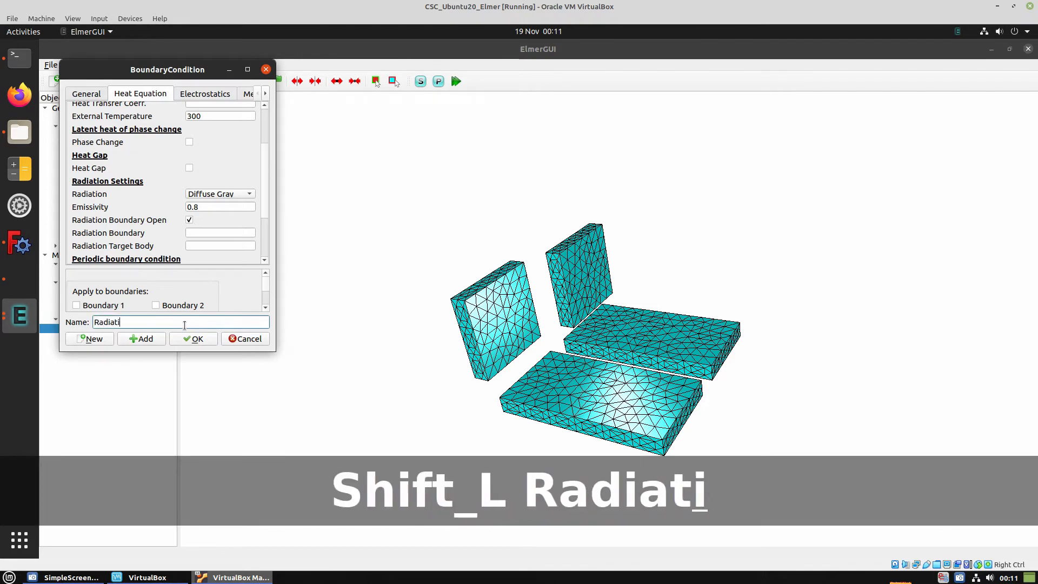
pyautogui.click(193, 338)
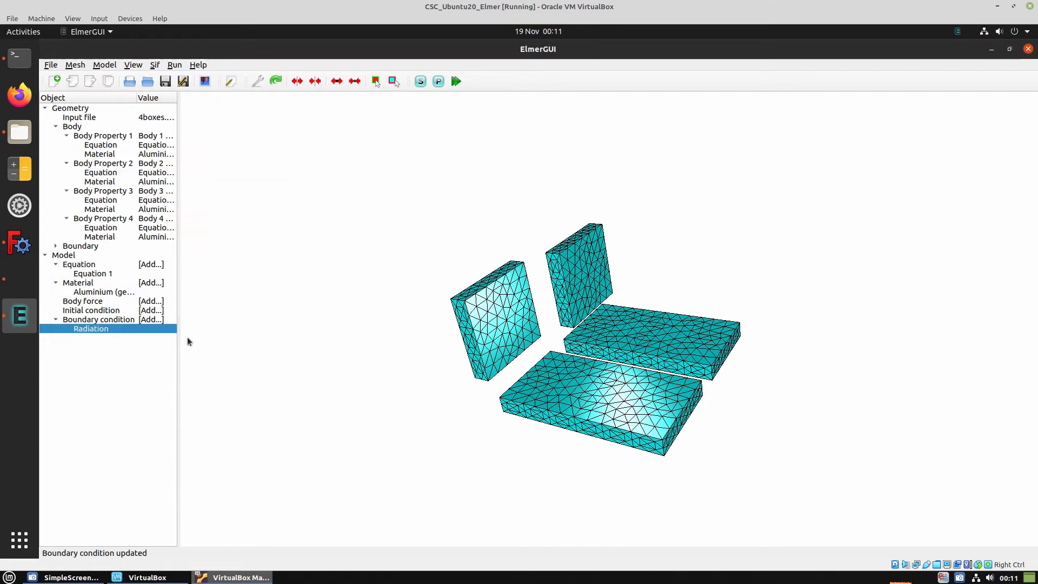
# - Add 'External Temp' boundary condition with heat transfer coefficient 0.6 and external temperature 600
pyautogui.click(103, 64)
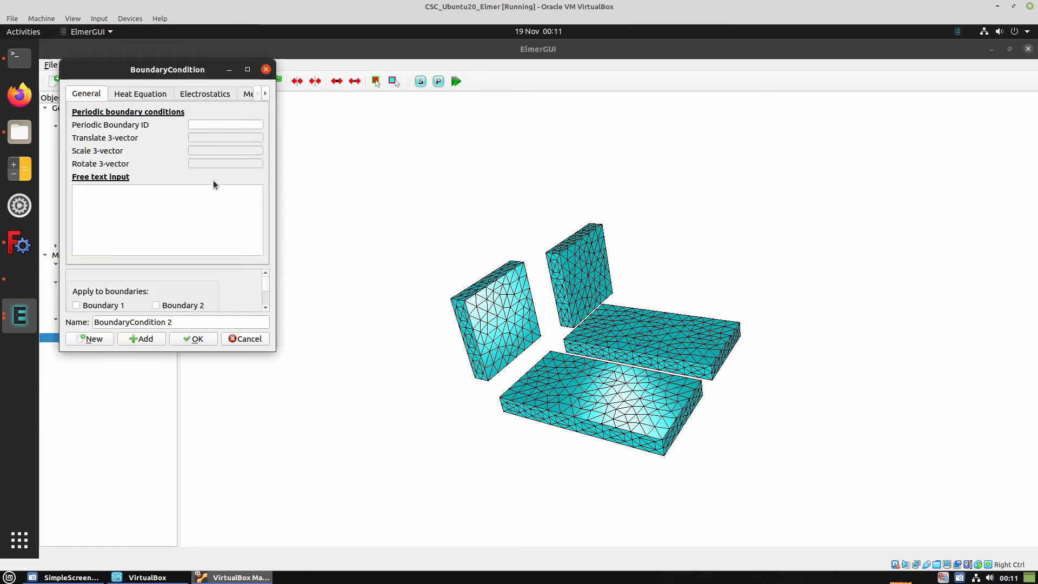
pyautogui.click(139, 93)
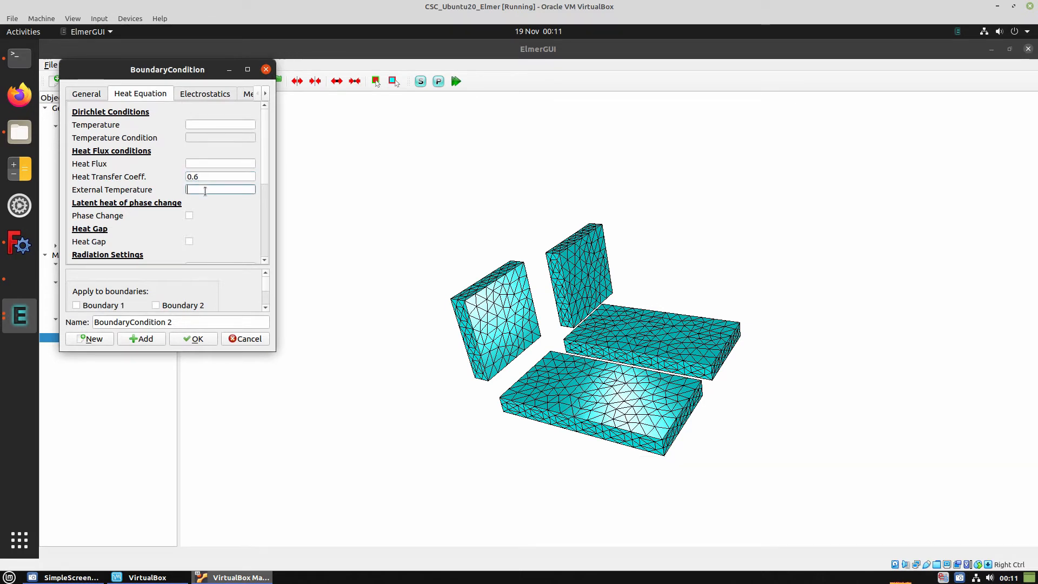
pyautogui.write('600')
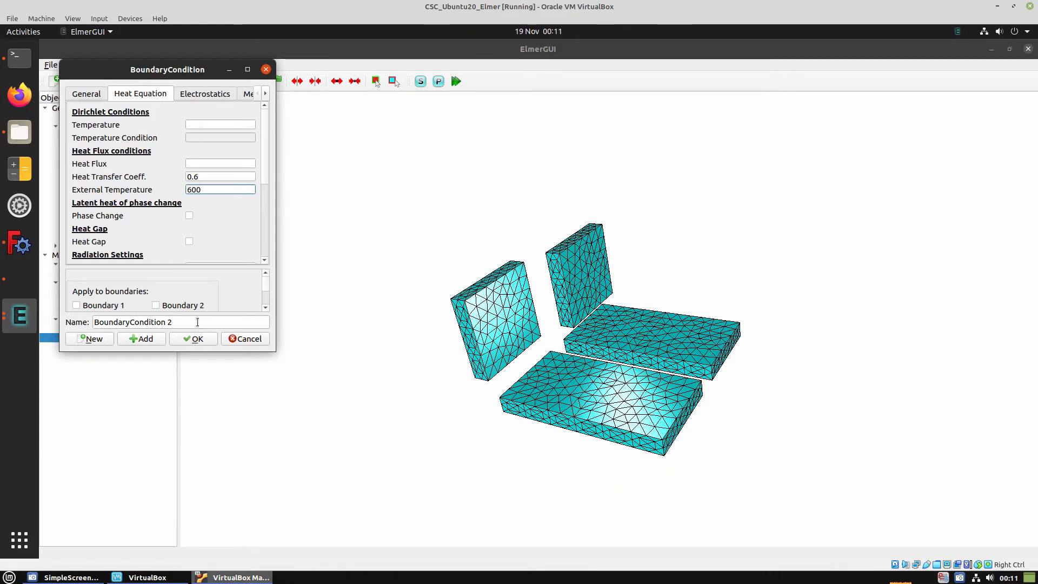
pyautogui.write('External Temp')
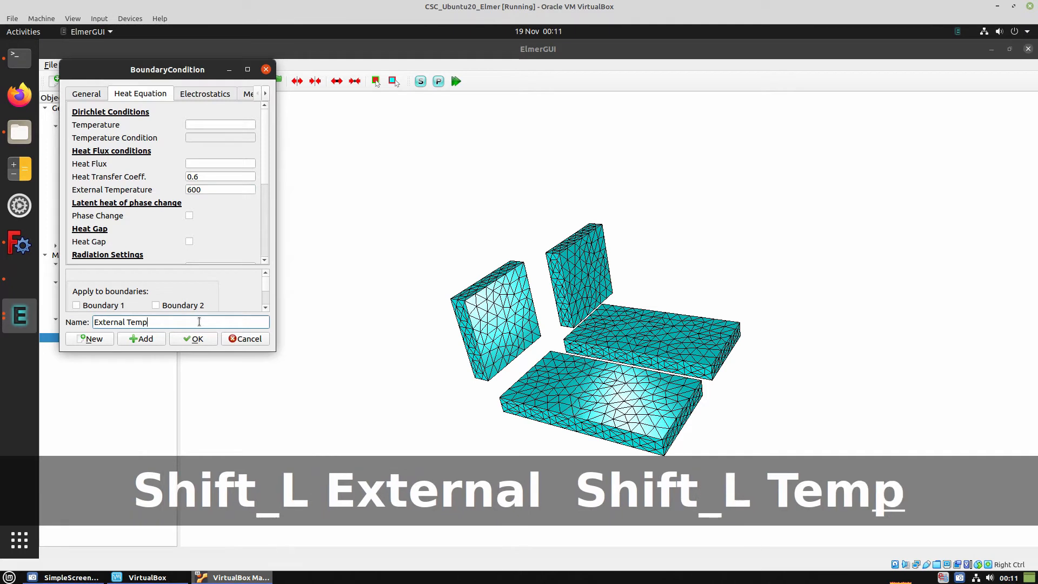
pyautogui.click(193, 339)
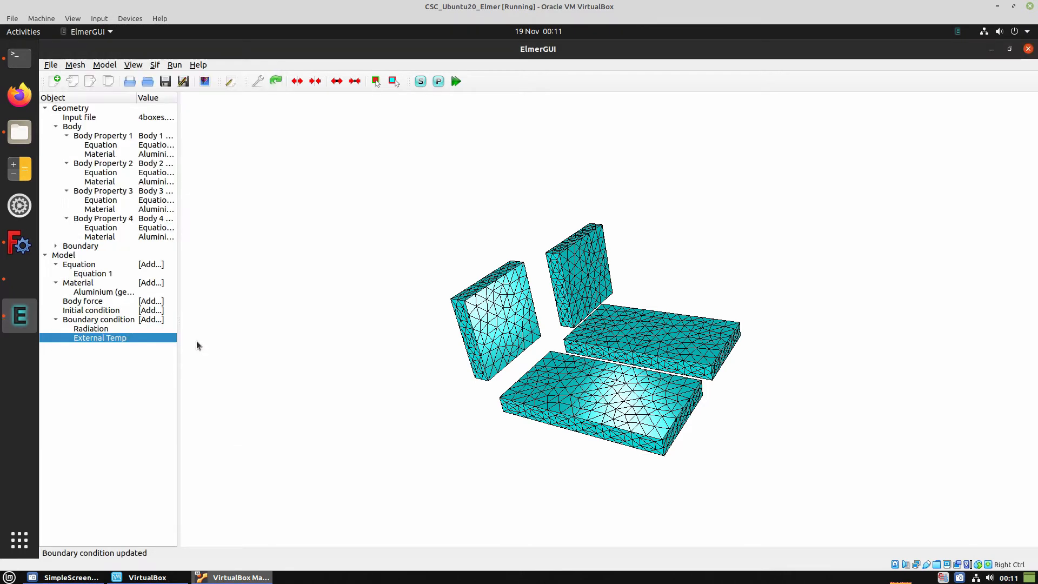
# - Pick box faces to assign Radiation to boundary 4 and External Temp to boundary 3
pyautogui.click(104, 64)
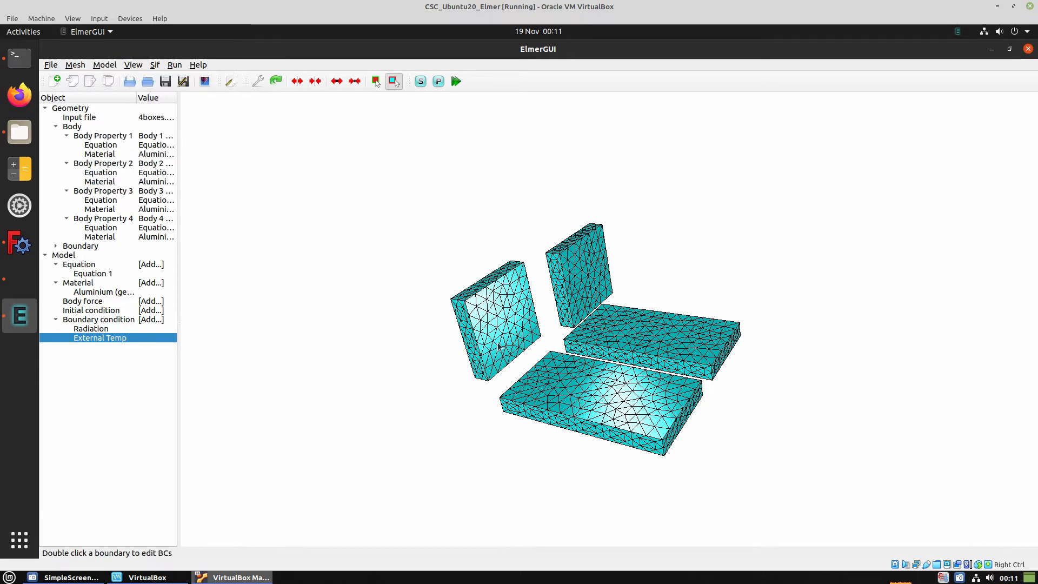
pyautogui.doubleClick(494, 348)
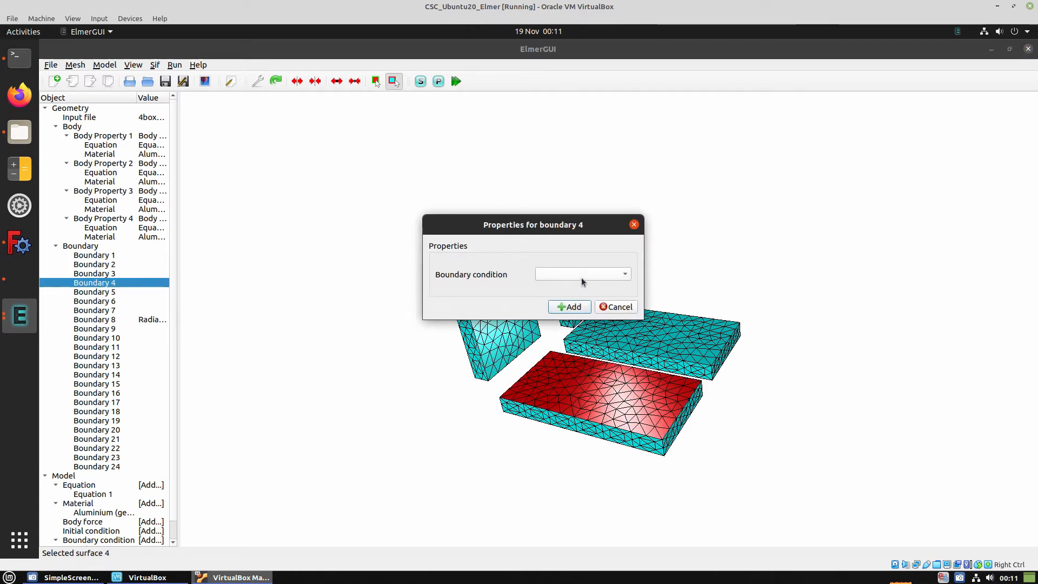
pyautogui.click(569, 306)
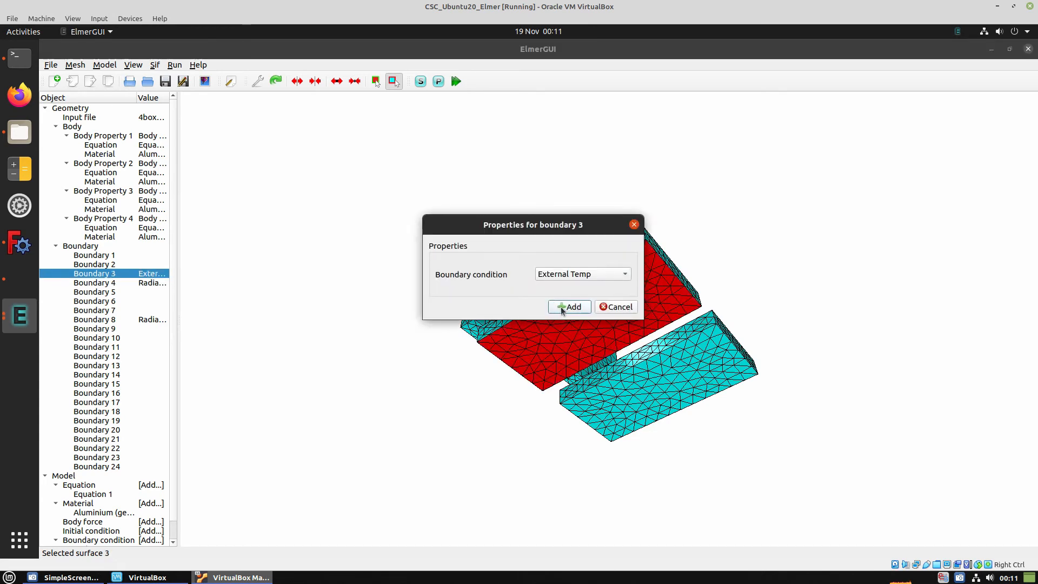
pyautogui.click(569, 307)
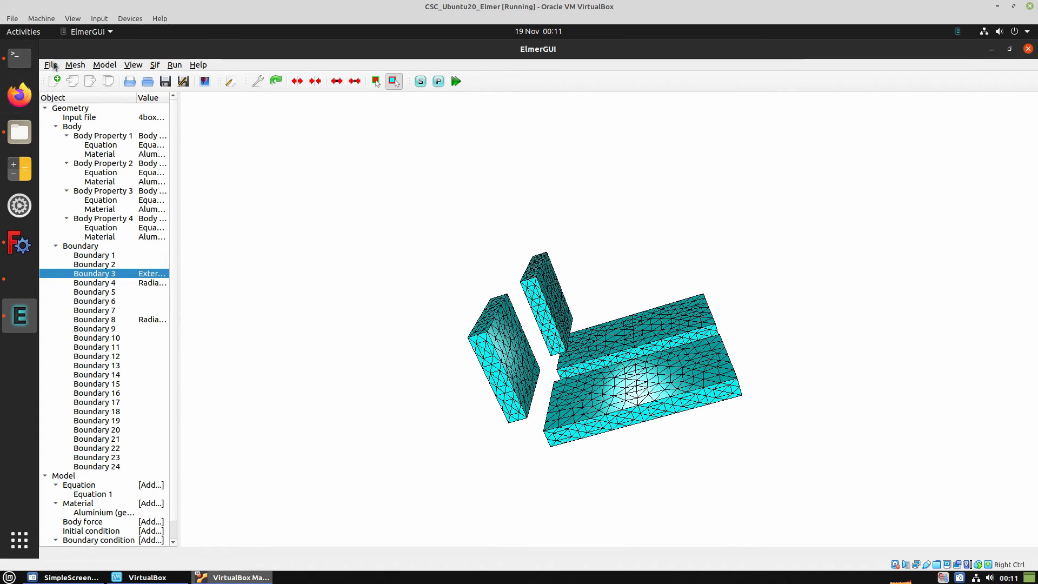
# - Save the ElmerGUI project via File > Save project into Desktop/4boxes
pyautogui.click(50, 65)
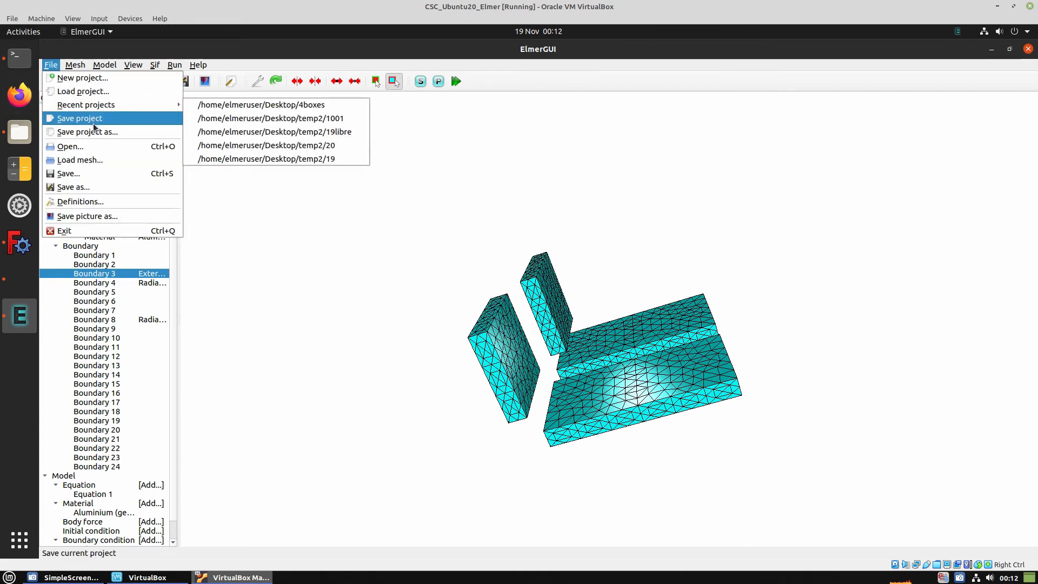
pyautogui.click(86, 132)
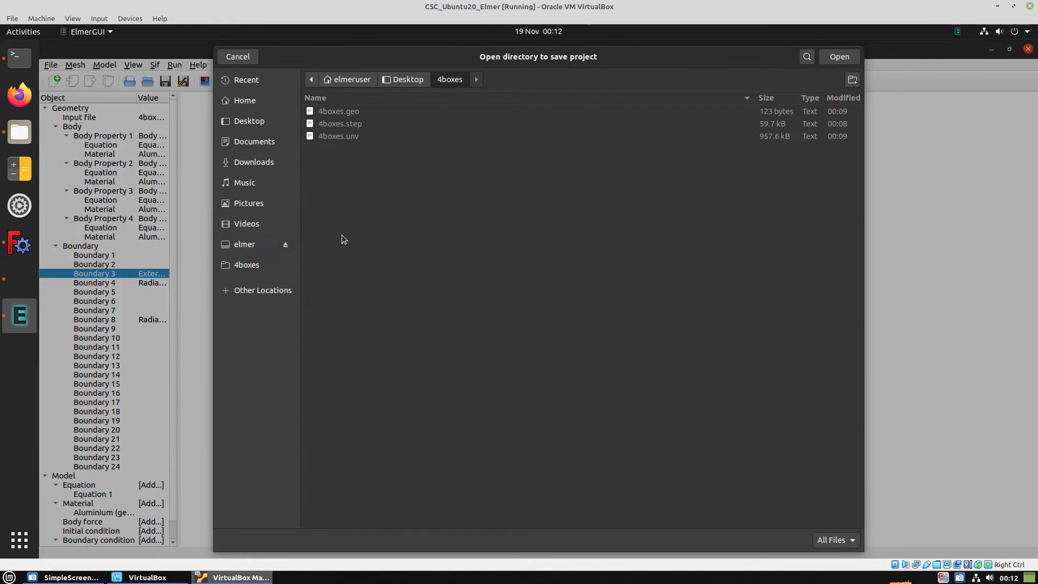
pyautogui.click(247, 264)
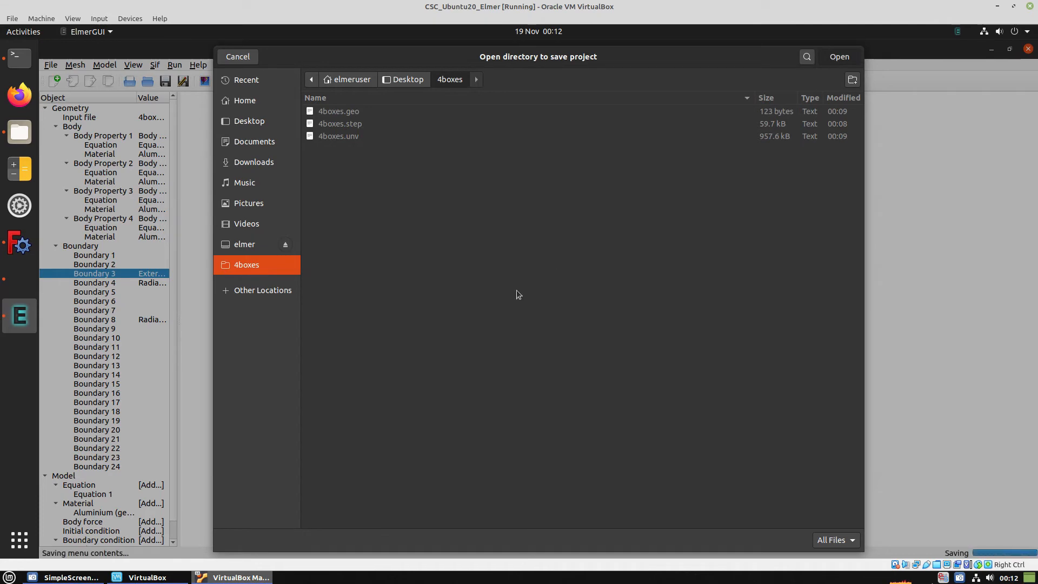
pyautogui.click(839, 57)
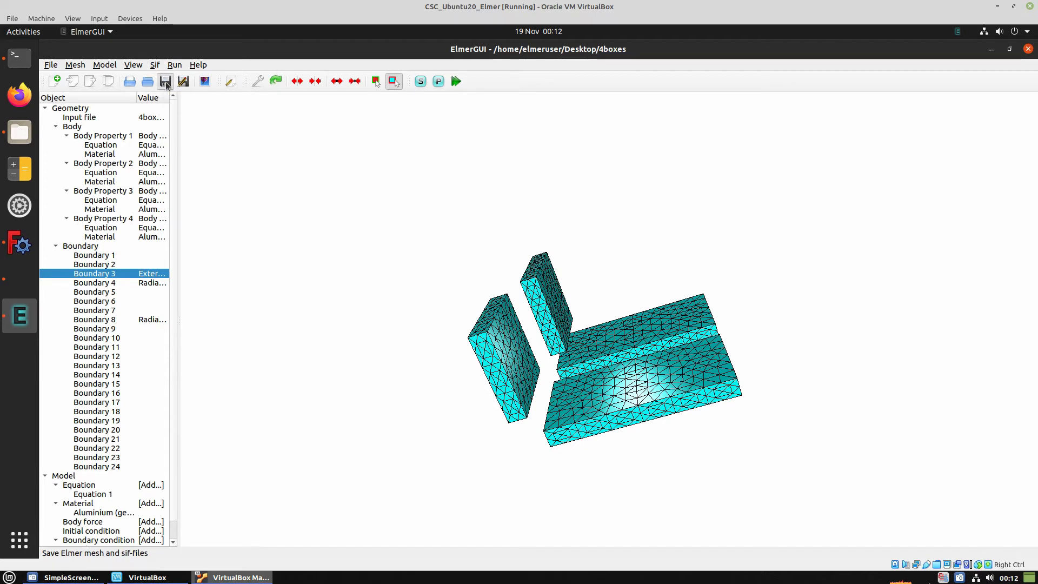
pyautogui.moveTo(164, 80)
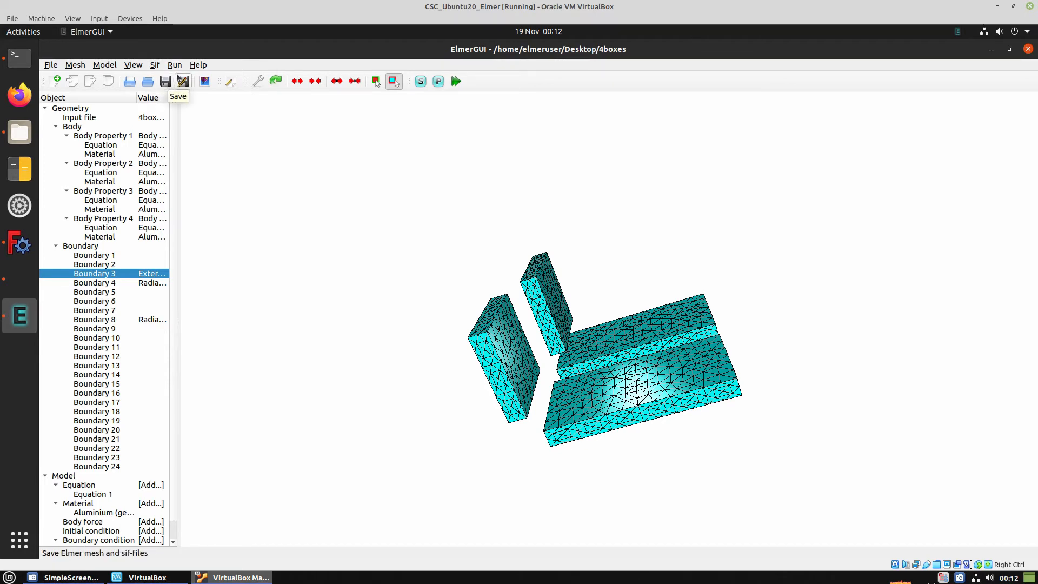
# - Start the heat equation solver, then close the solver log and convergence history windows
pyautogui.click(174, 64)
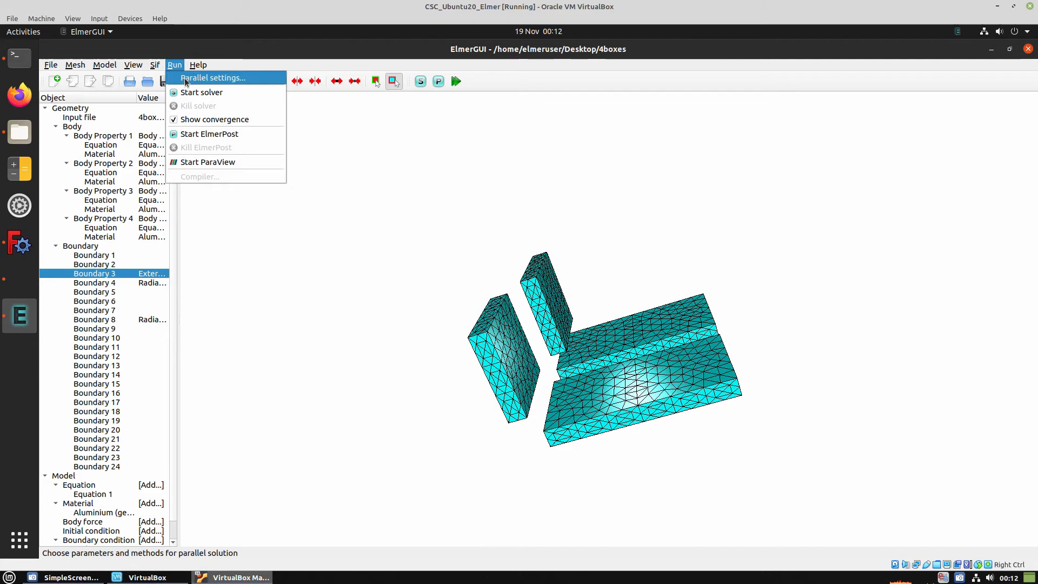
pyautogui.click(201, 92)
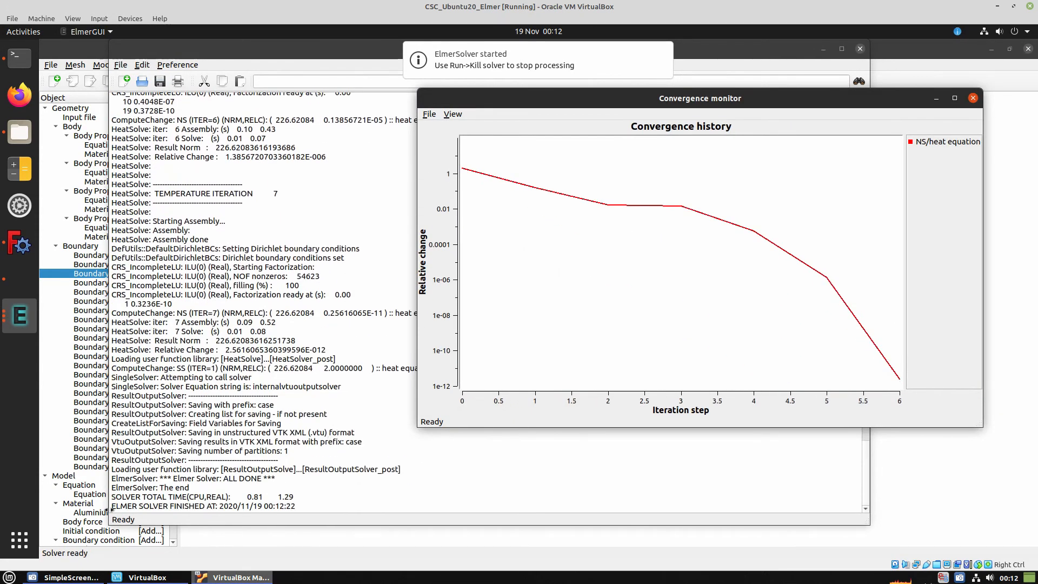
pyautogui.click(973, 98)
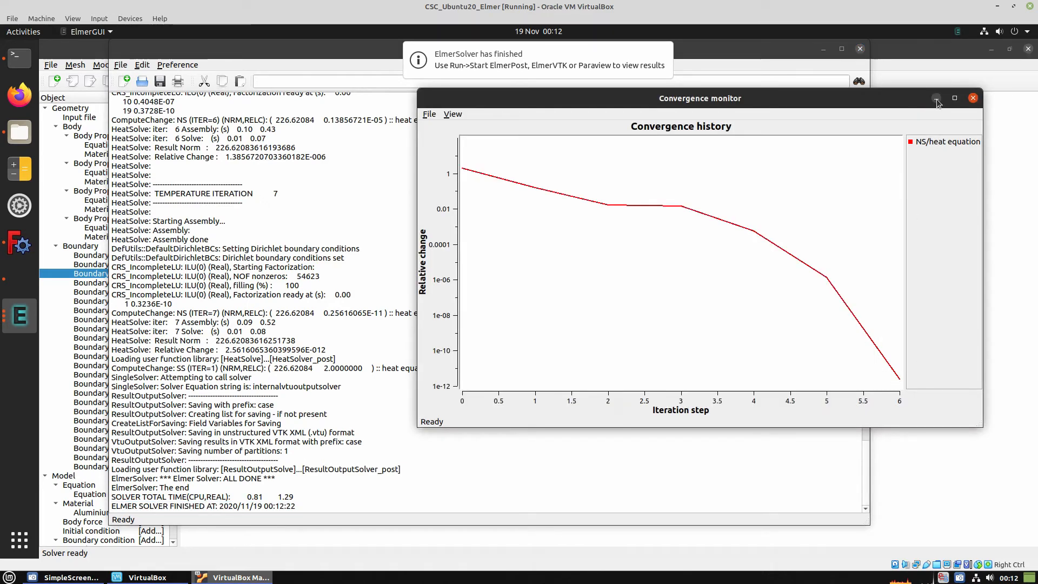
pyautogui.click(973, 98)
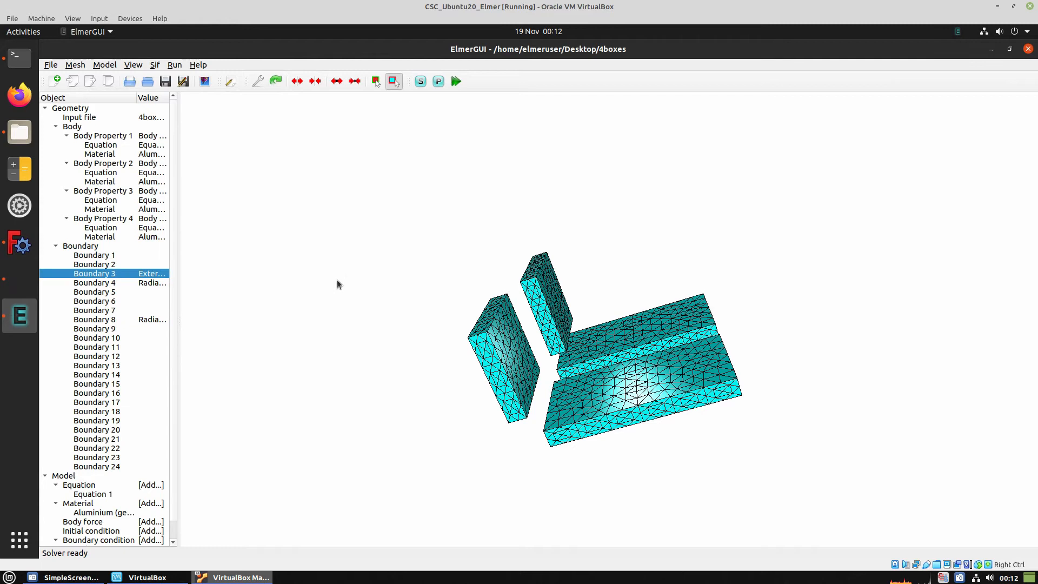
pyautogui.moveTo(123, 195)
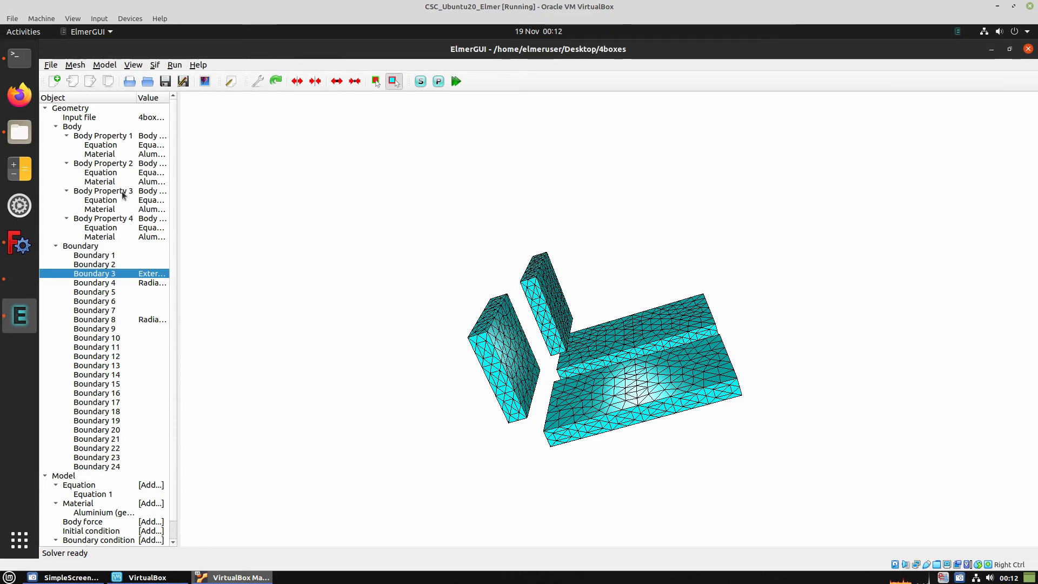
pyautogui.moveTo(18, 58)
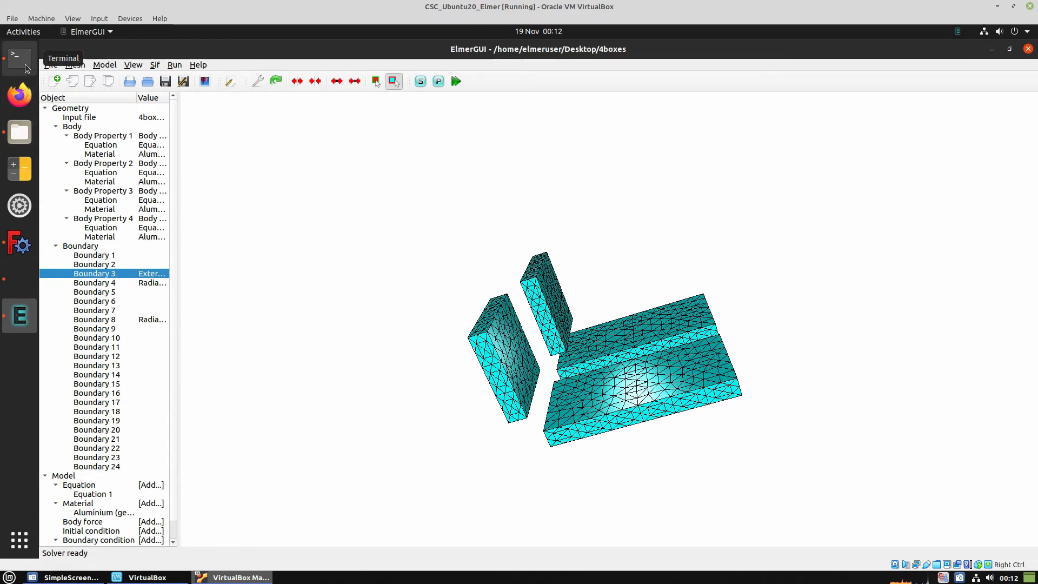
pyautogui.moveTo(20, 541)
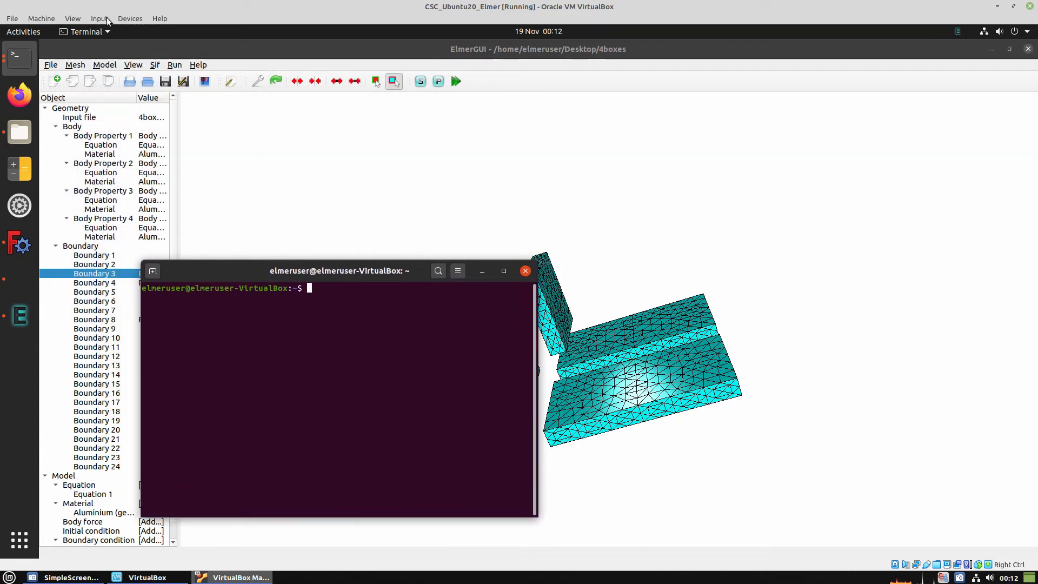
# - Inspect the auto-mounted 'elmer' share in VirtualBox Shared Folders settings, then close it
pyautogui.click(130, 18)
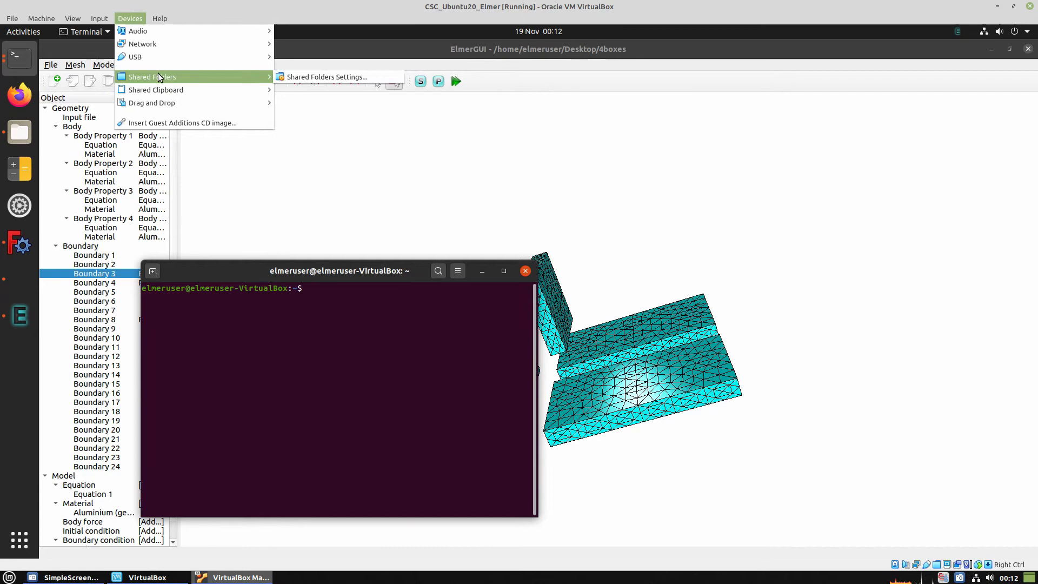
pyautogui.click(325, 77)
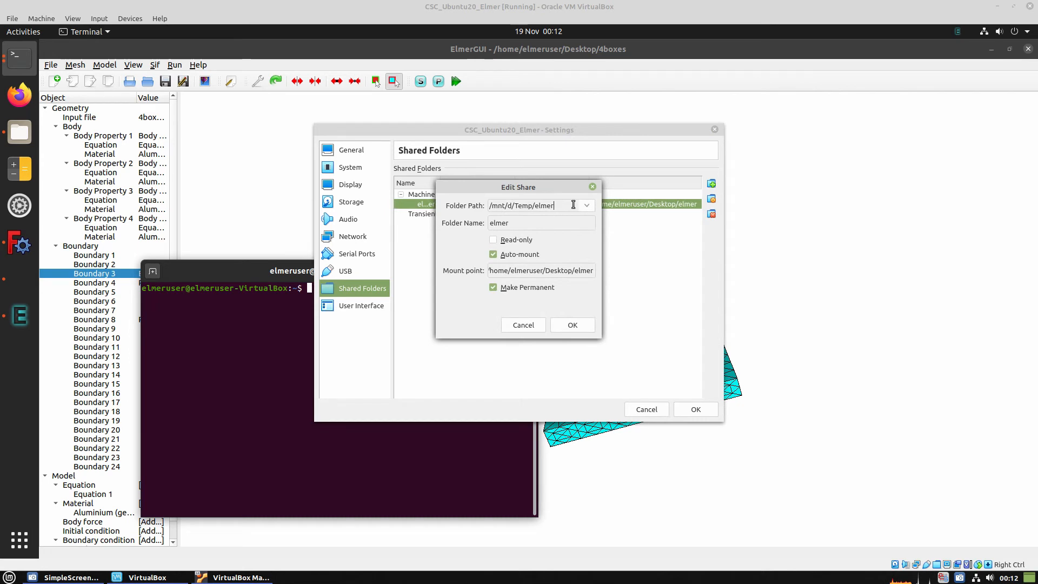
pyautogui.moveTo(563, 207)
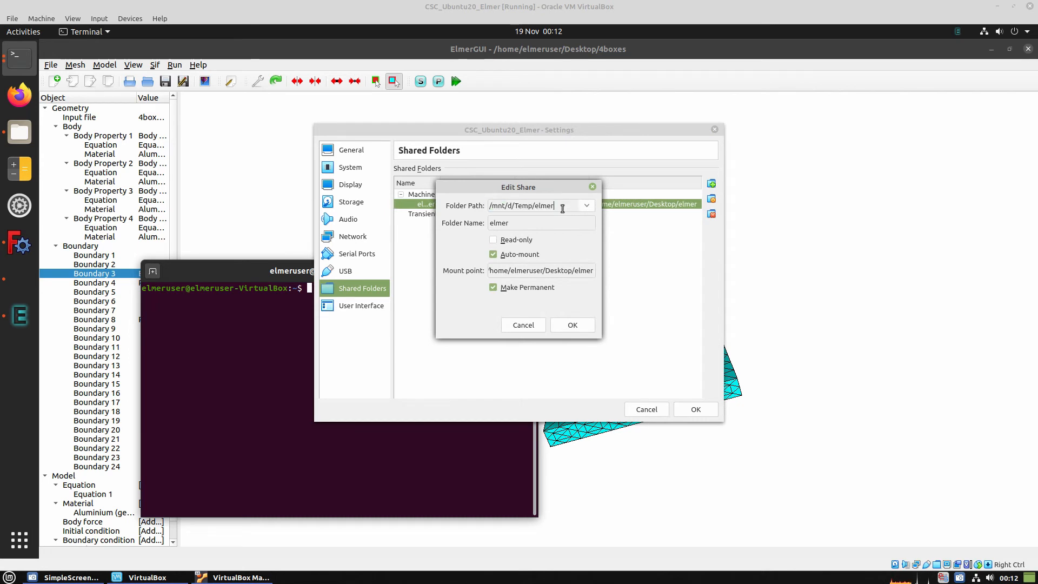
pyautogui.moveTo(522, 223)
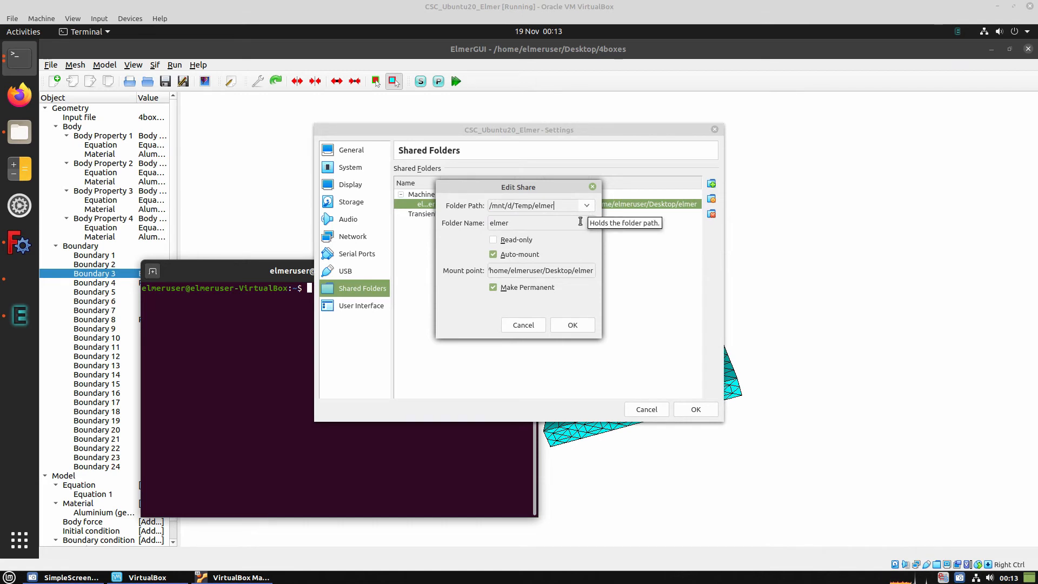
pyautogui.moveTo(526, 270)
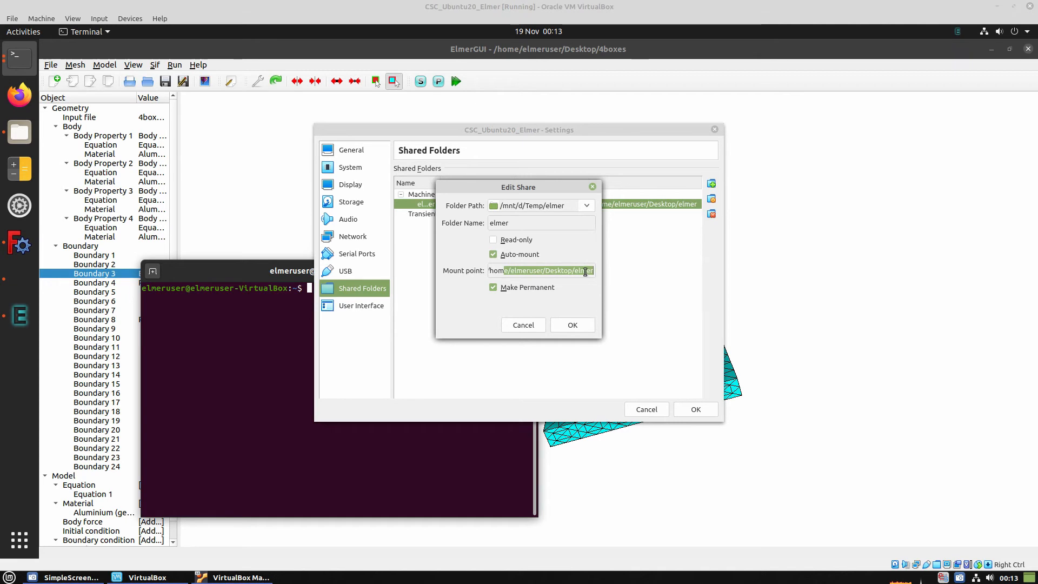
pyautogui.click(571, 325)
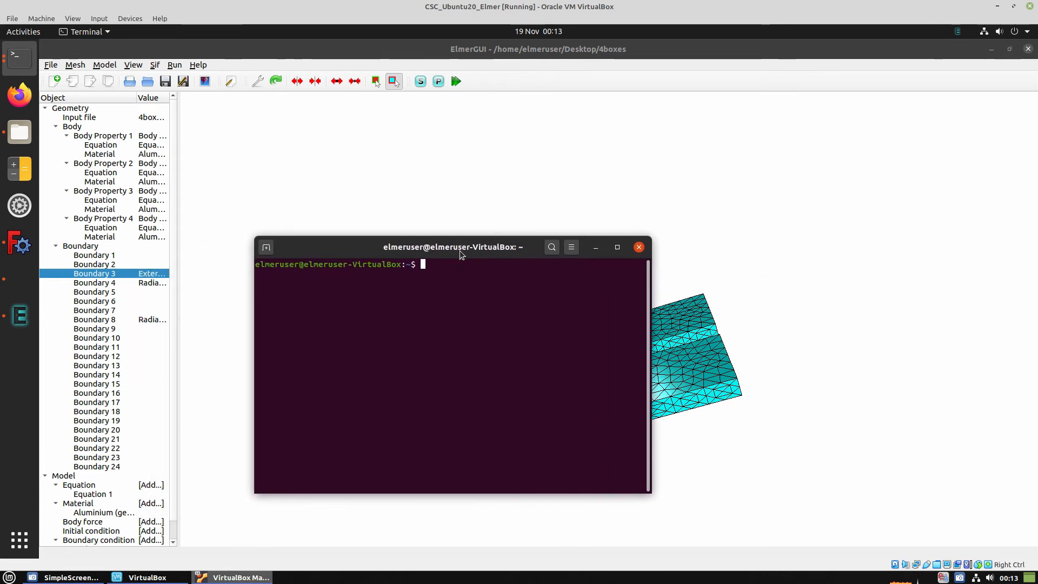
pyautogui.write('cd')
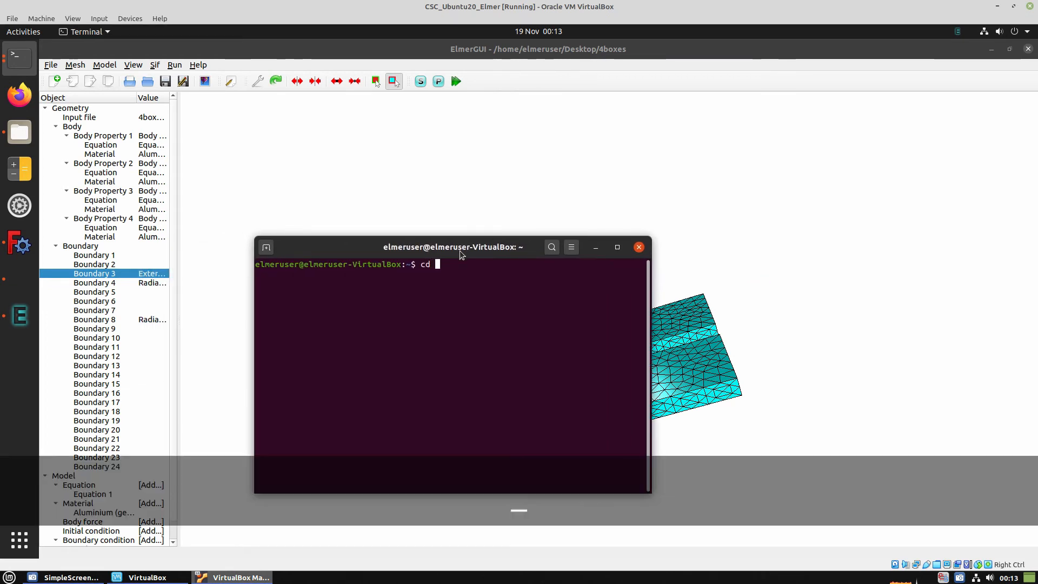
pyautogui.write('Desktop/')
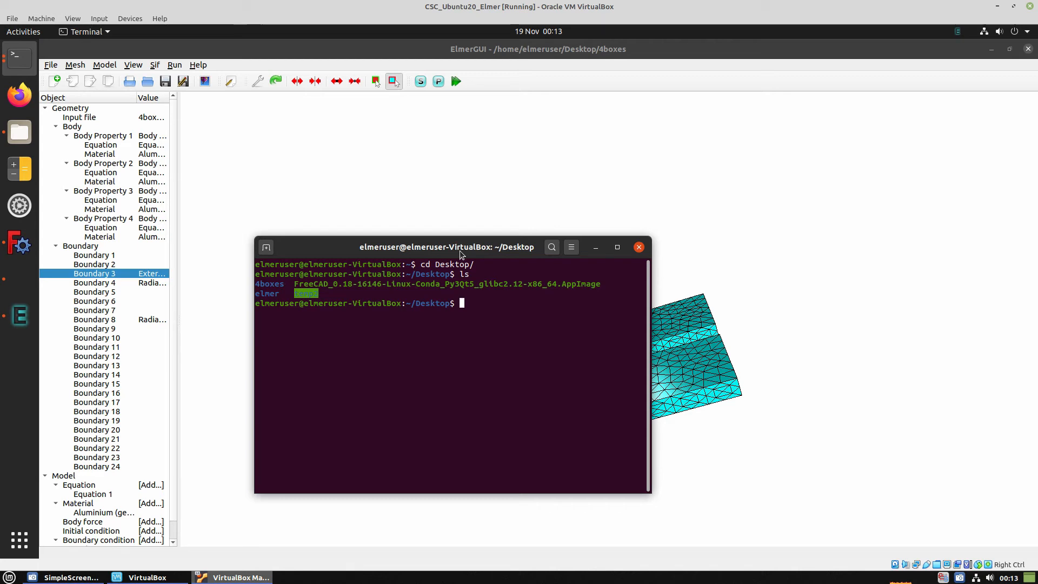
pyautogui.press('Return')
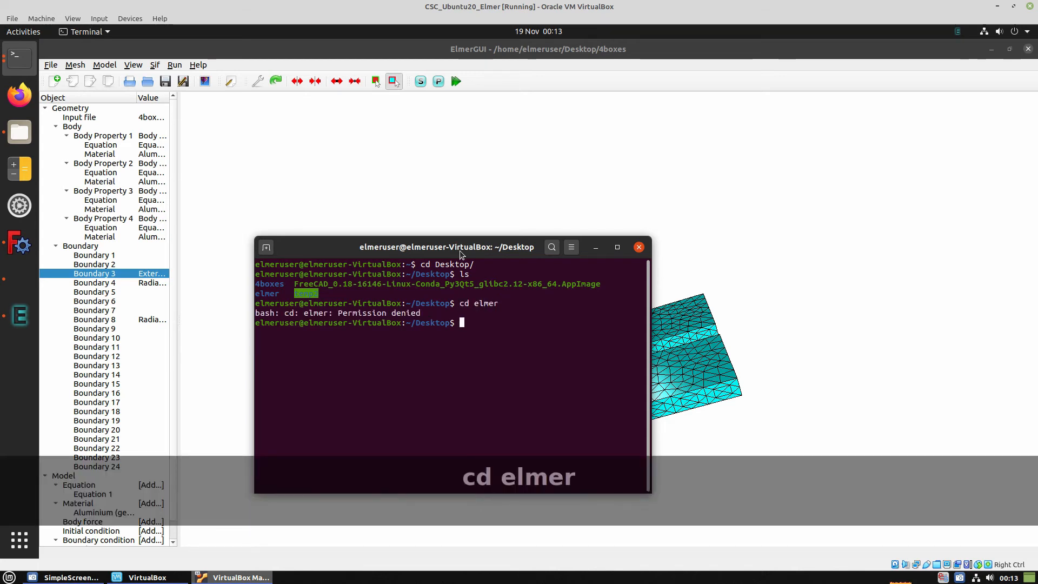
pyautogui.write('sudo -s')
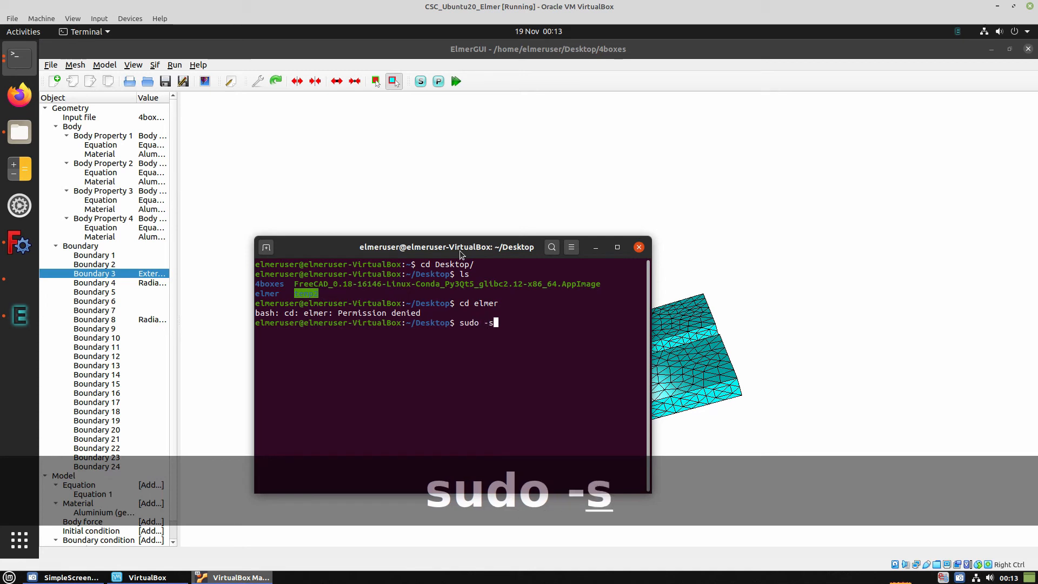
pyautogui.press('Return')
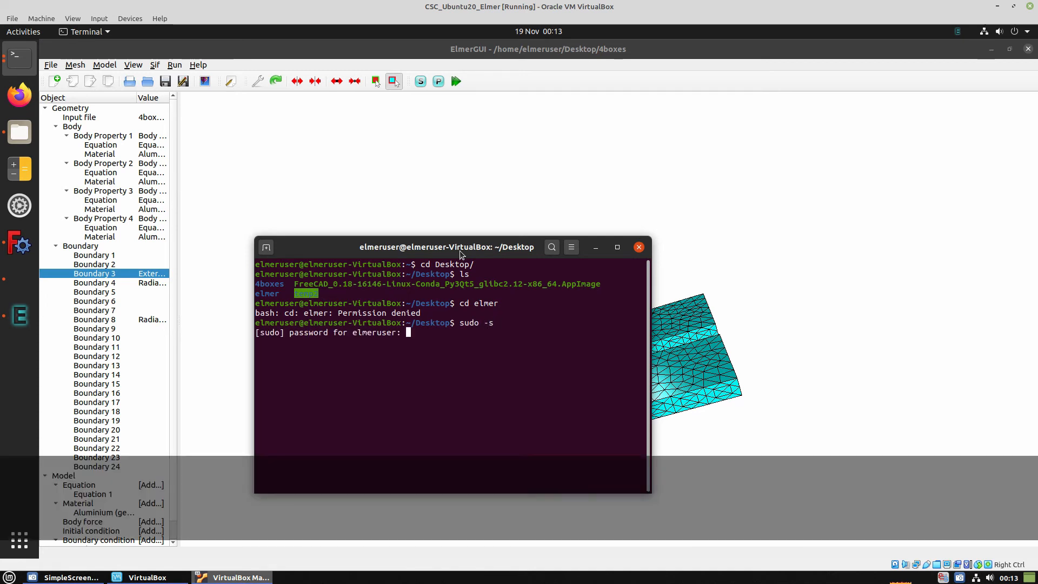
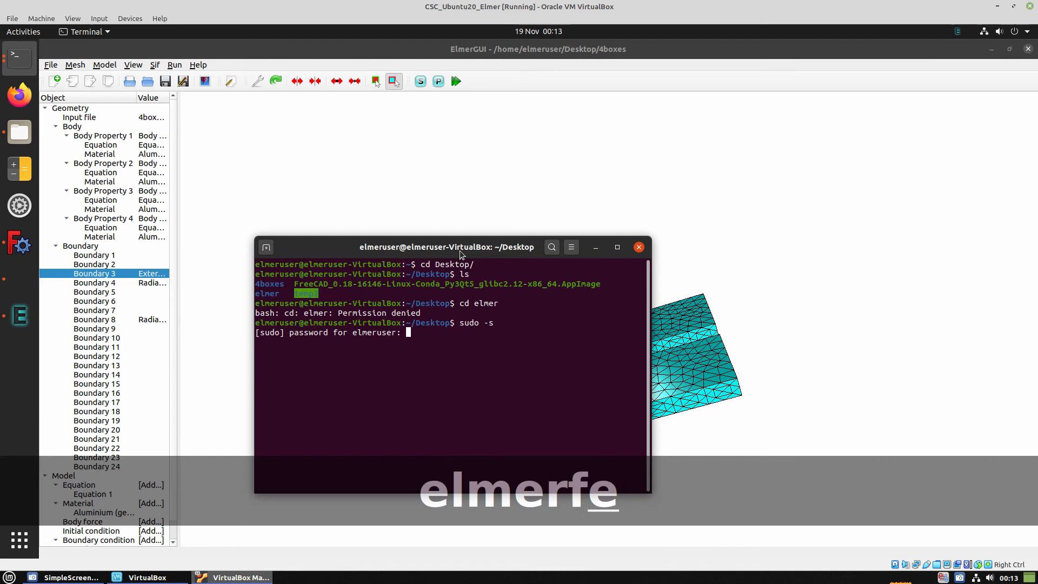
pyautogui.press('Return')
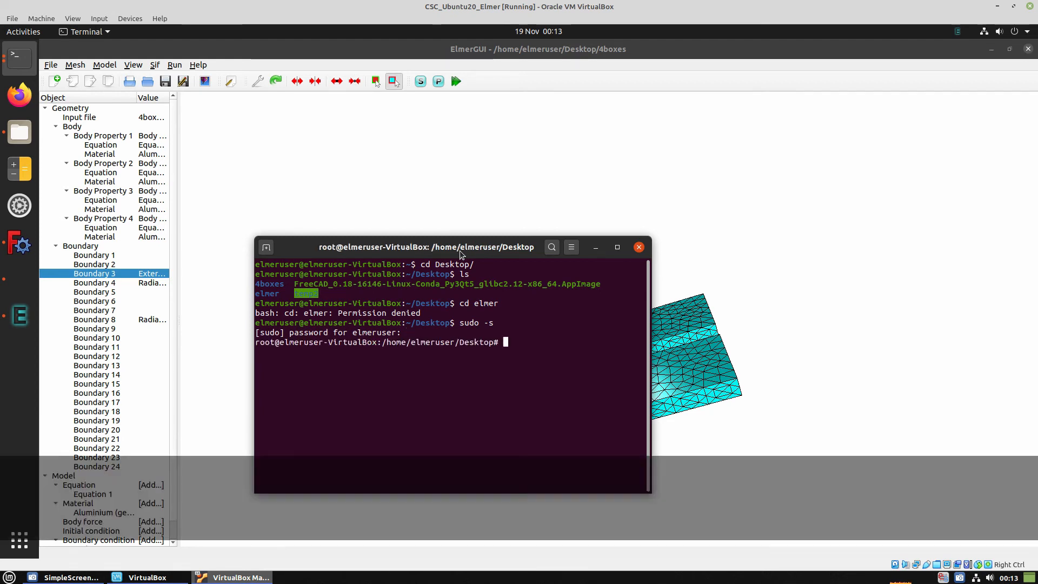
pyautogui.write('ls')
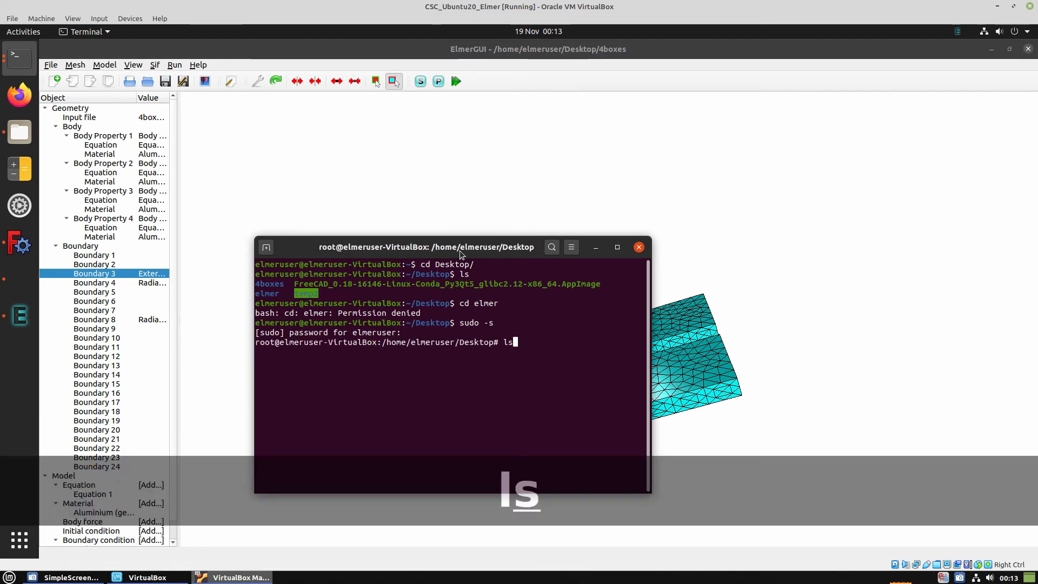
pyautogui.press('Return')
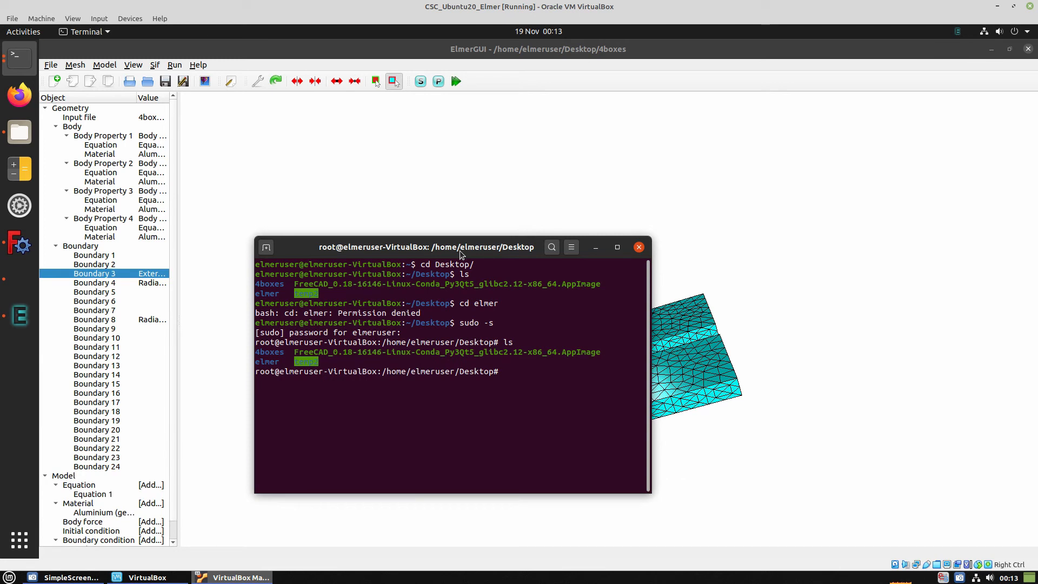
# - Copy case_t0001.vtu from the 4boxes folder into ../elmer/
pyautogui.write('cd')
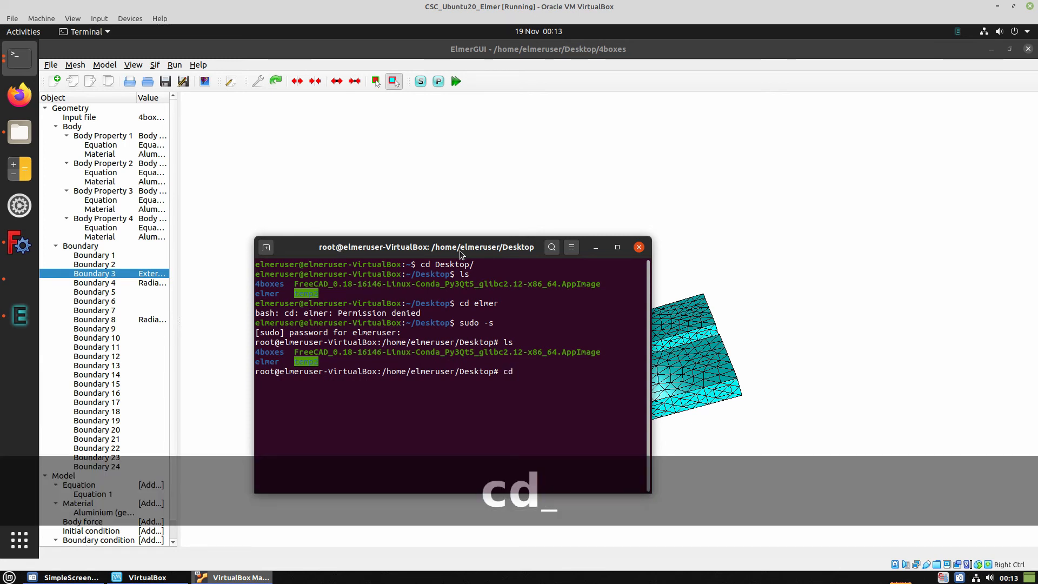
pyautogui.press('Return')
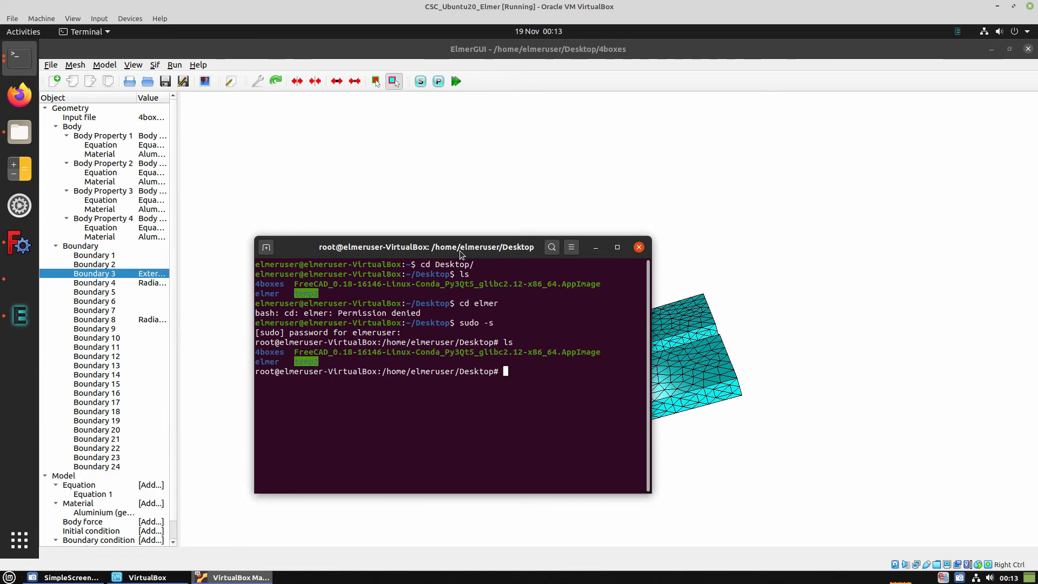
pyautogui.write('cd 4boxes/')
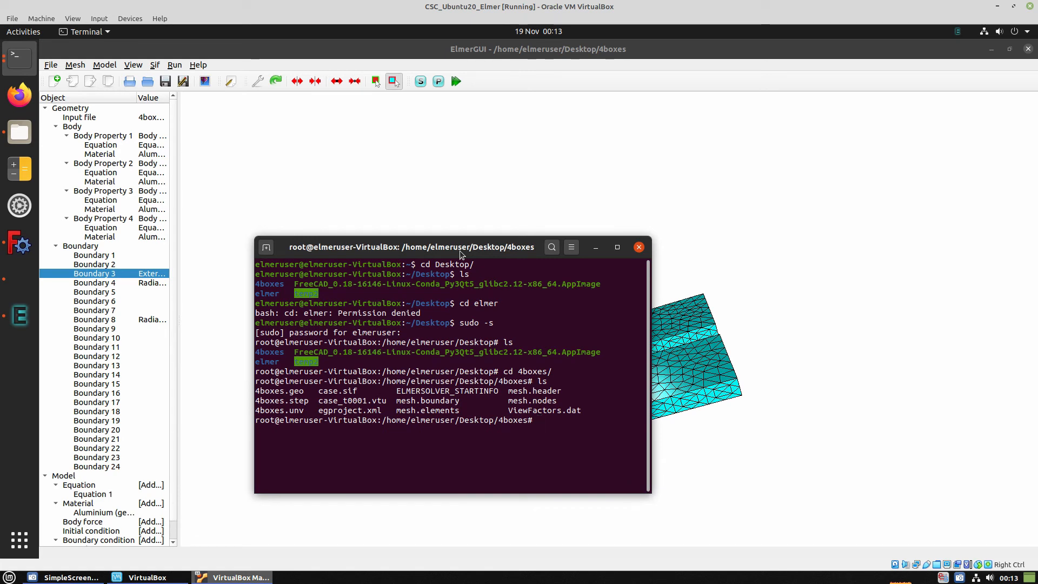
pyautogui.write('cp')
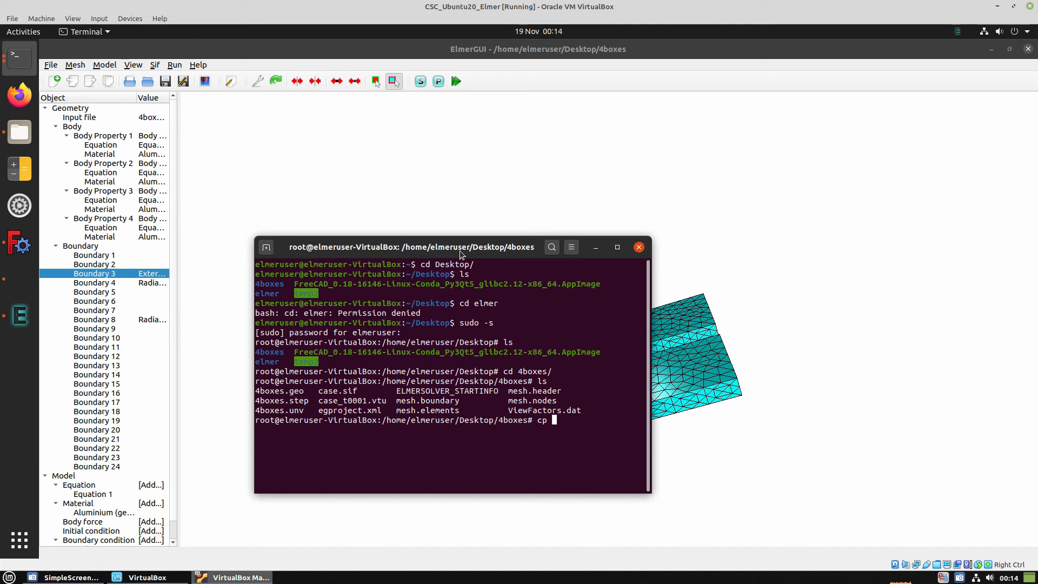
pyautogui.write('case_t0001.vtu')
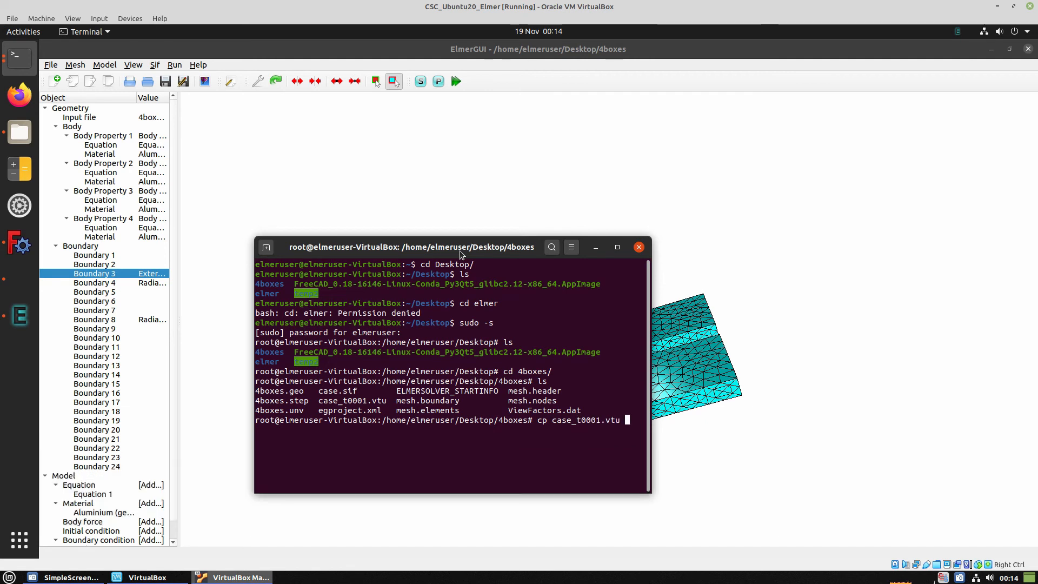
pyautogui.write('../el')
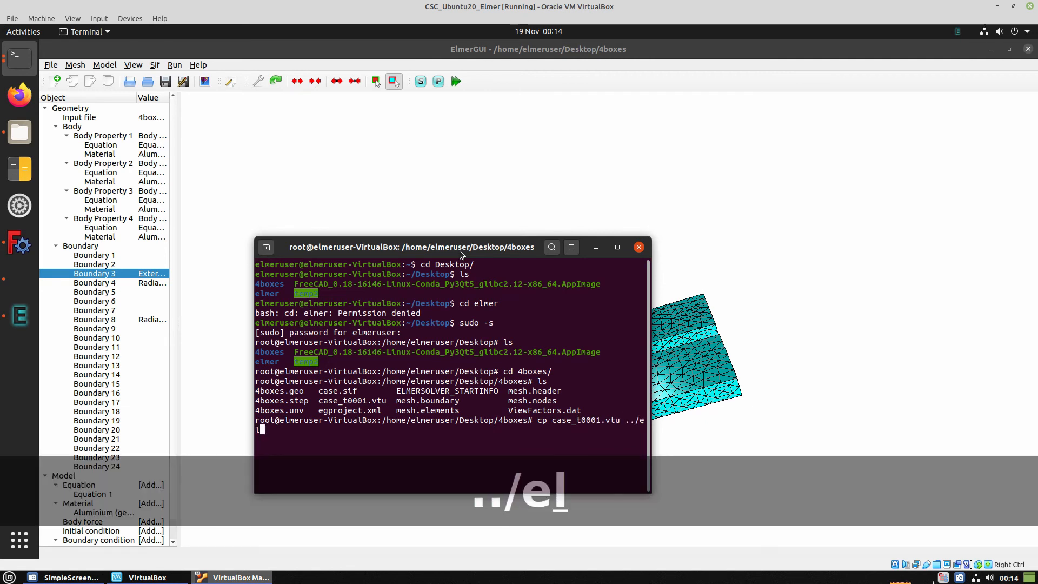
pyautogui.write('lmer/')
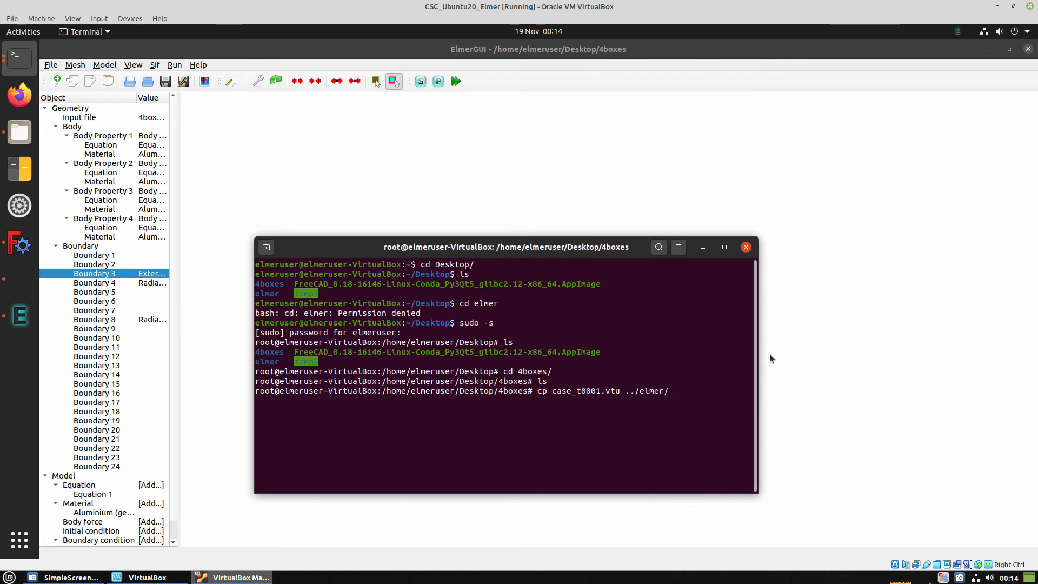
pyautogui.press('Return')
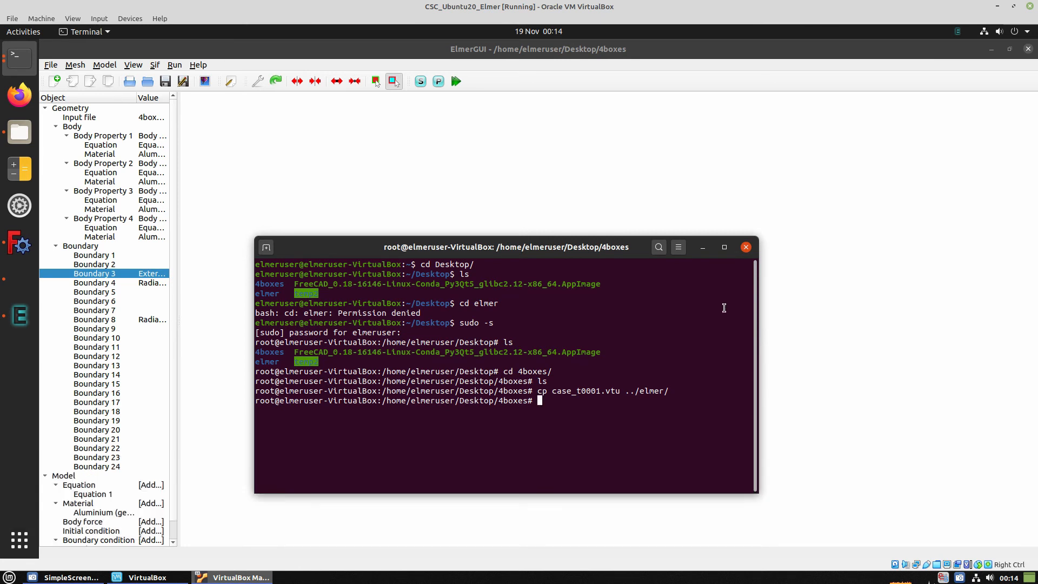
pyautogui.click(19, 131)
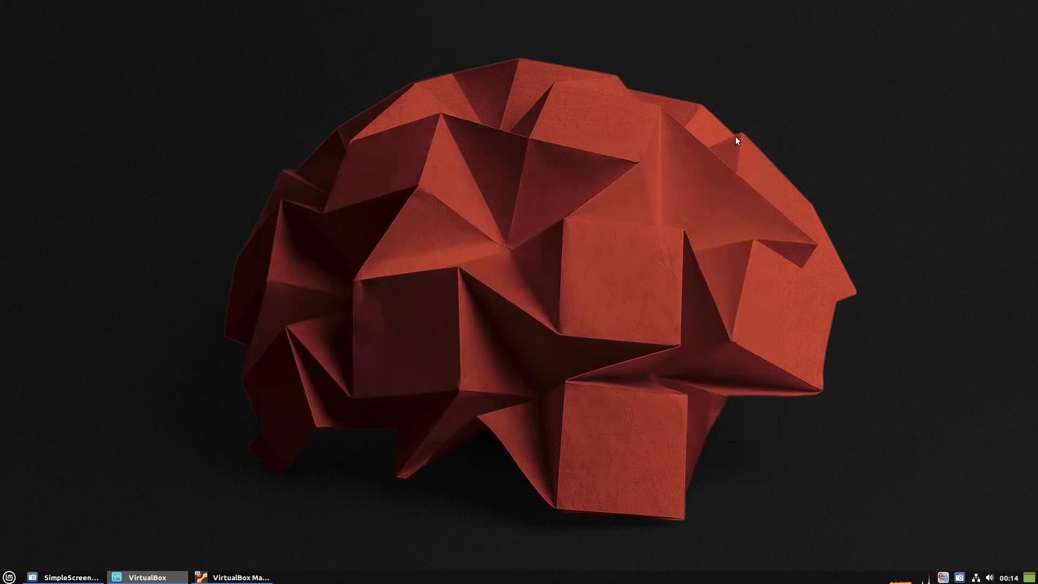
# - Browse the host file manager to d/Temp/elmer to find case_t0001.vtu
pyautogui.click(9, 577)
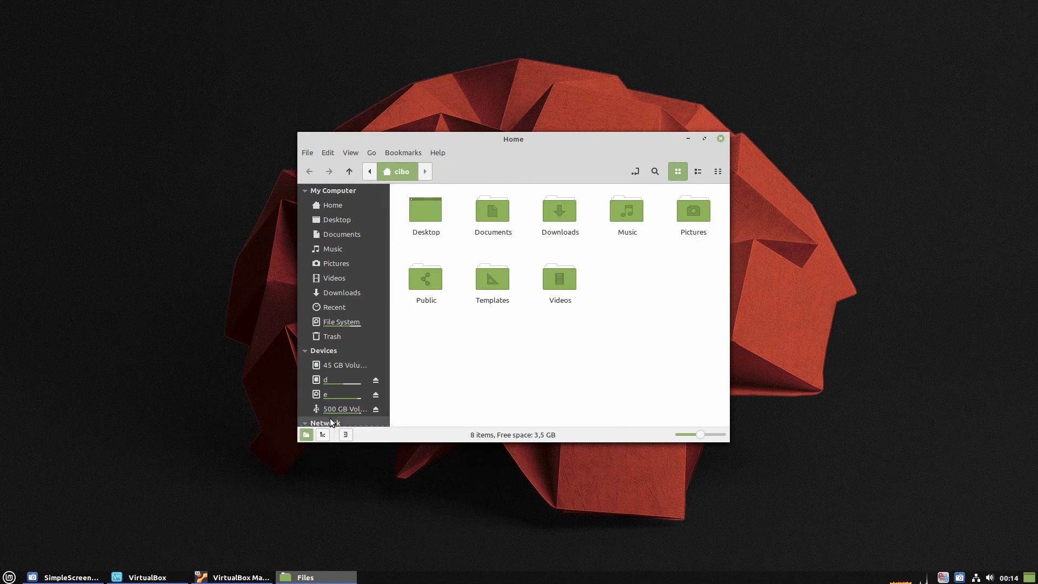
pyautogui.click(325, 380)
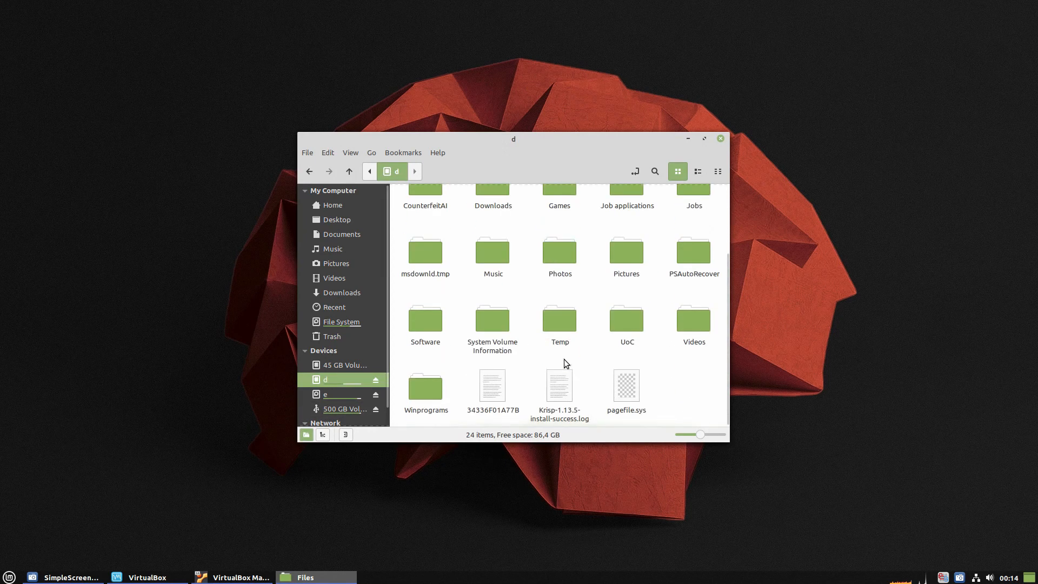
pyautogui.doubleClick(560, 320)
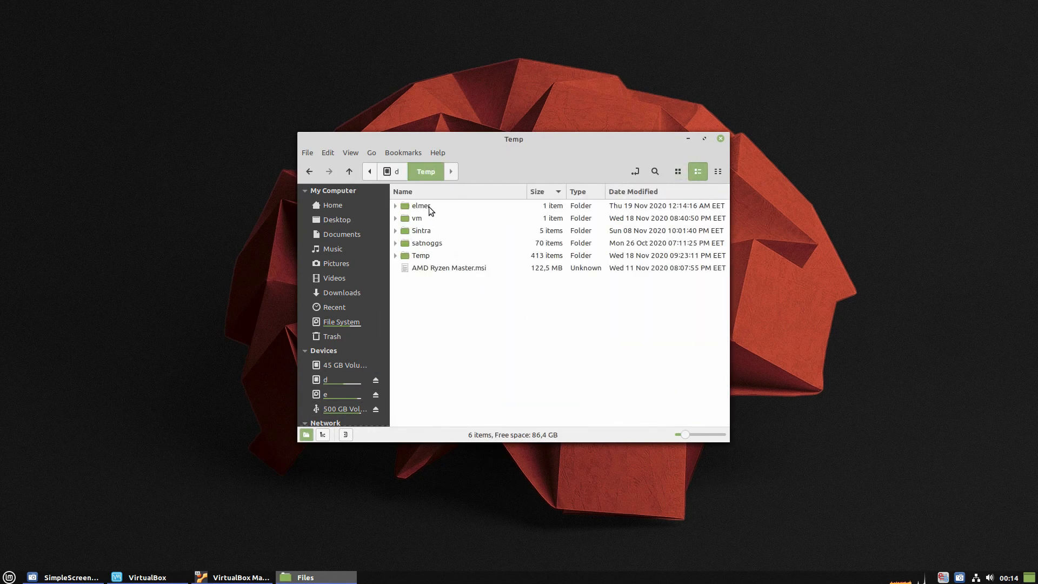
pyautogui.doubleClick(421, 206)
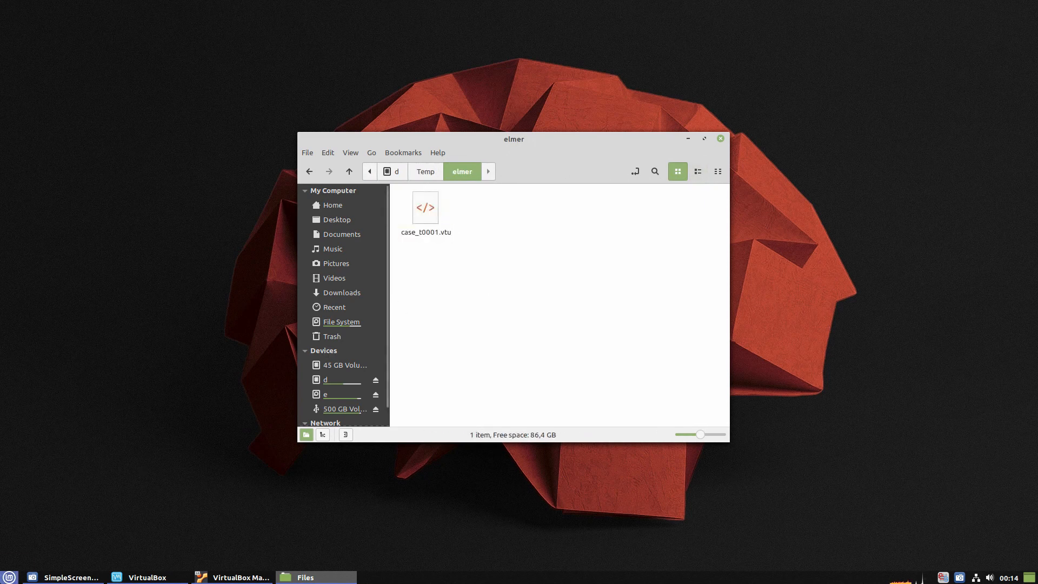
pyautogui.click(10, 577)
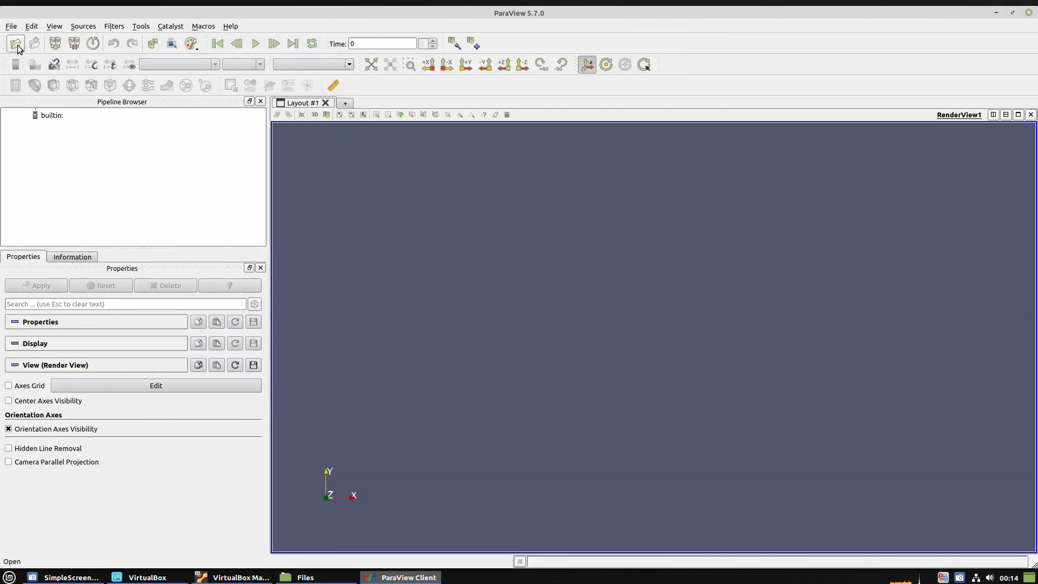
# - Open case_t0001.vtu from the elmer folder in ParaView and apply it
pyautogui.click(15, 42)
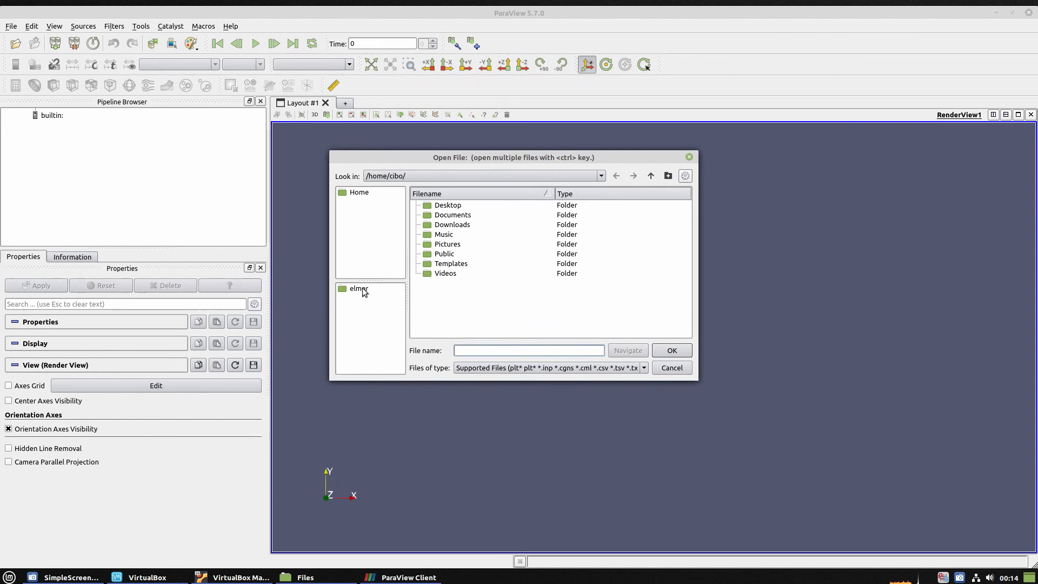
pyautogui.doubleClick(359, 288)
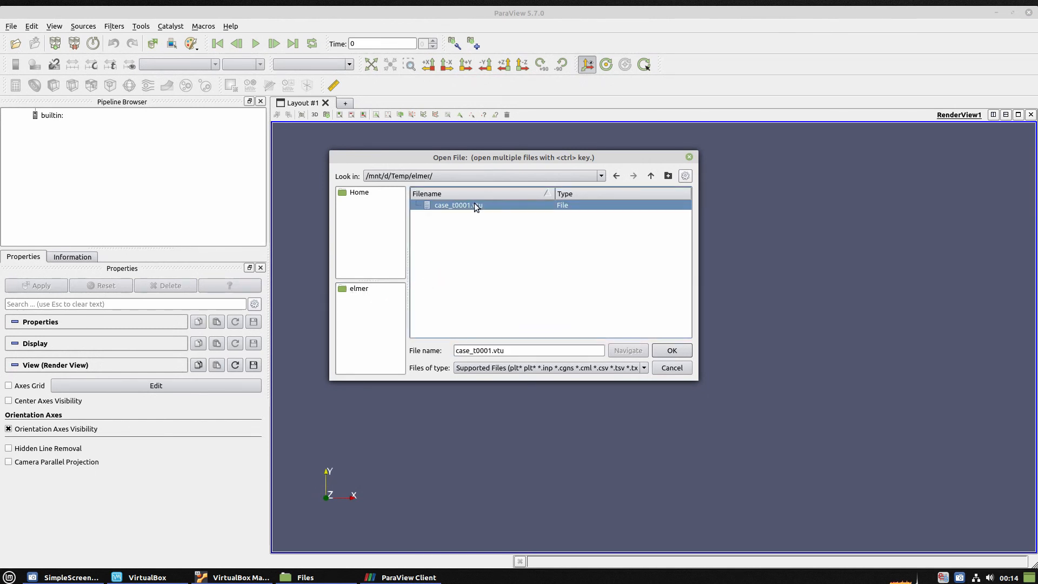
pyautogui.click(671, 351)
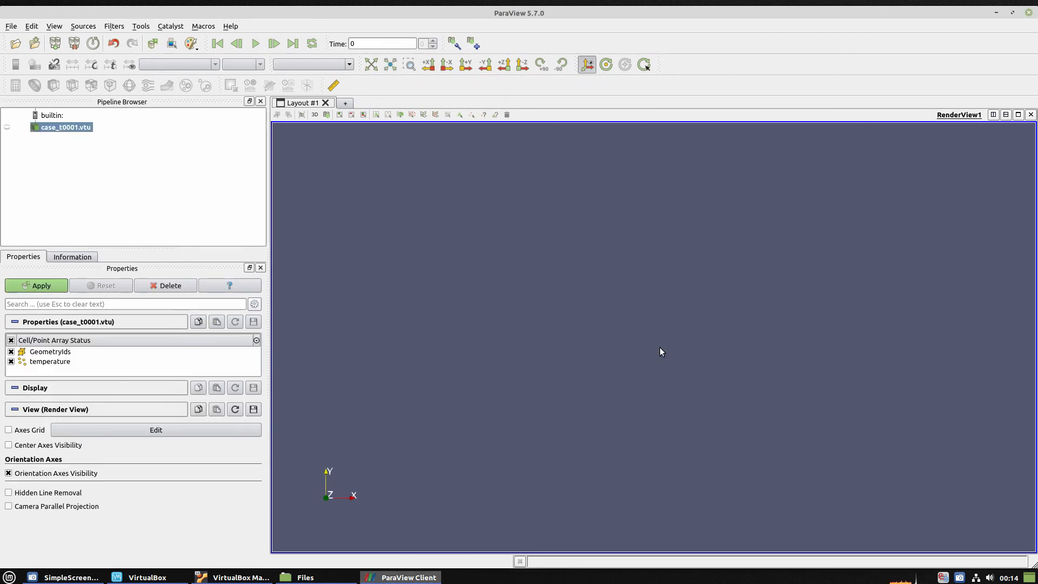
pyautogui.click(36, 286)
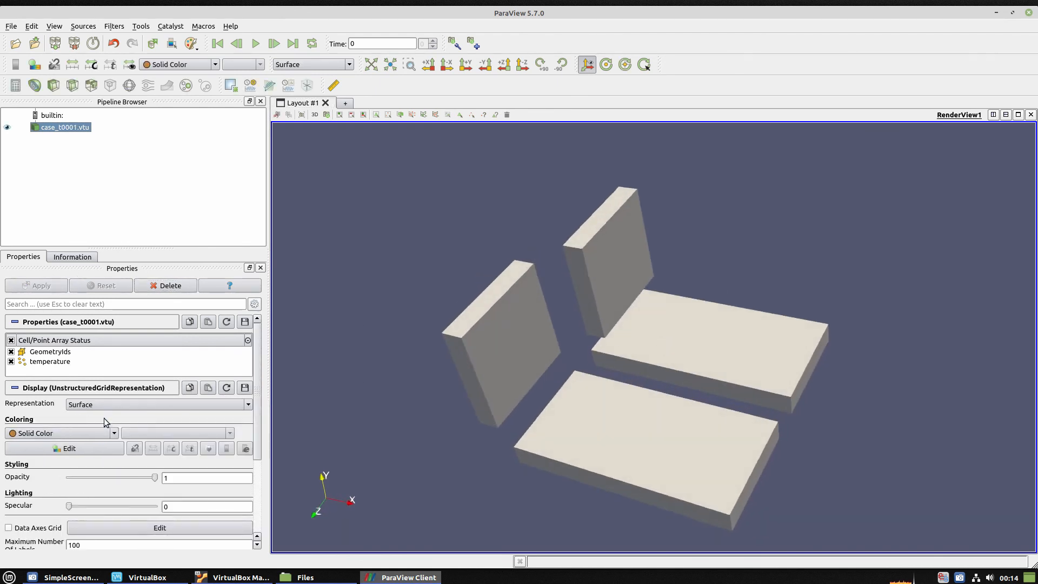
# - Colour the boxes by temperature and set a custom colour range of 300 to 330.429
pyautogui.click(62, 433)
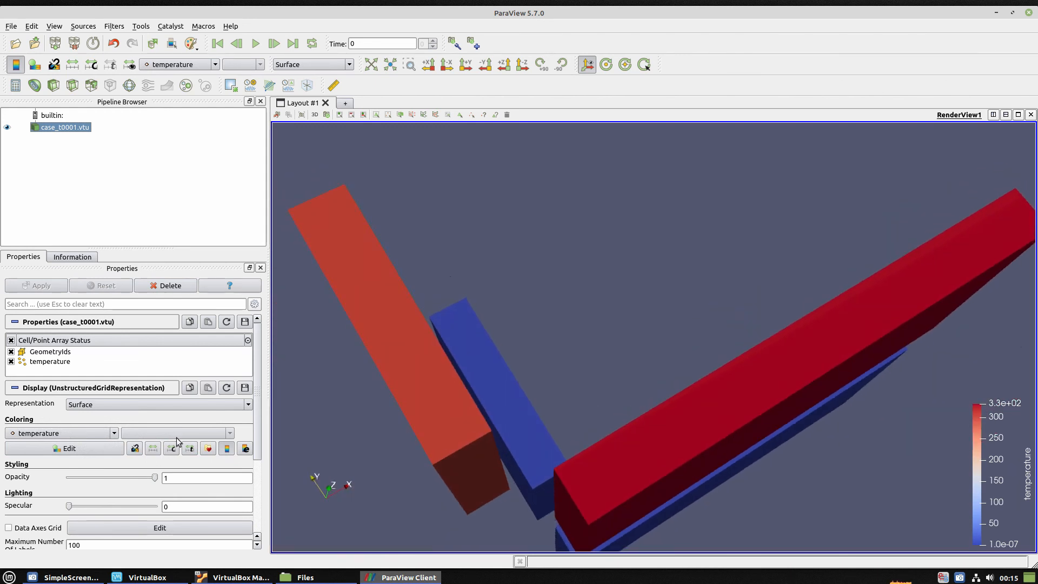
pyautogui.click(152, 448)
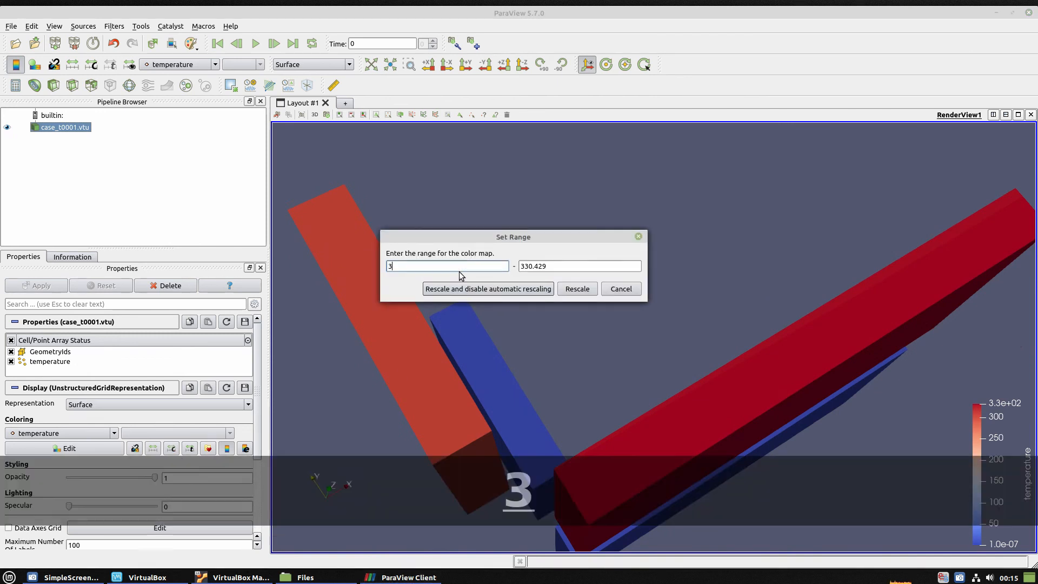
pyautogui.write('00')
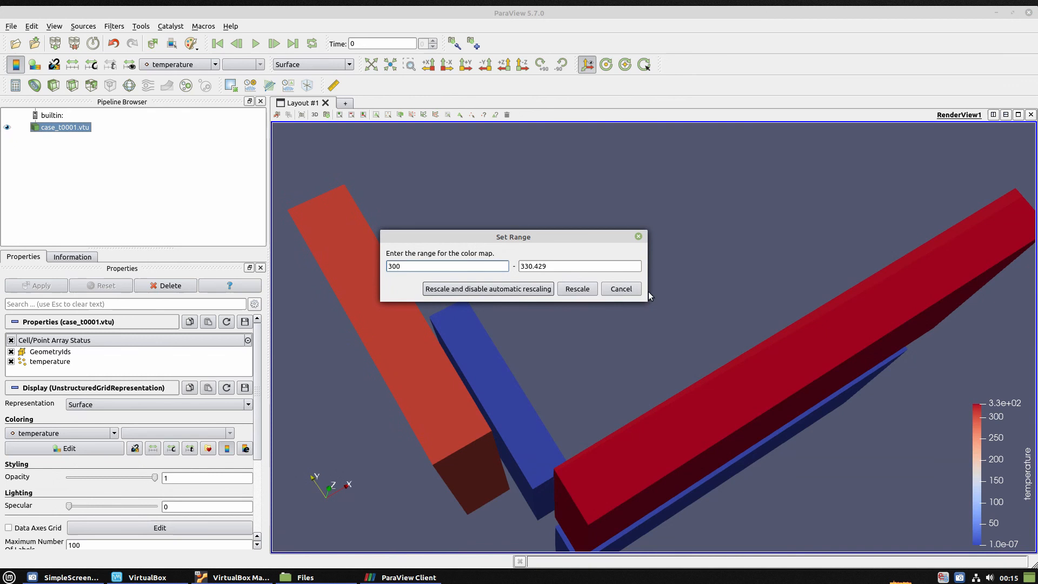
pyautogui.click(576, 289)
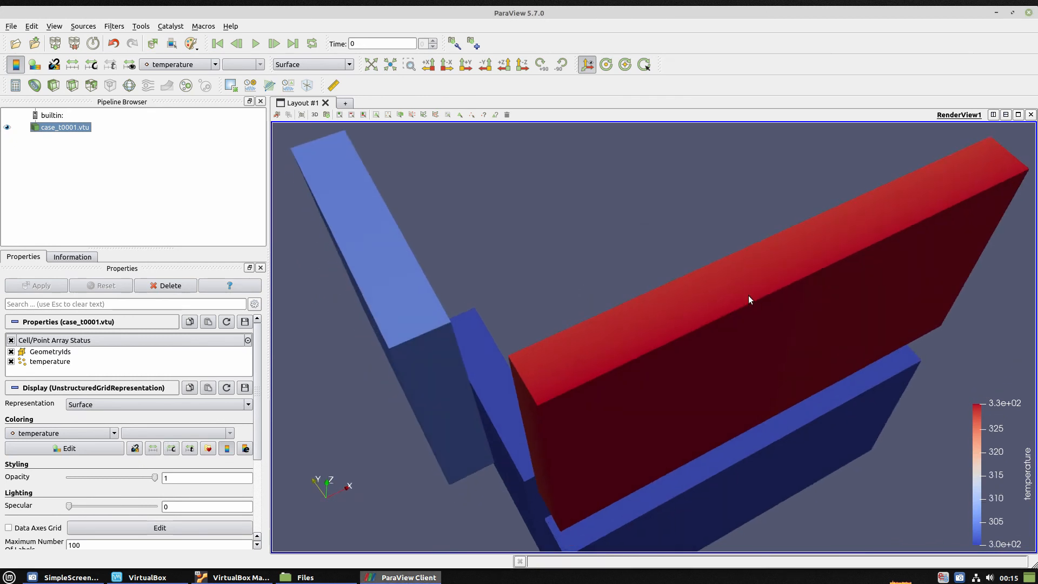